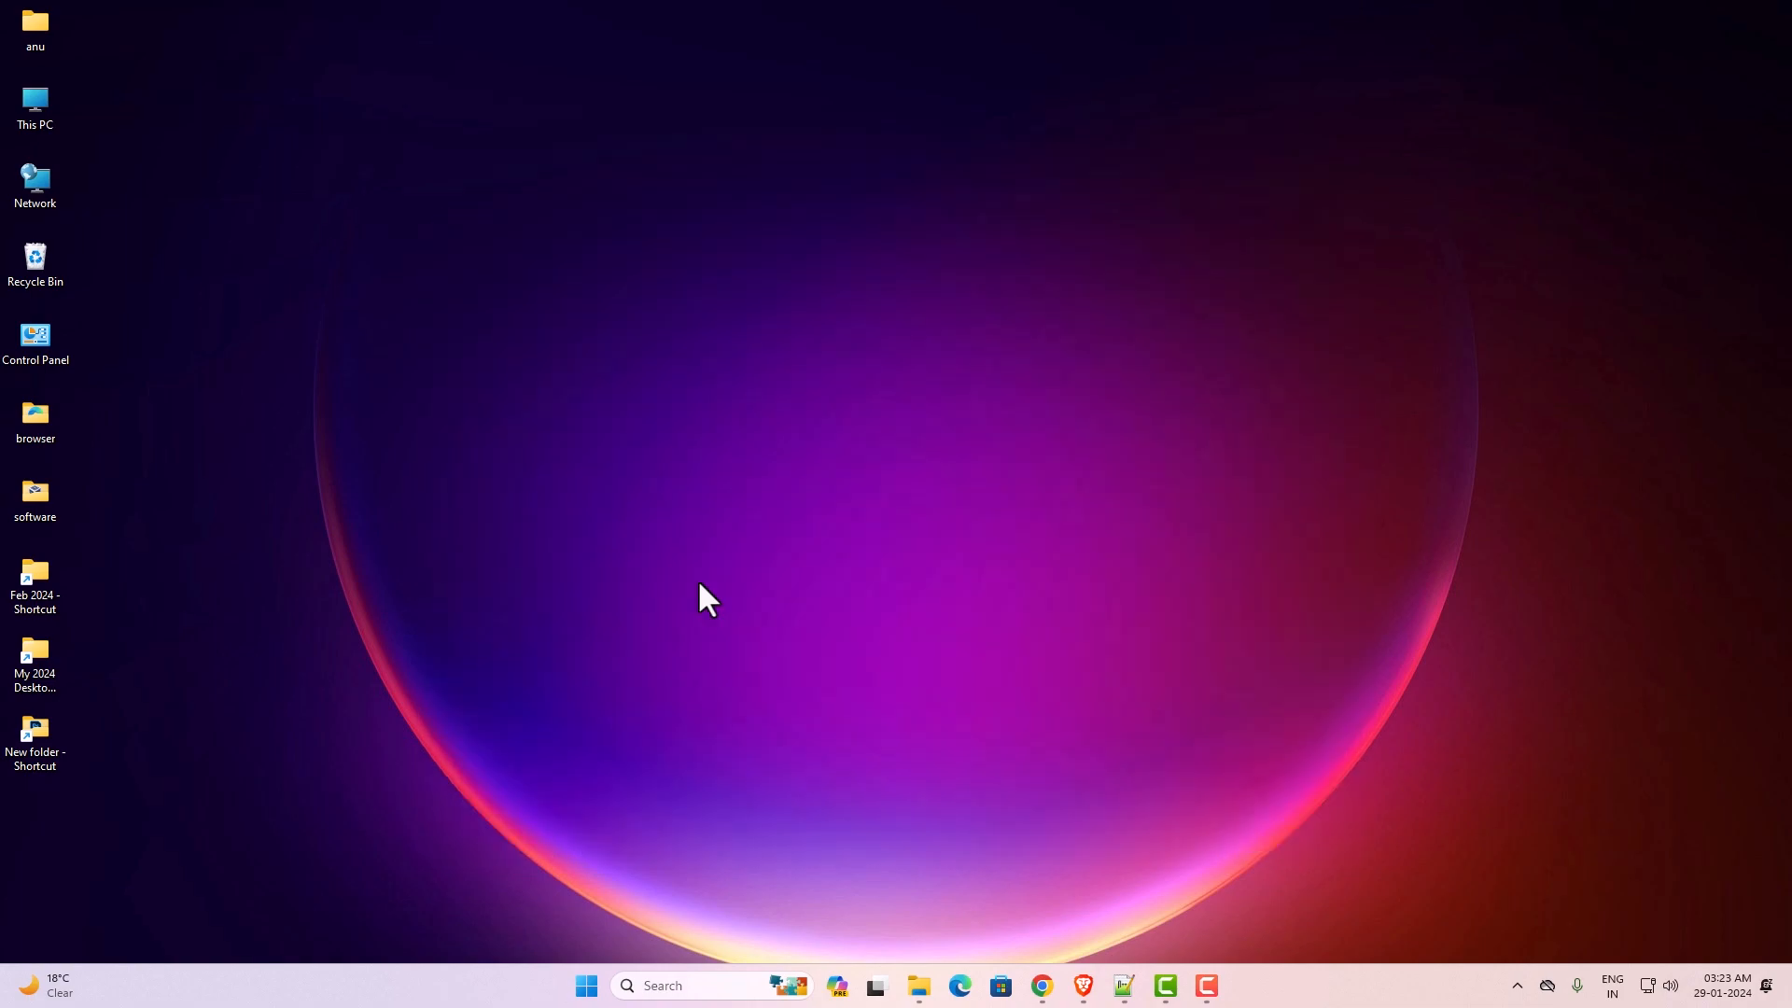
{"action": "mouse_move", "coordinate": [1082, 946]}
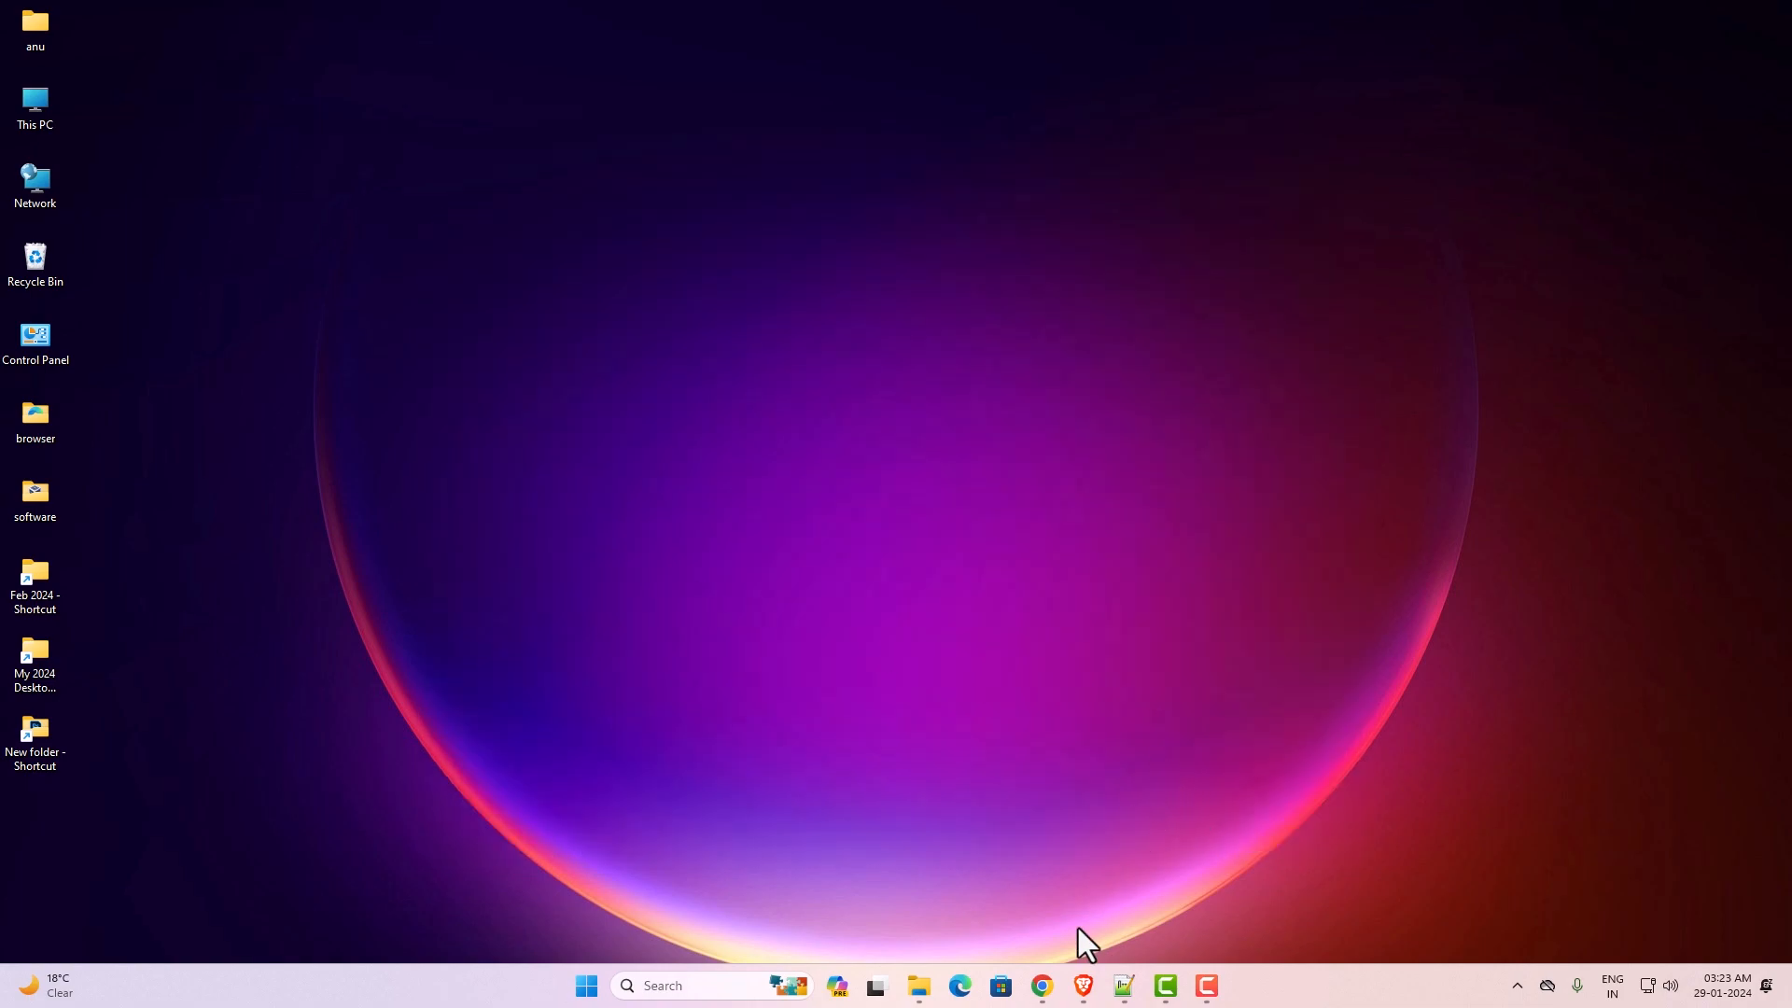
Step: Launch the Chrome browser from the taskbar
{"action": "left_click", "coordinate": [1038, 986]}
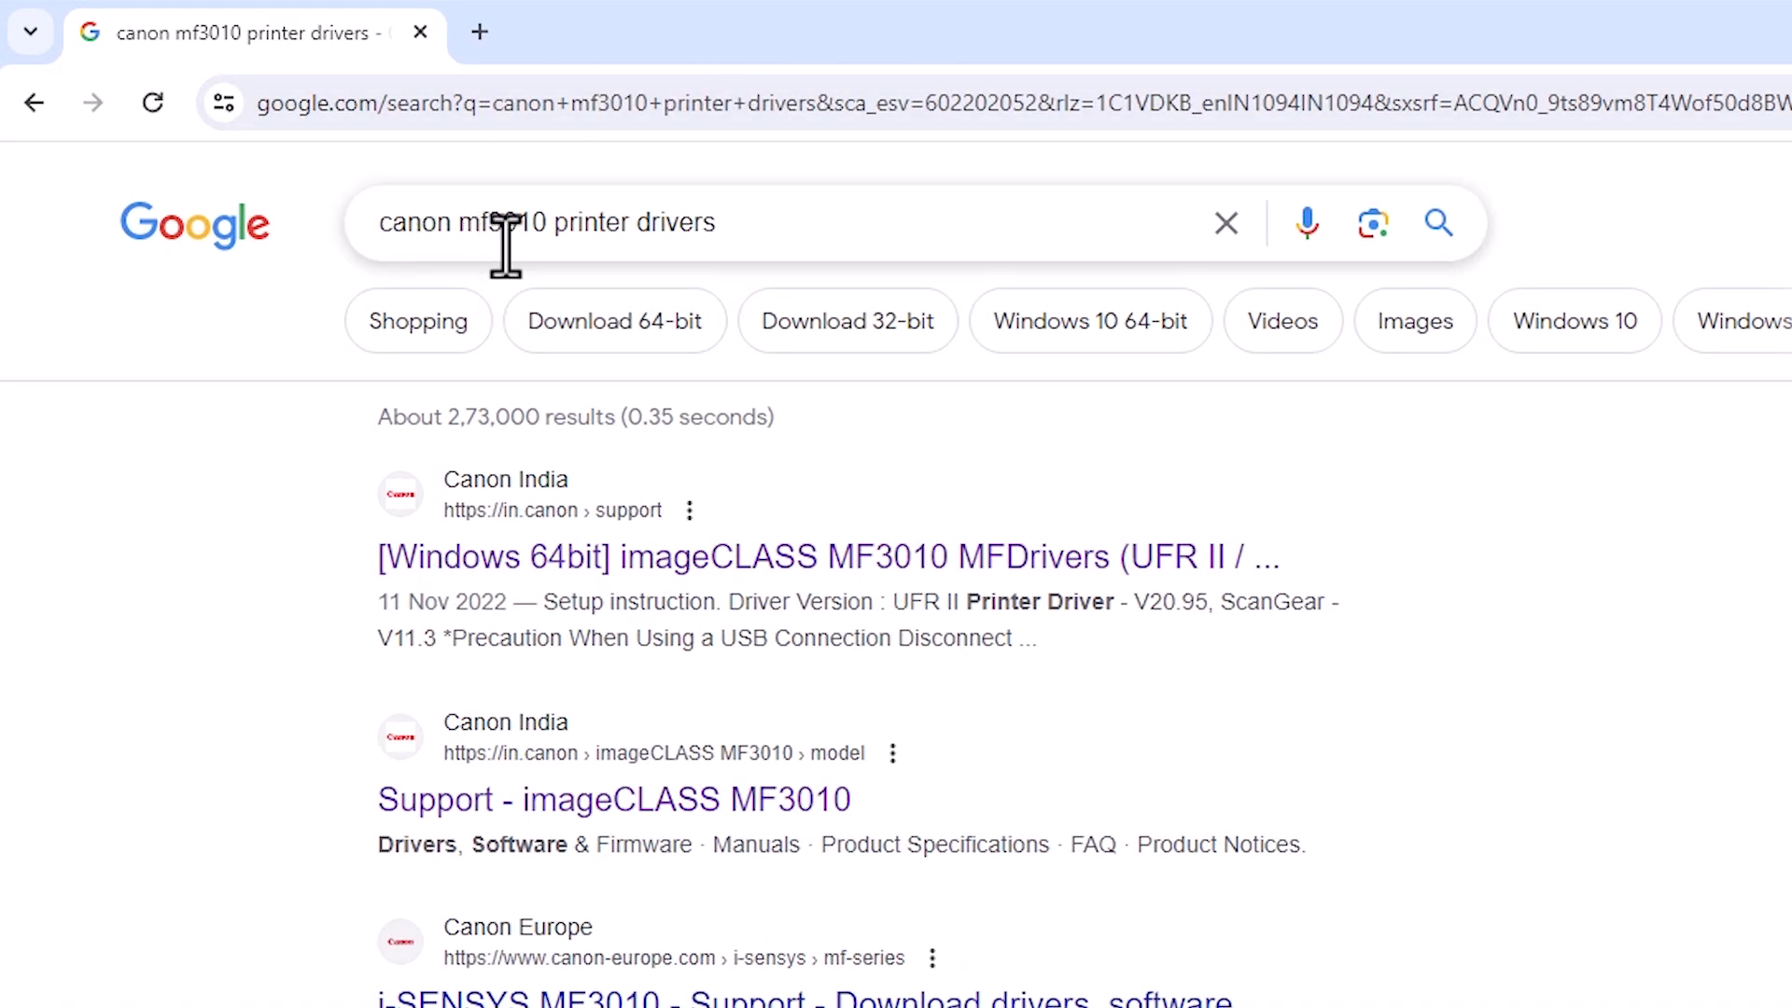
{"action": "mouse_move", "coordinate": [744, 237]}
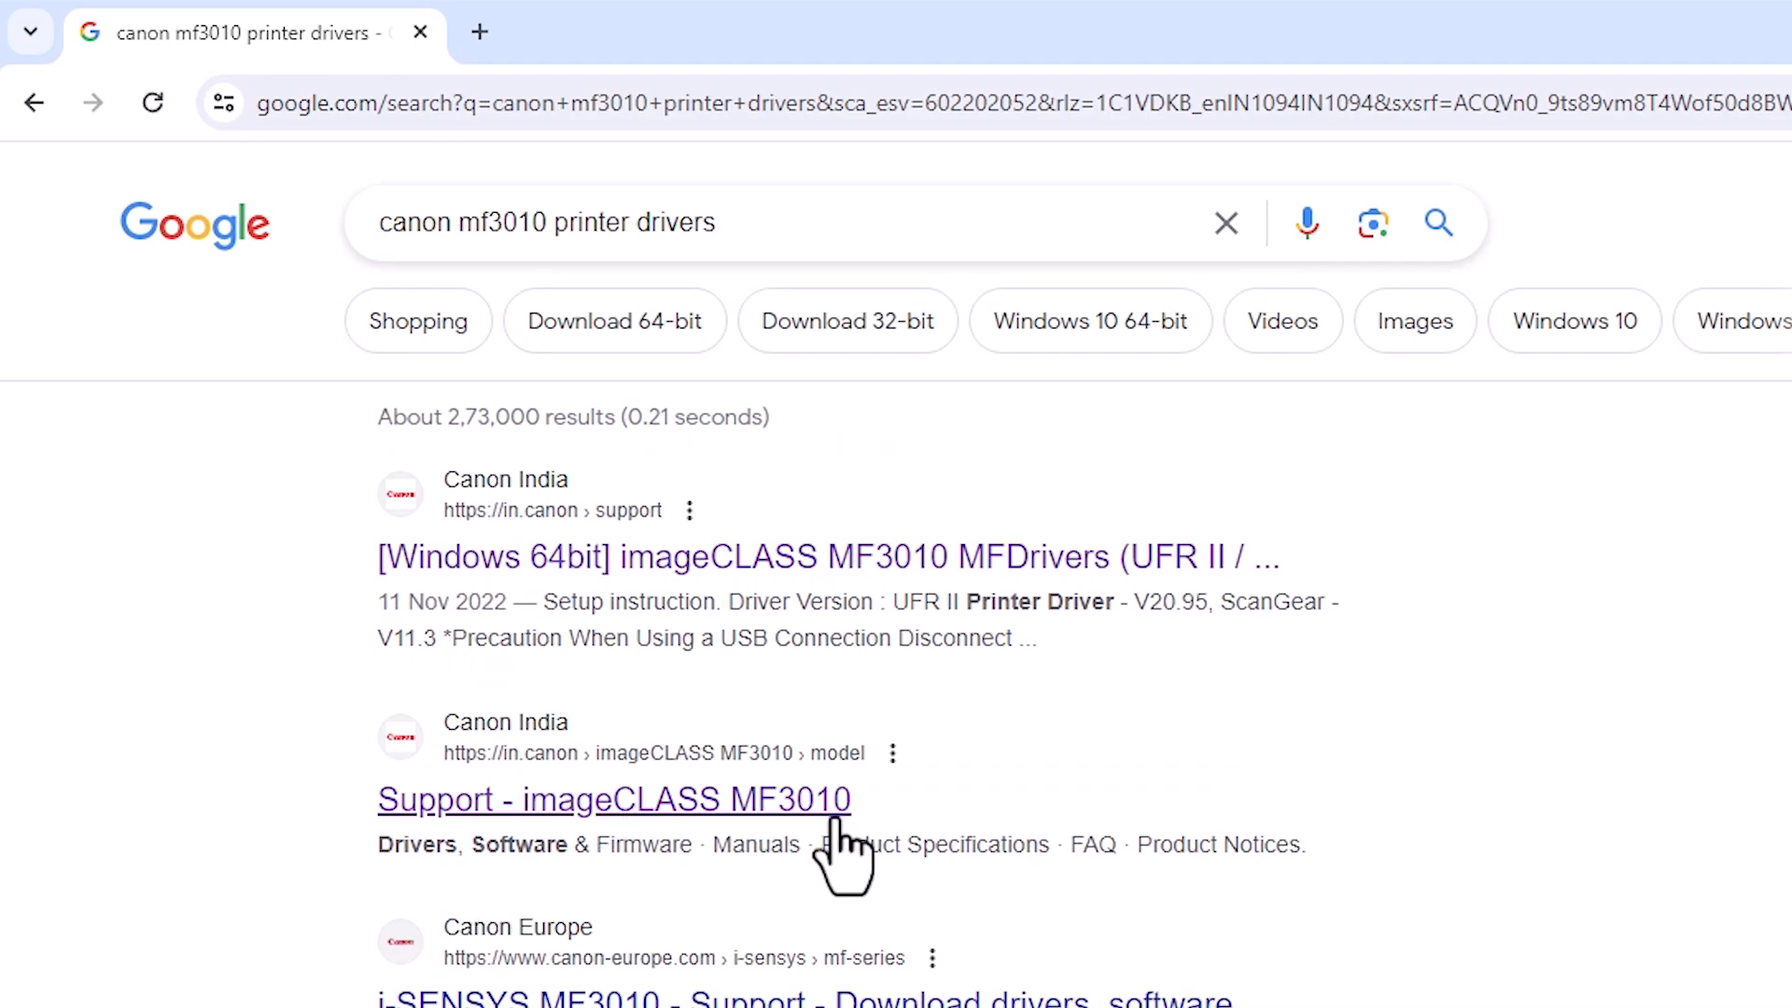
Step: Open the 'Support - imageCLASS MF3010' Canon India result from the search results
{"action": "left_click", "coordinate": [614, 799]}
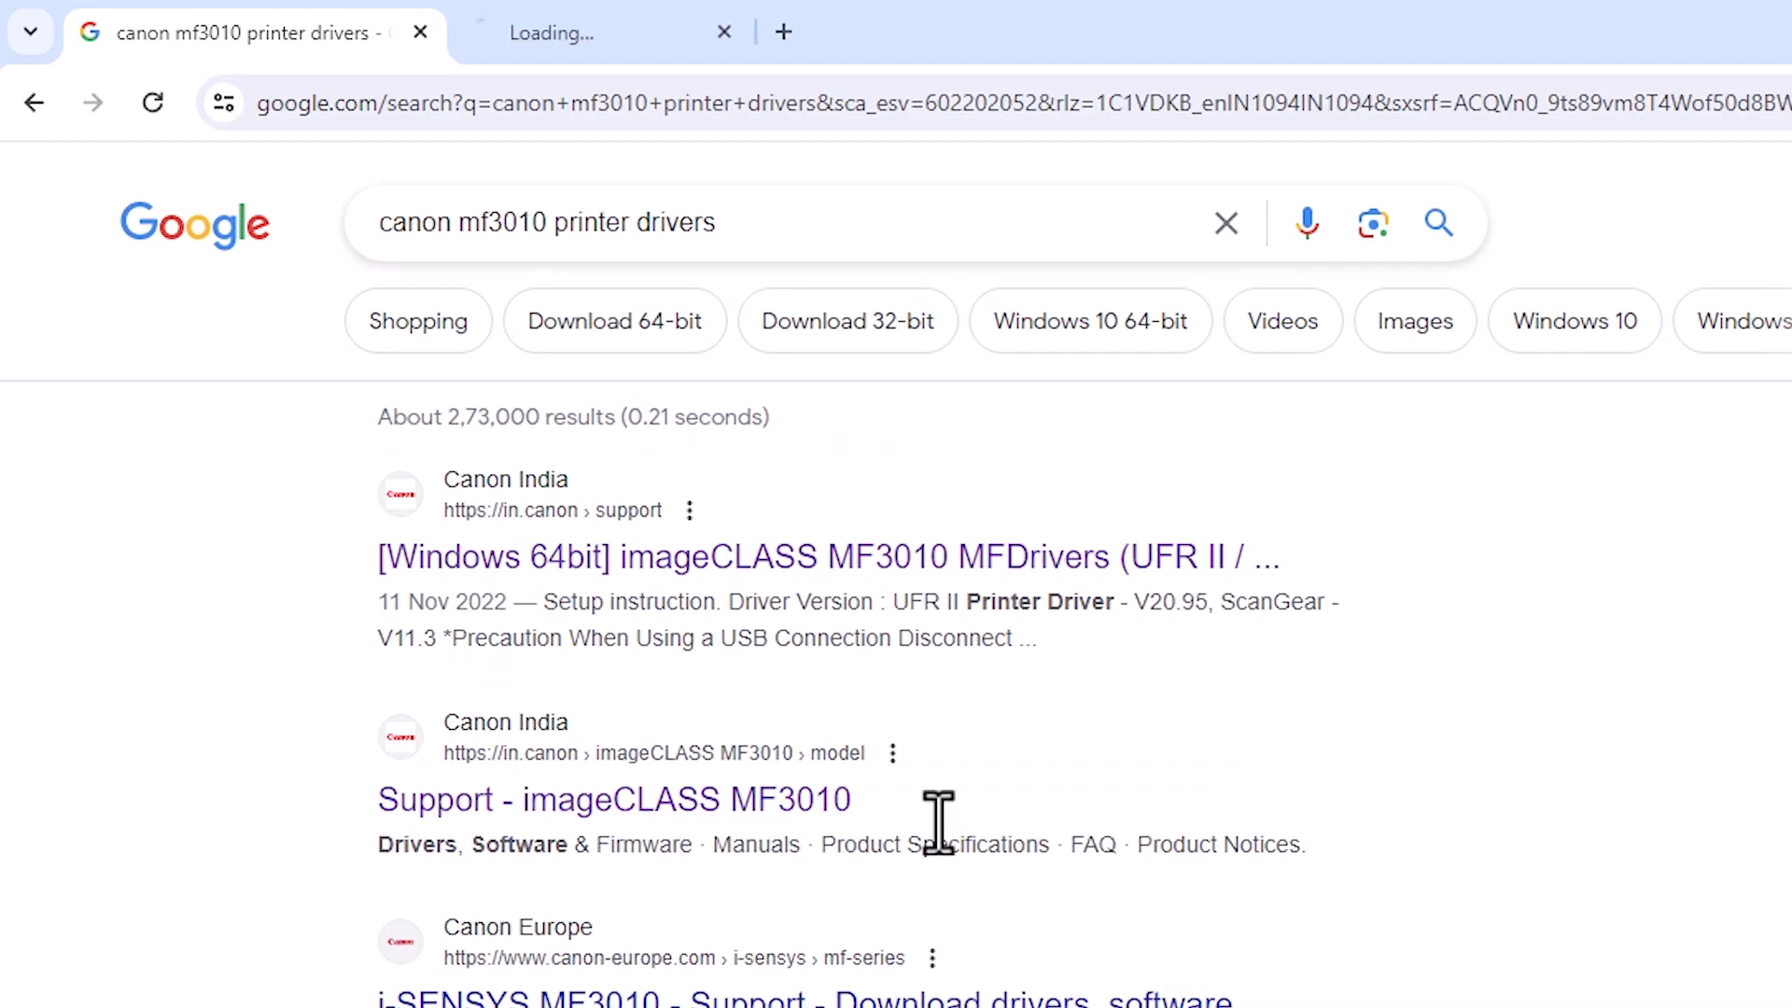
Step: On the MF3010 support page, show drivers for Windows 11 (Detected) in English
{"action": "left_click", "coordinate": [614, 798]}
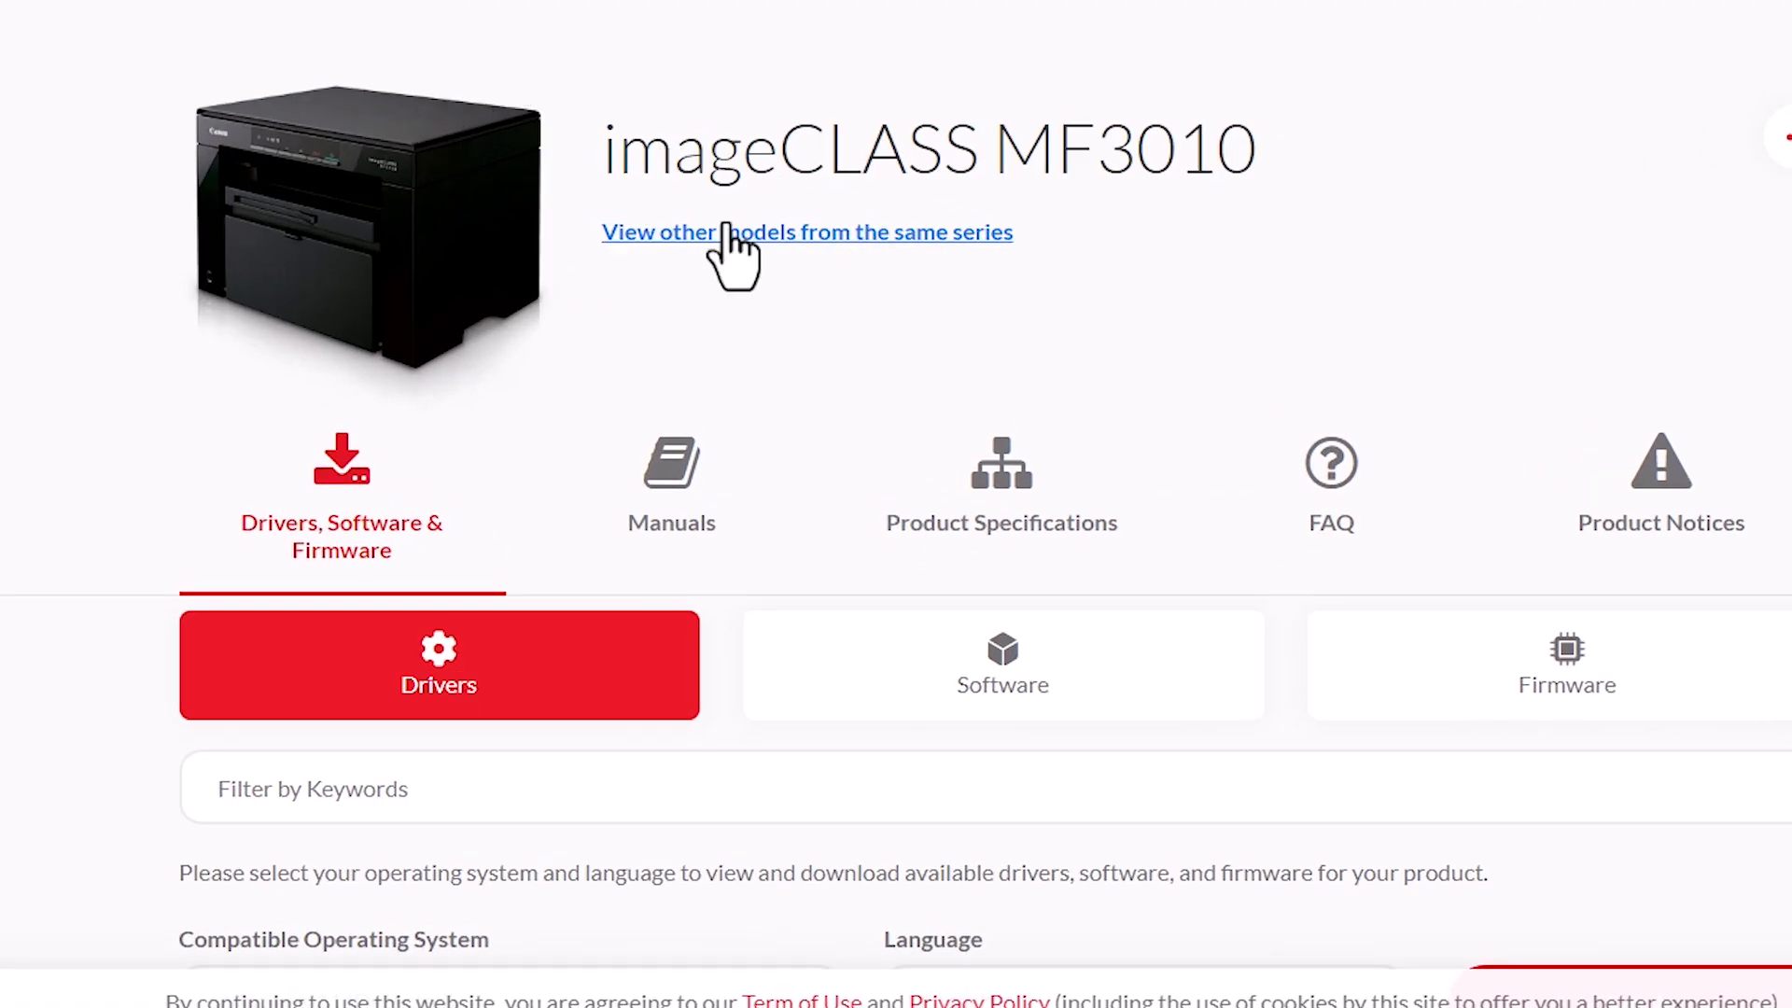
{"action": "scroll", "scroll_direction": "down", "scroll_amount": 3}
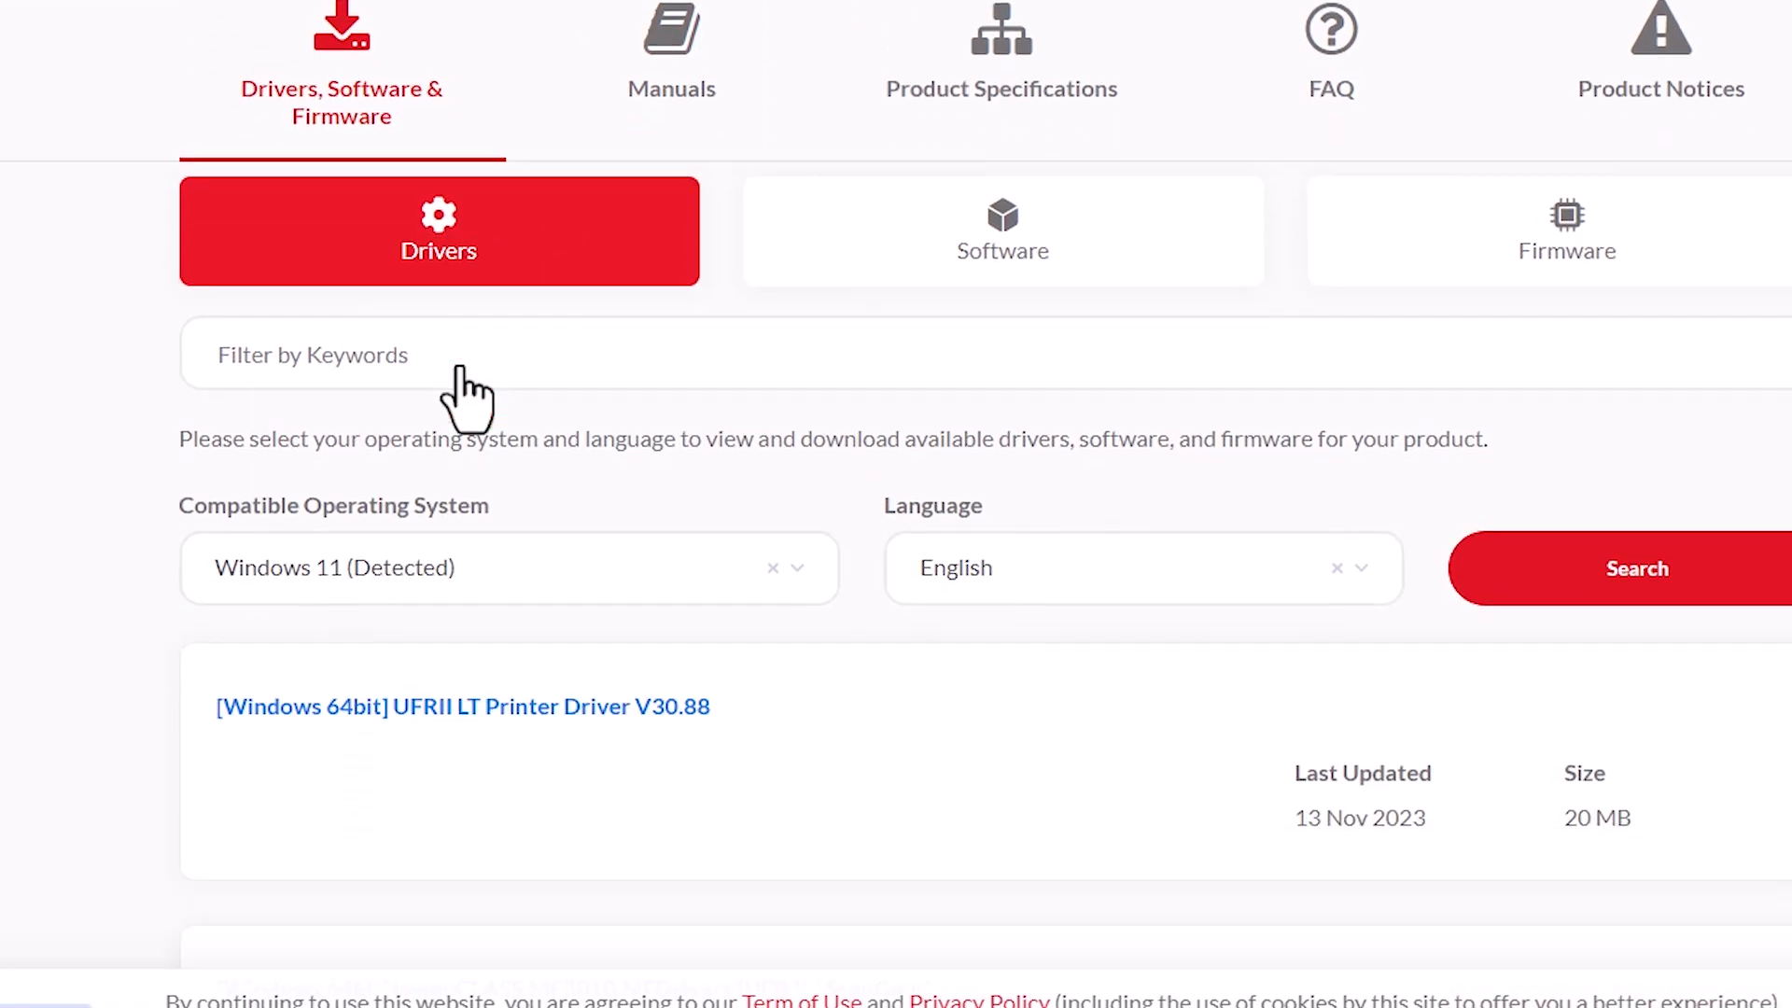
{"action": "scroll", "scroll_direction": "down", "scroll_amount": 3}
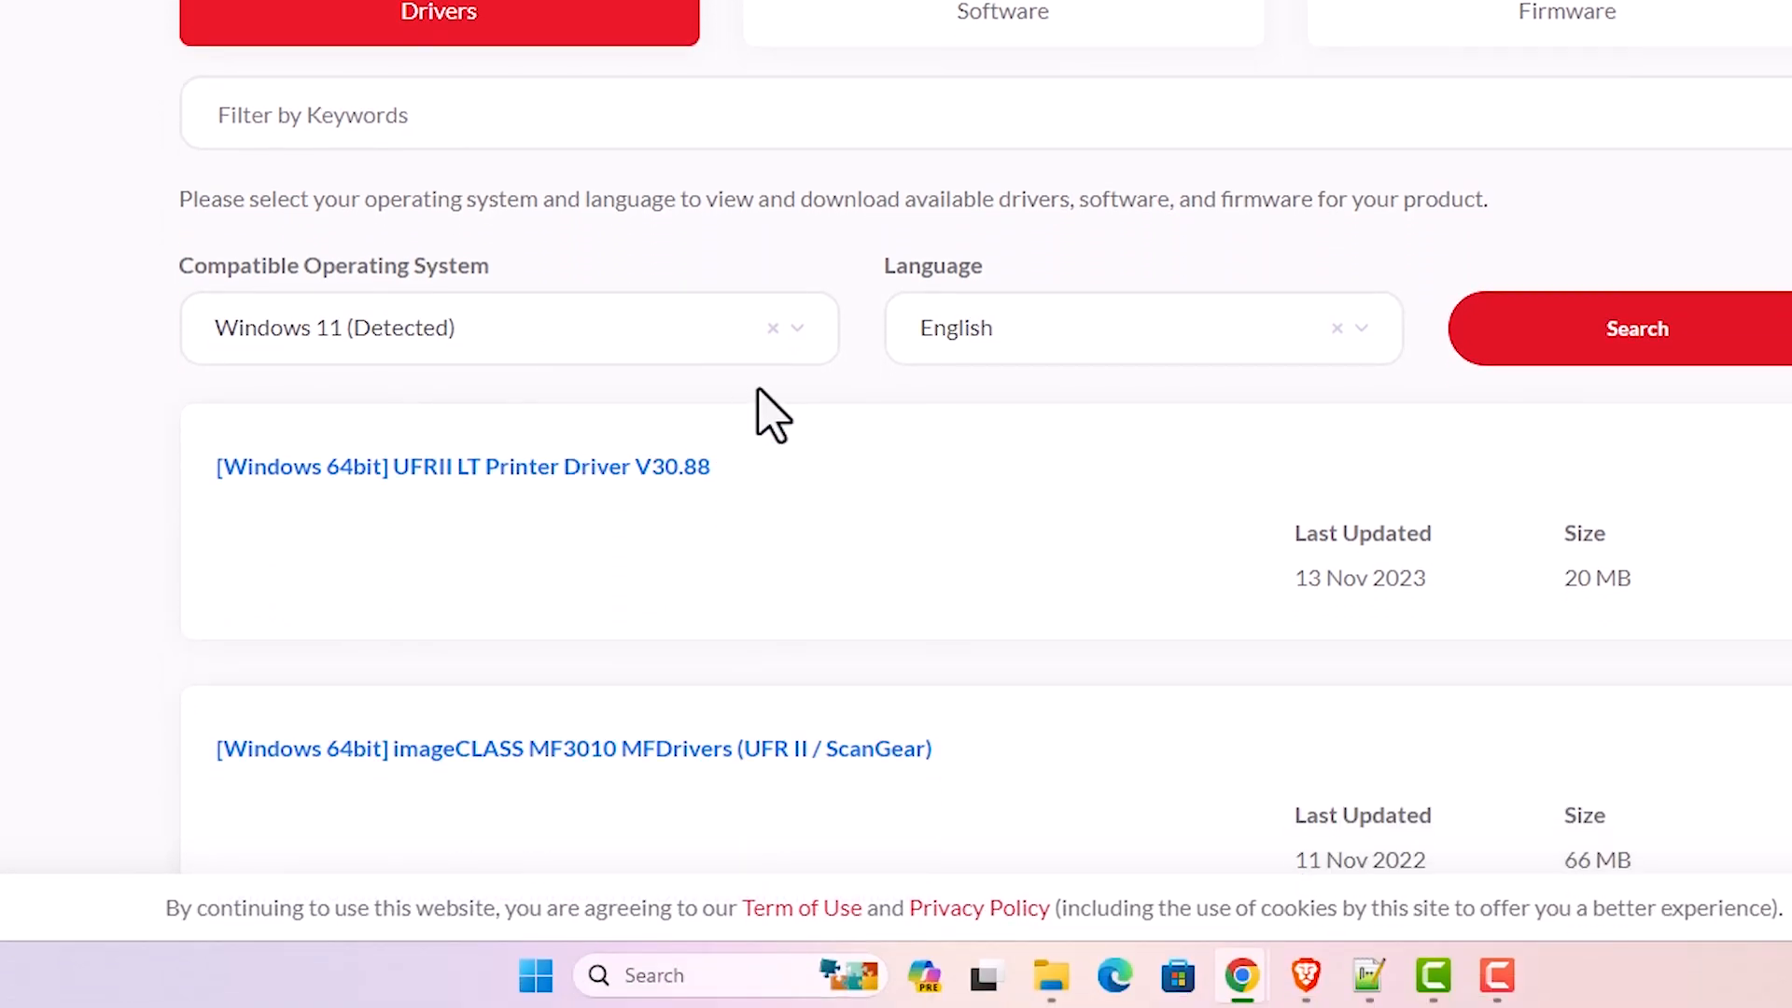
{"action": "left_click", "coordinate": [508, 329]}
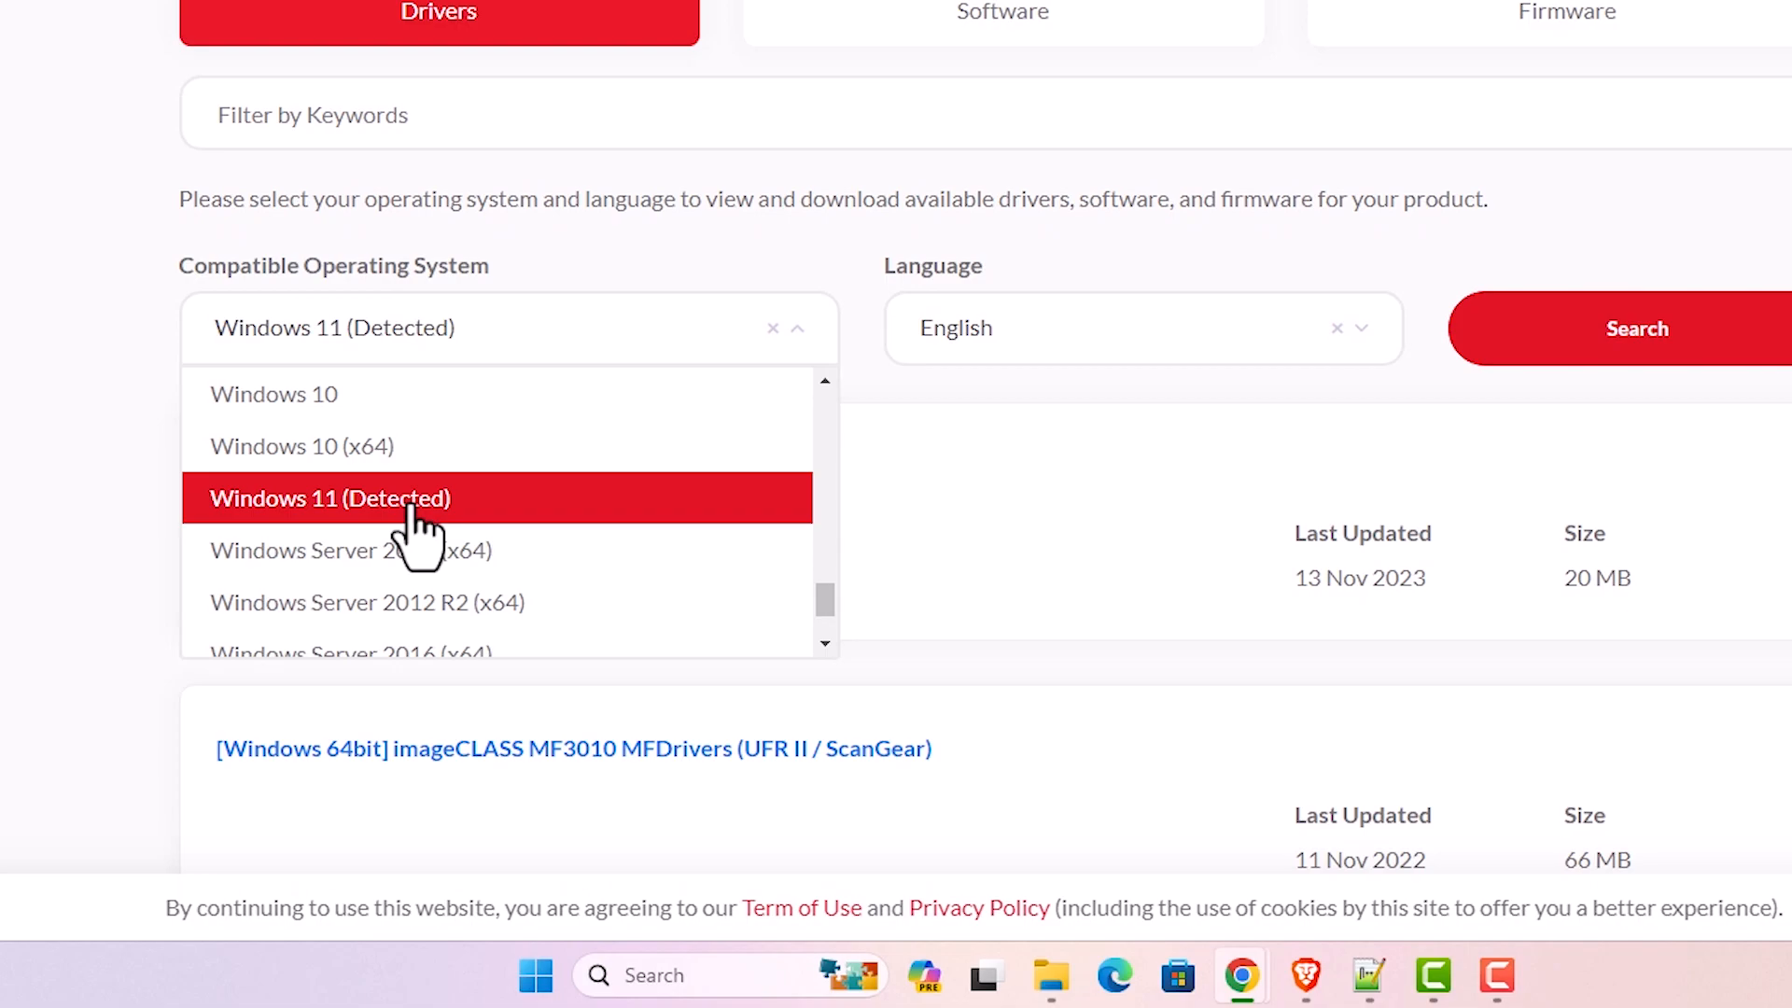
{"action": "left_click", "coordinate": [329, 496]}
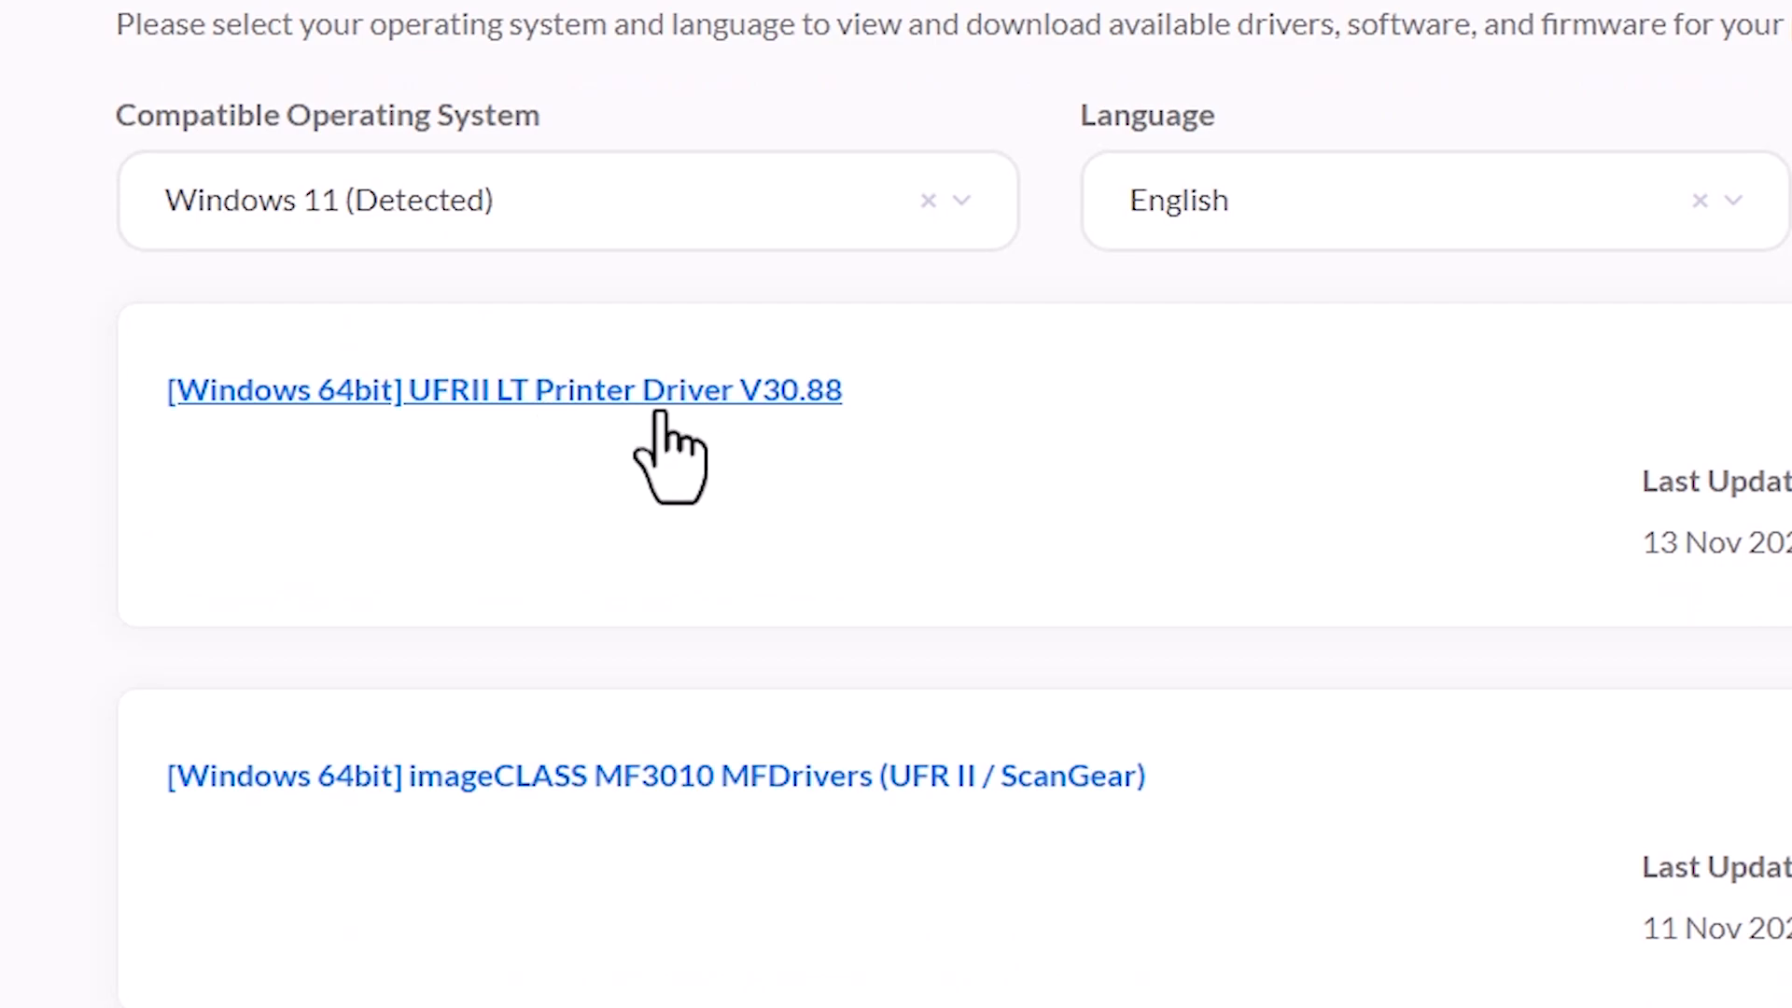
Step: Download the UFRII LT Printer Driver V30.88 and reveal the file in its folder
{"action": "left_click", "coordinate": [502, 390]}
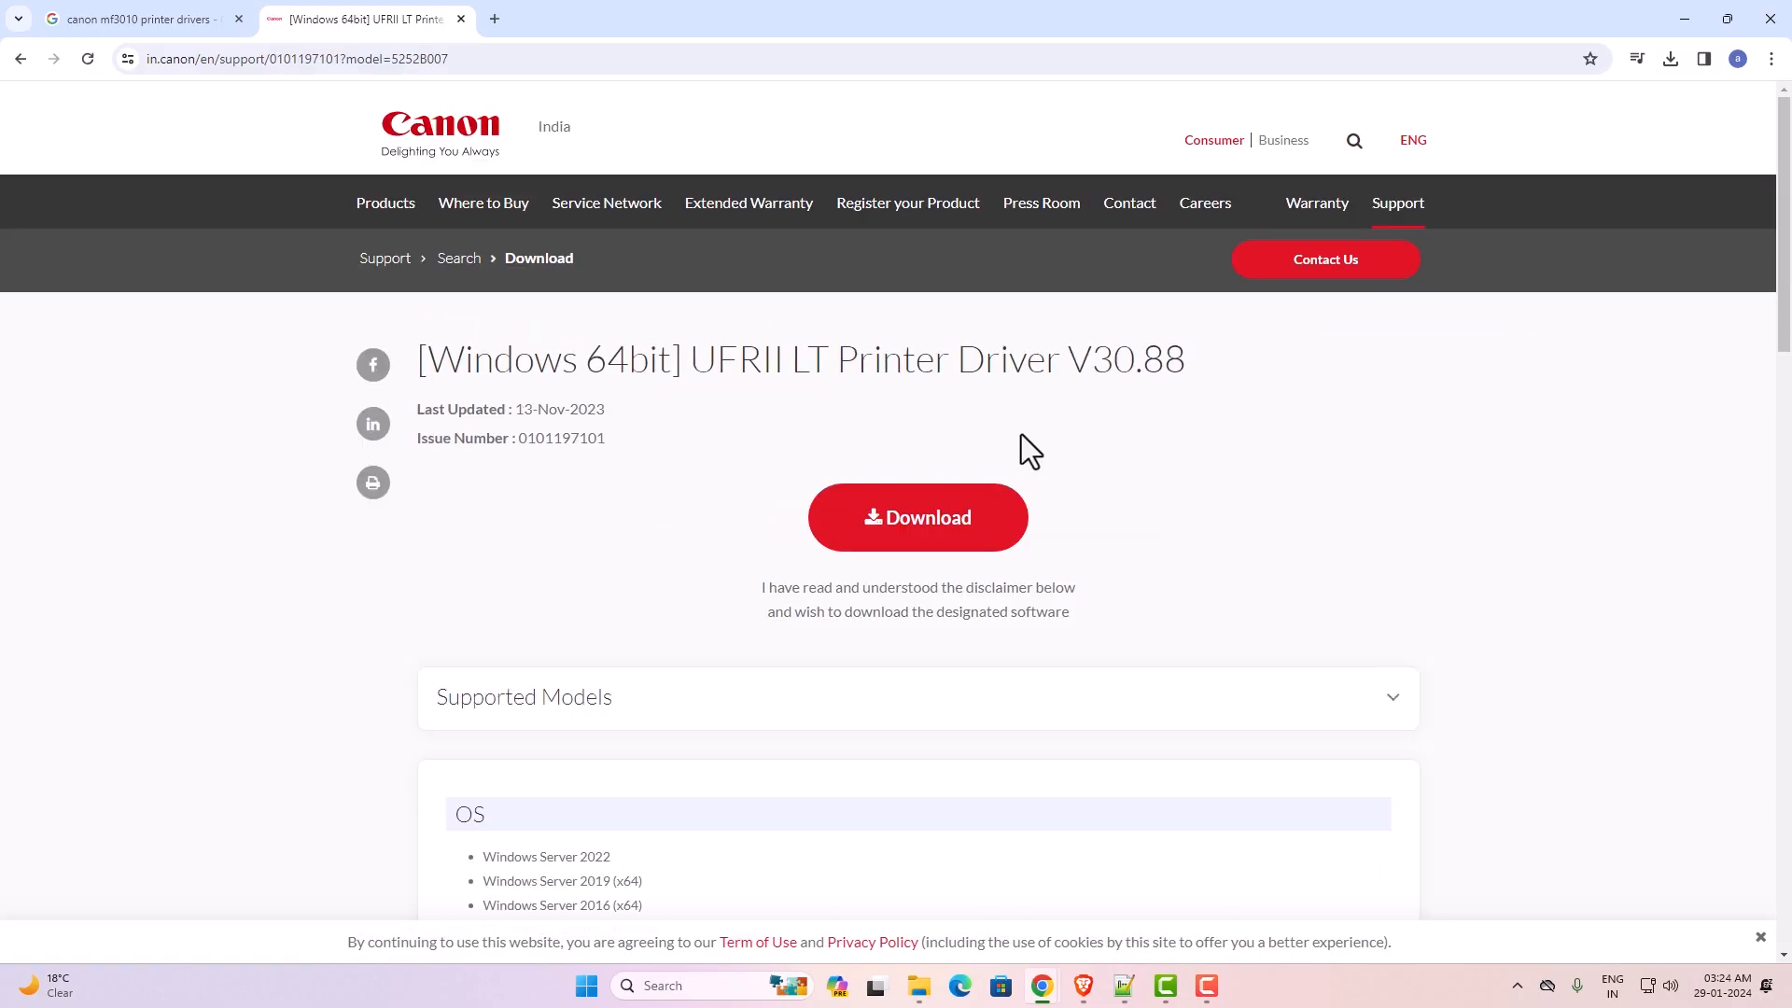
{"action": "left_click", "coordinate": [917, 517]}
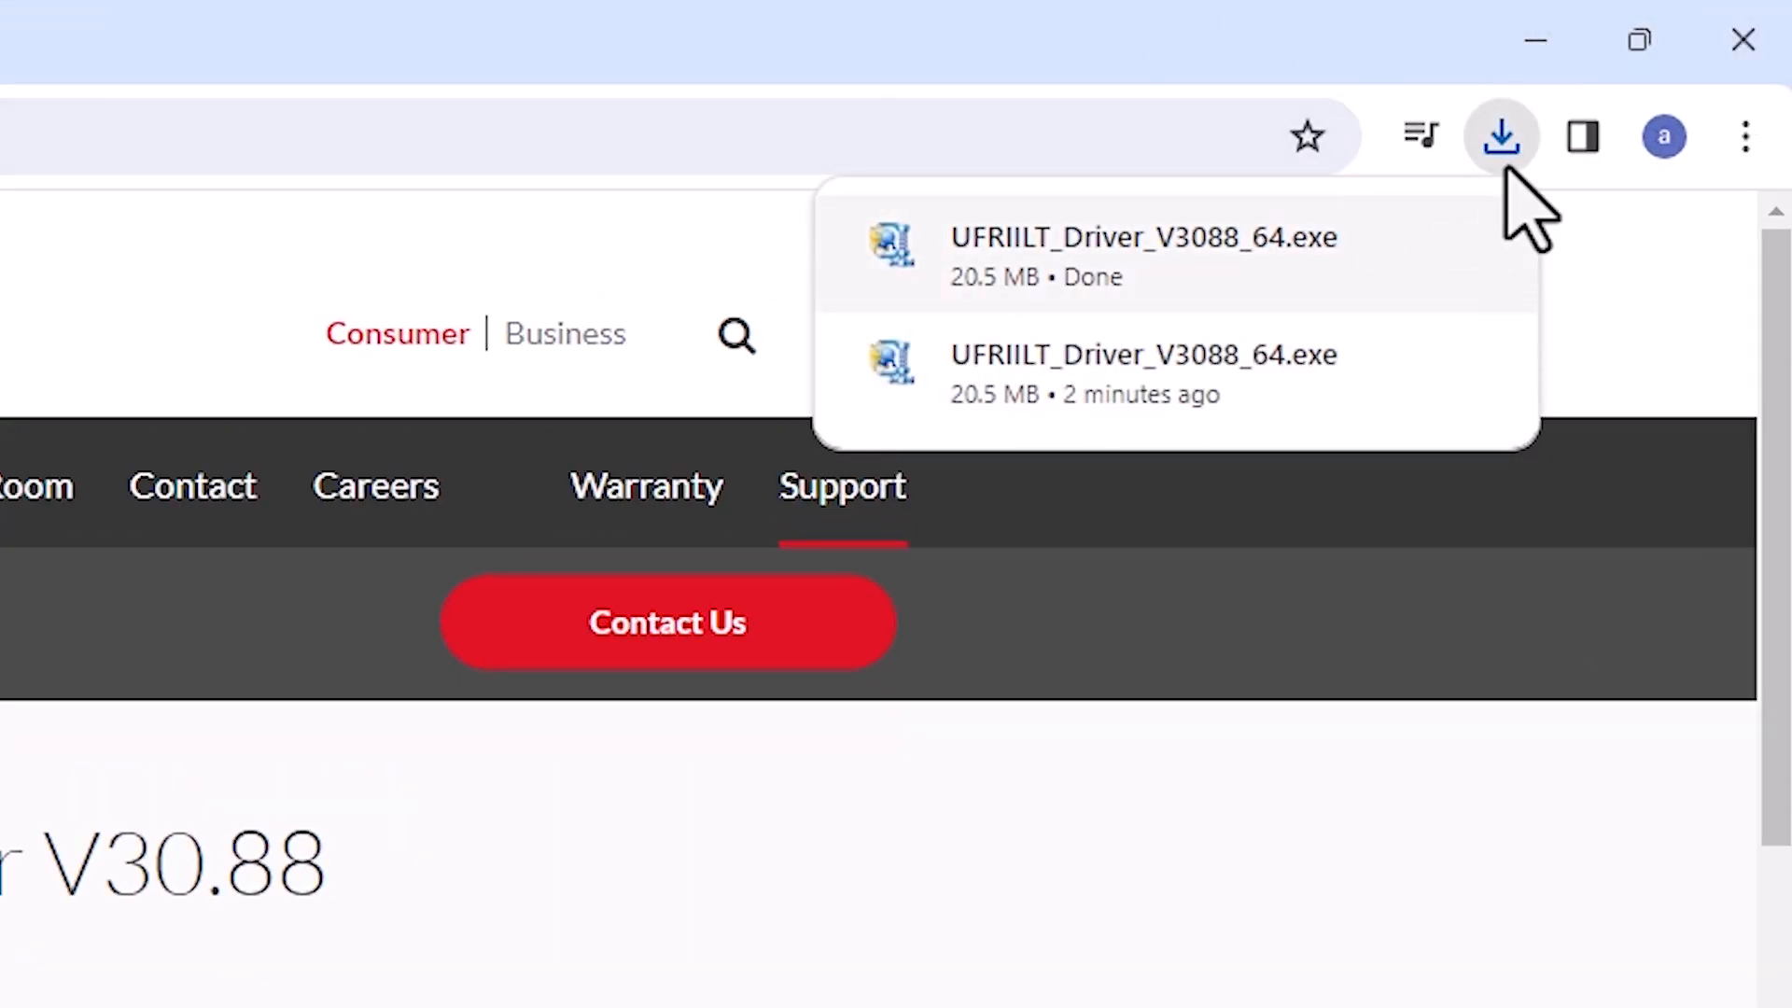
{"action": "mouse_move", "coordinate": [1400, 296]}
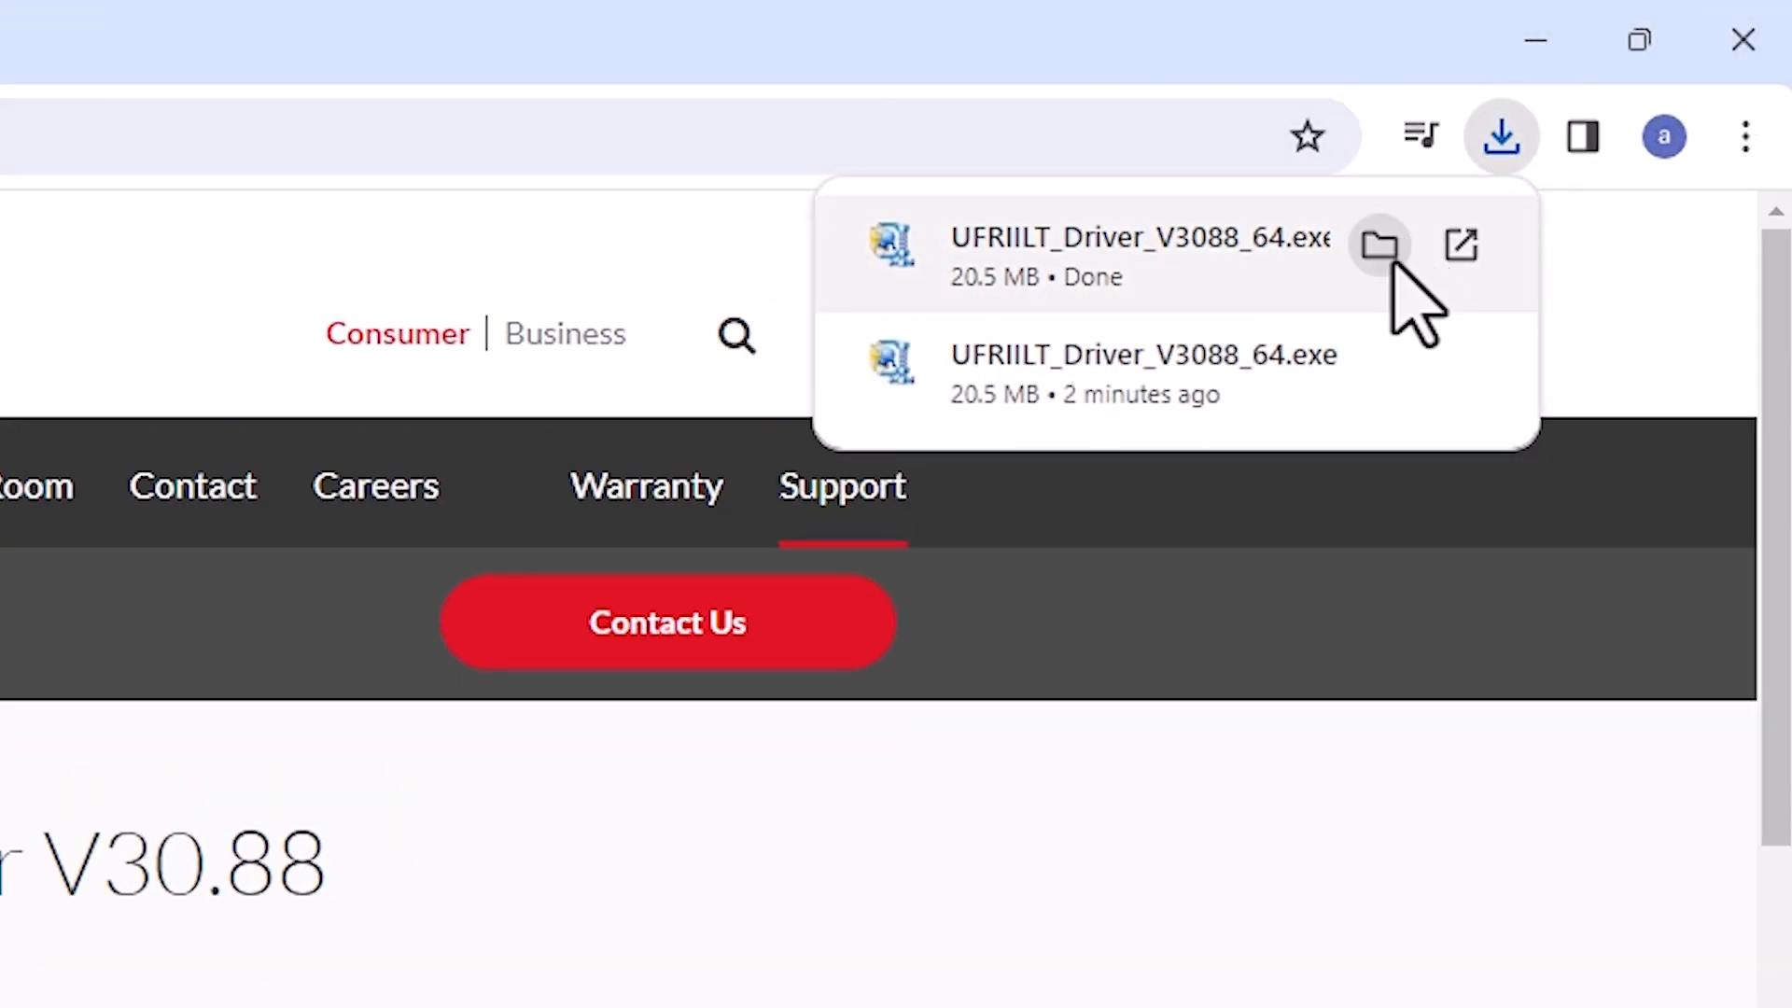
{"action": "mouse_move", "coordinate": [1381, 244]}
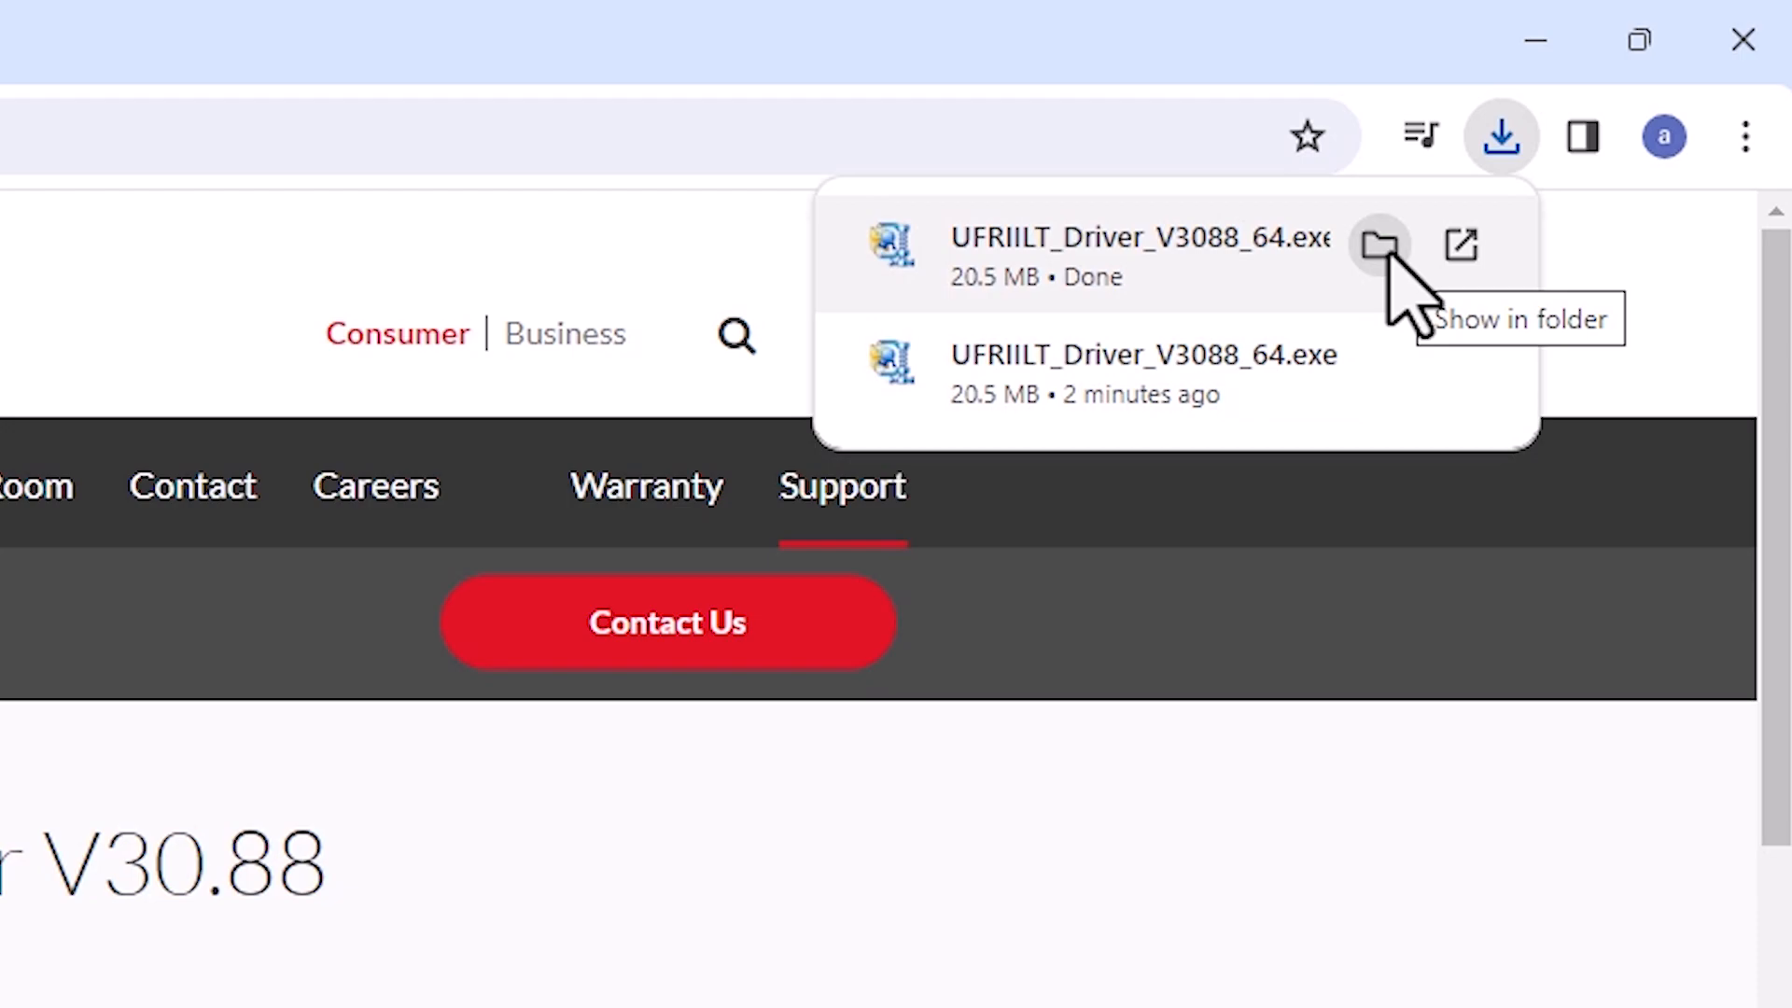
{"action": "left_click", "coordinate": [1380, 243]}
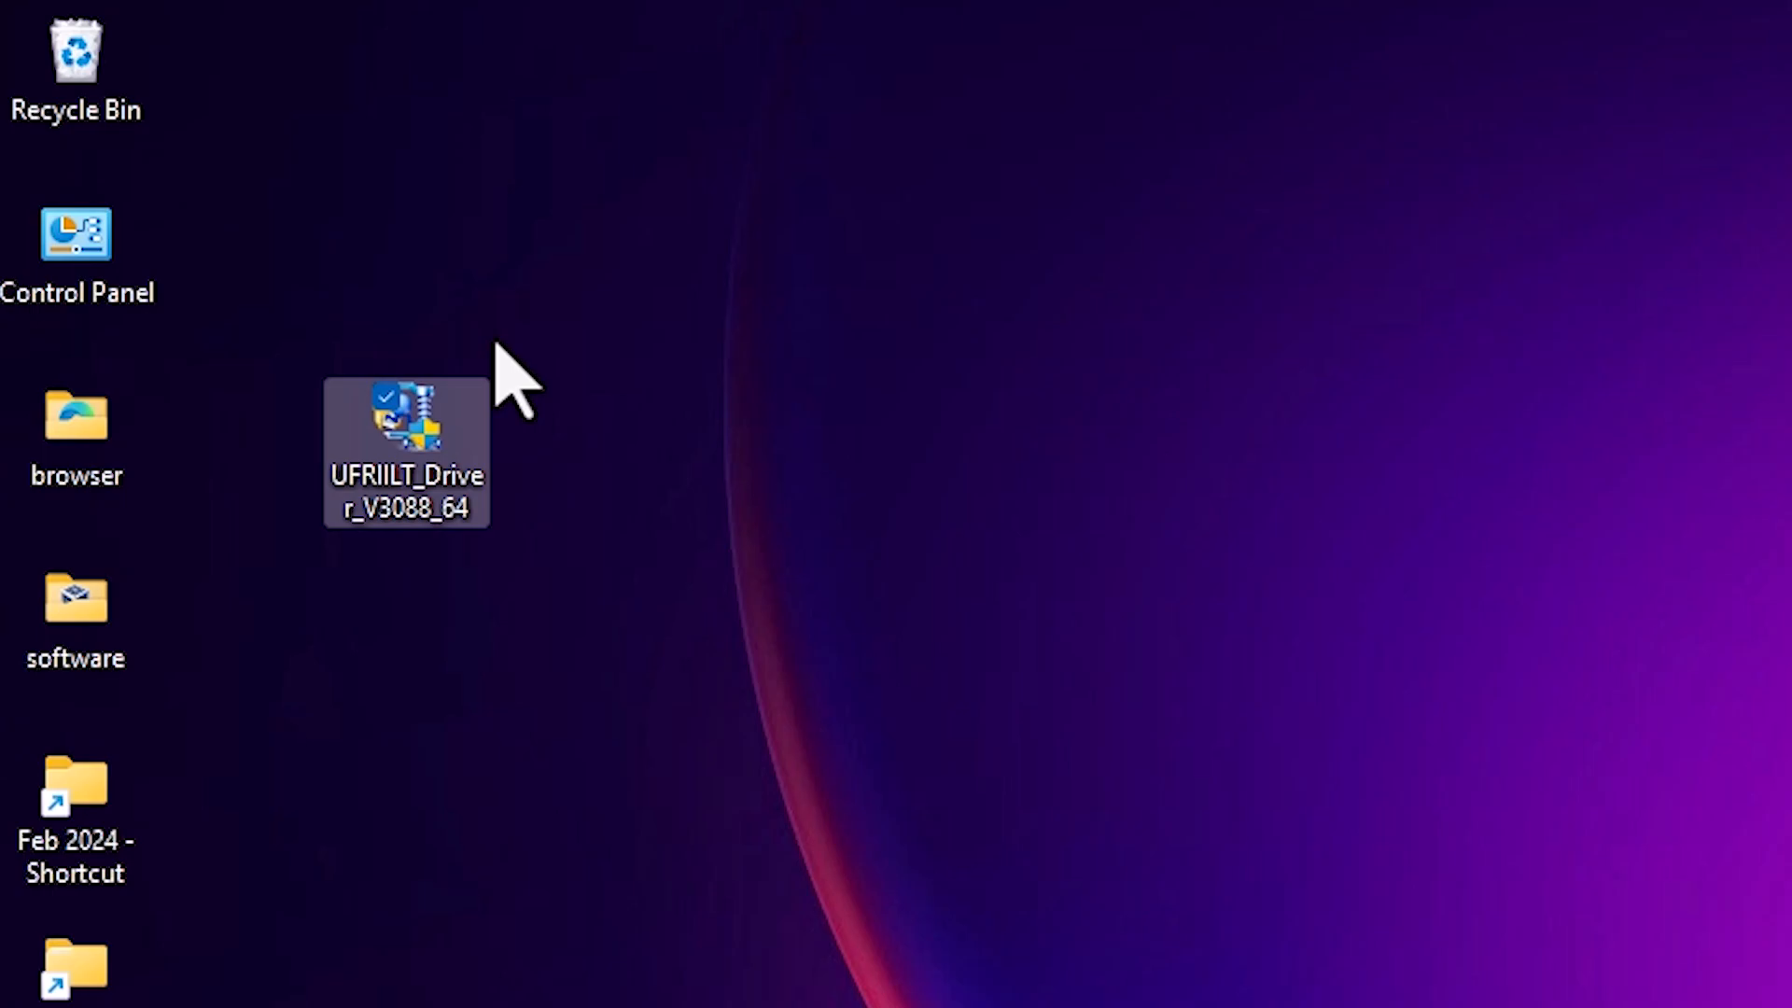
Step: Extract the driver archive with WinRAR into the default same-named desktop folder
{"action": "right_click", "coordinate": [405, 424]}
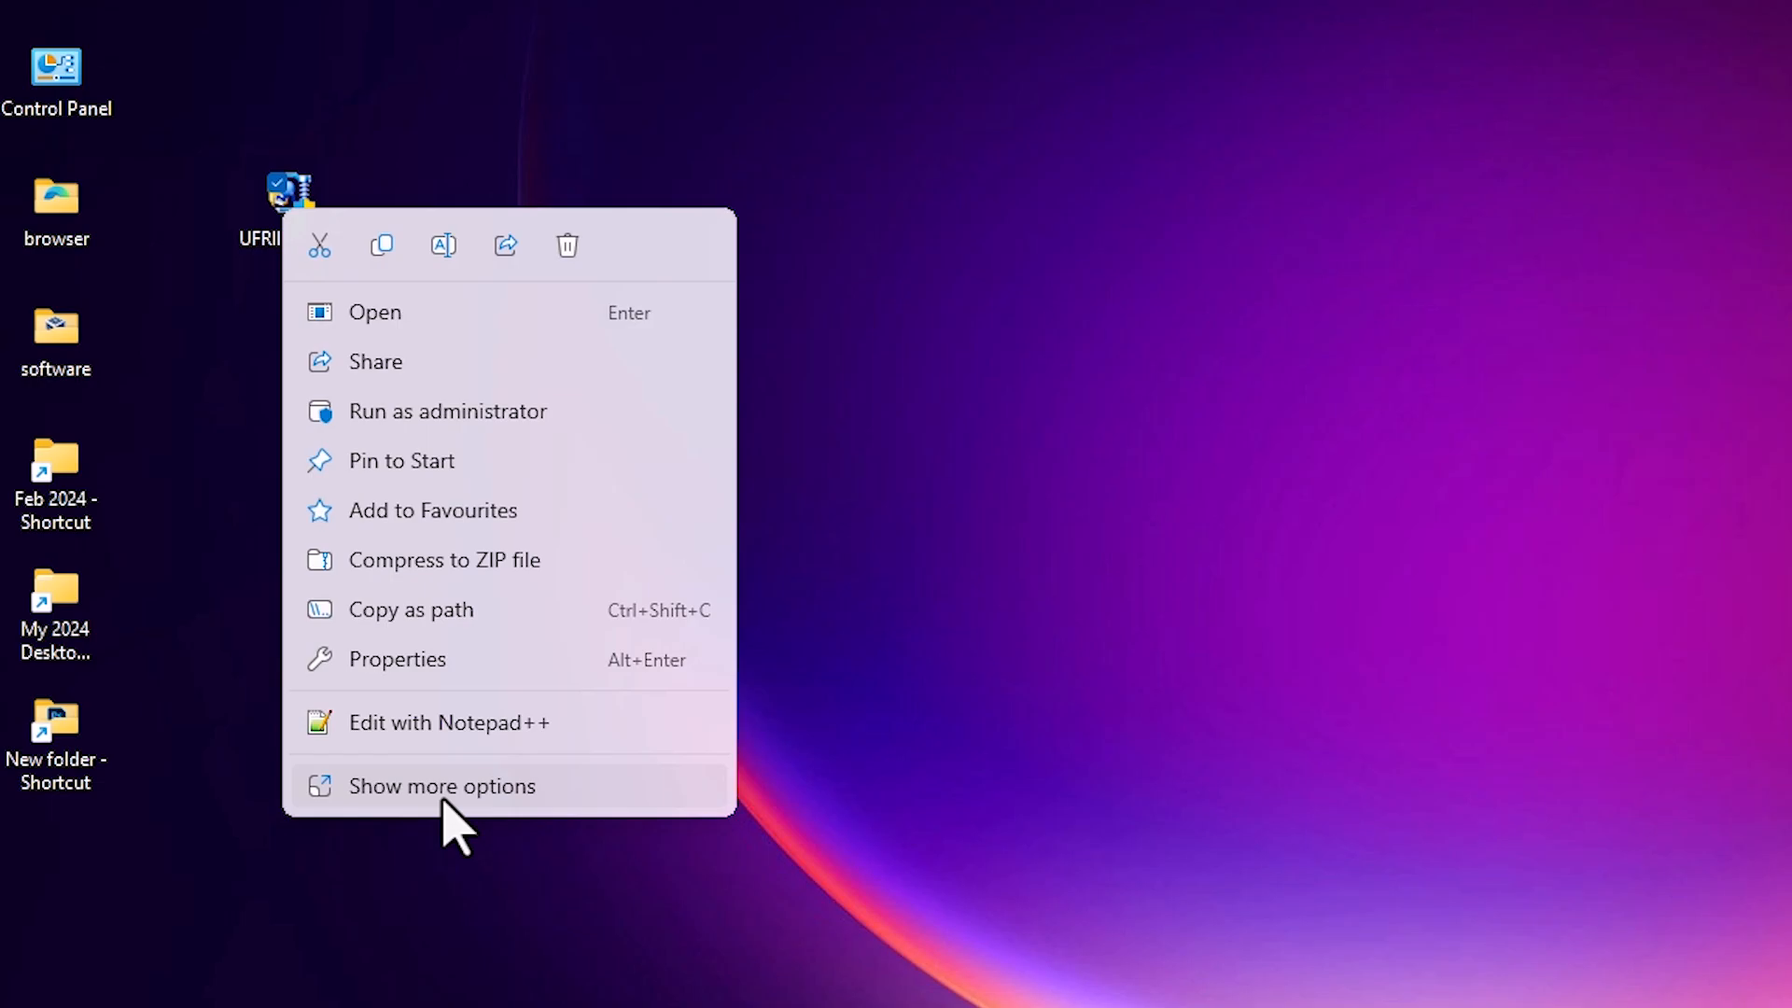
{"action": "left_click", "coordinate": [442, 786]}
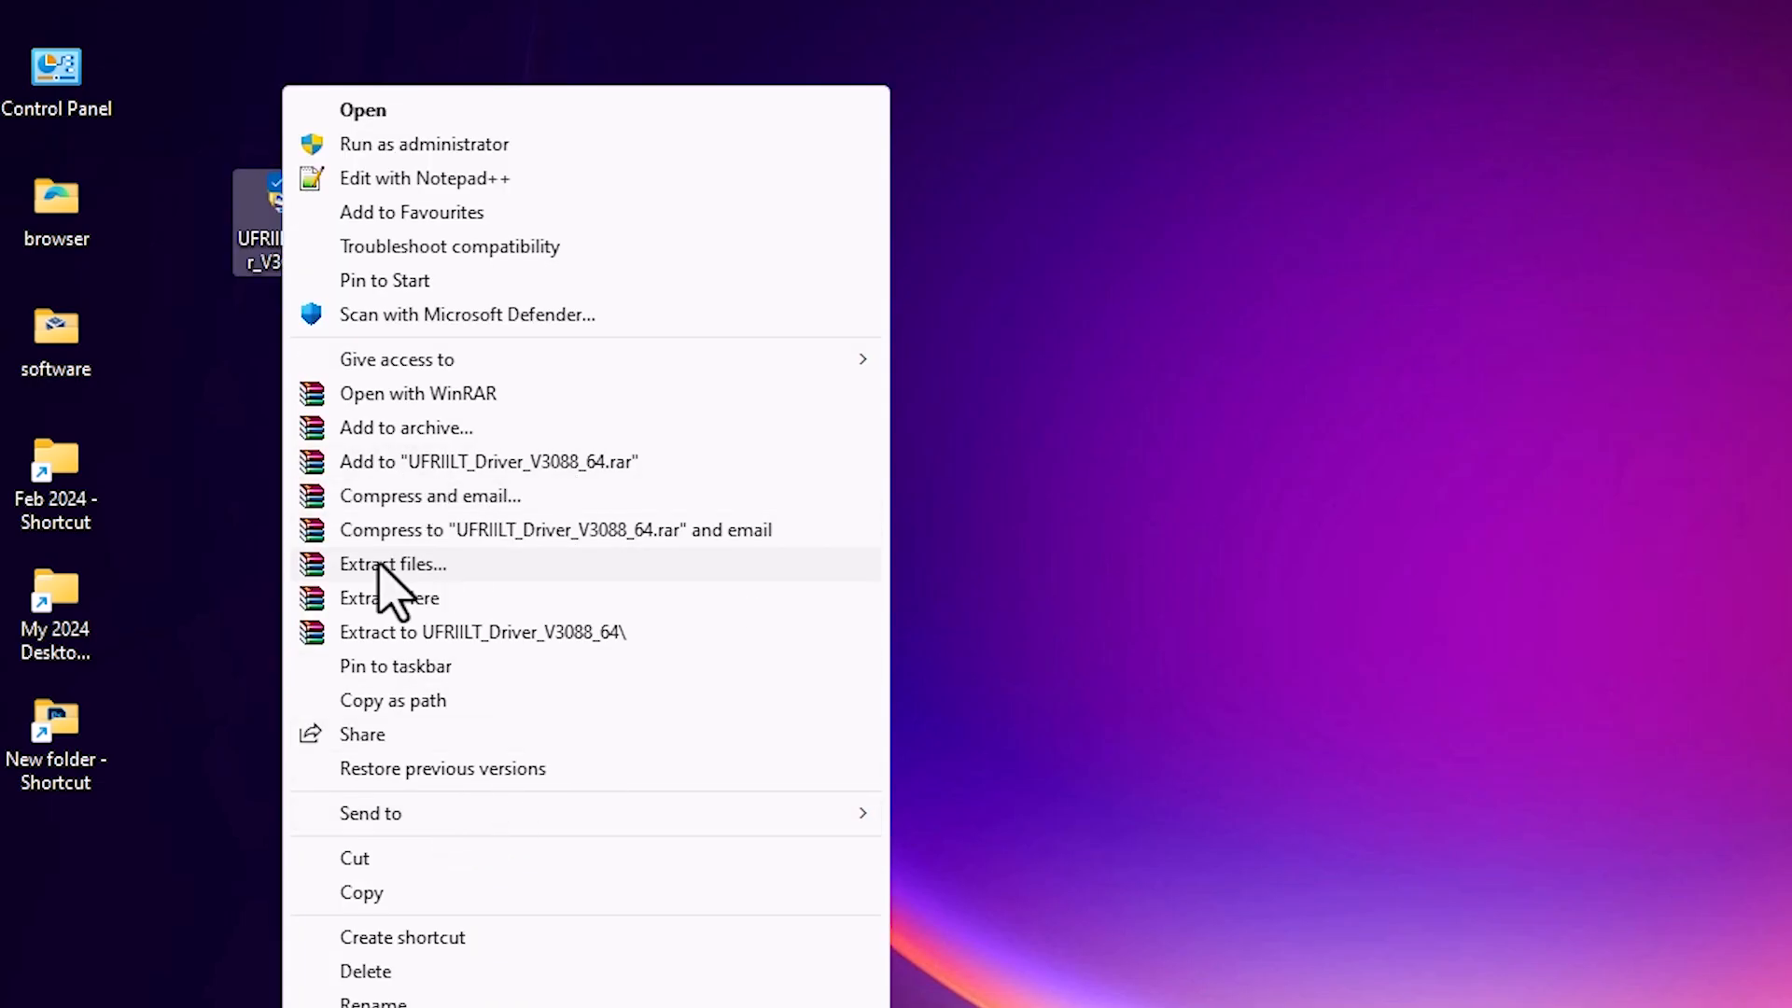
{"action": "left_click", "coordinate": [392, 563]}
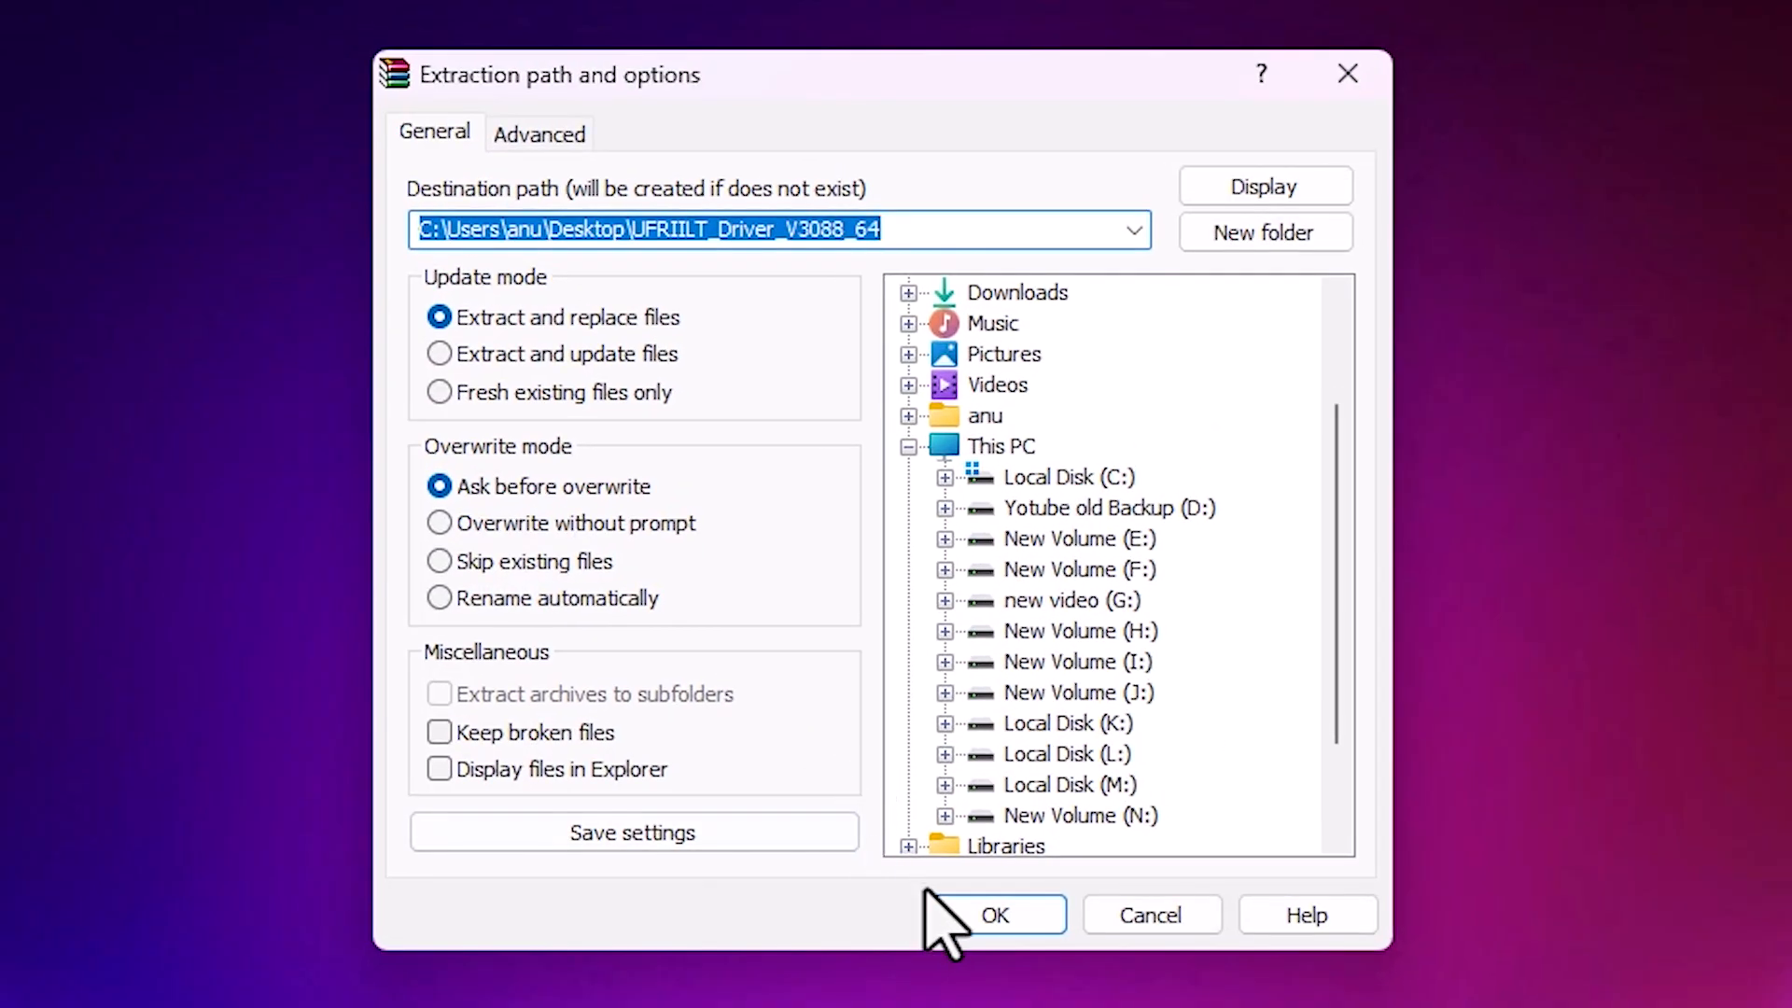
{"action": "left_click", "coordinate": [993, 914]}
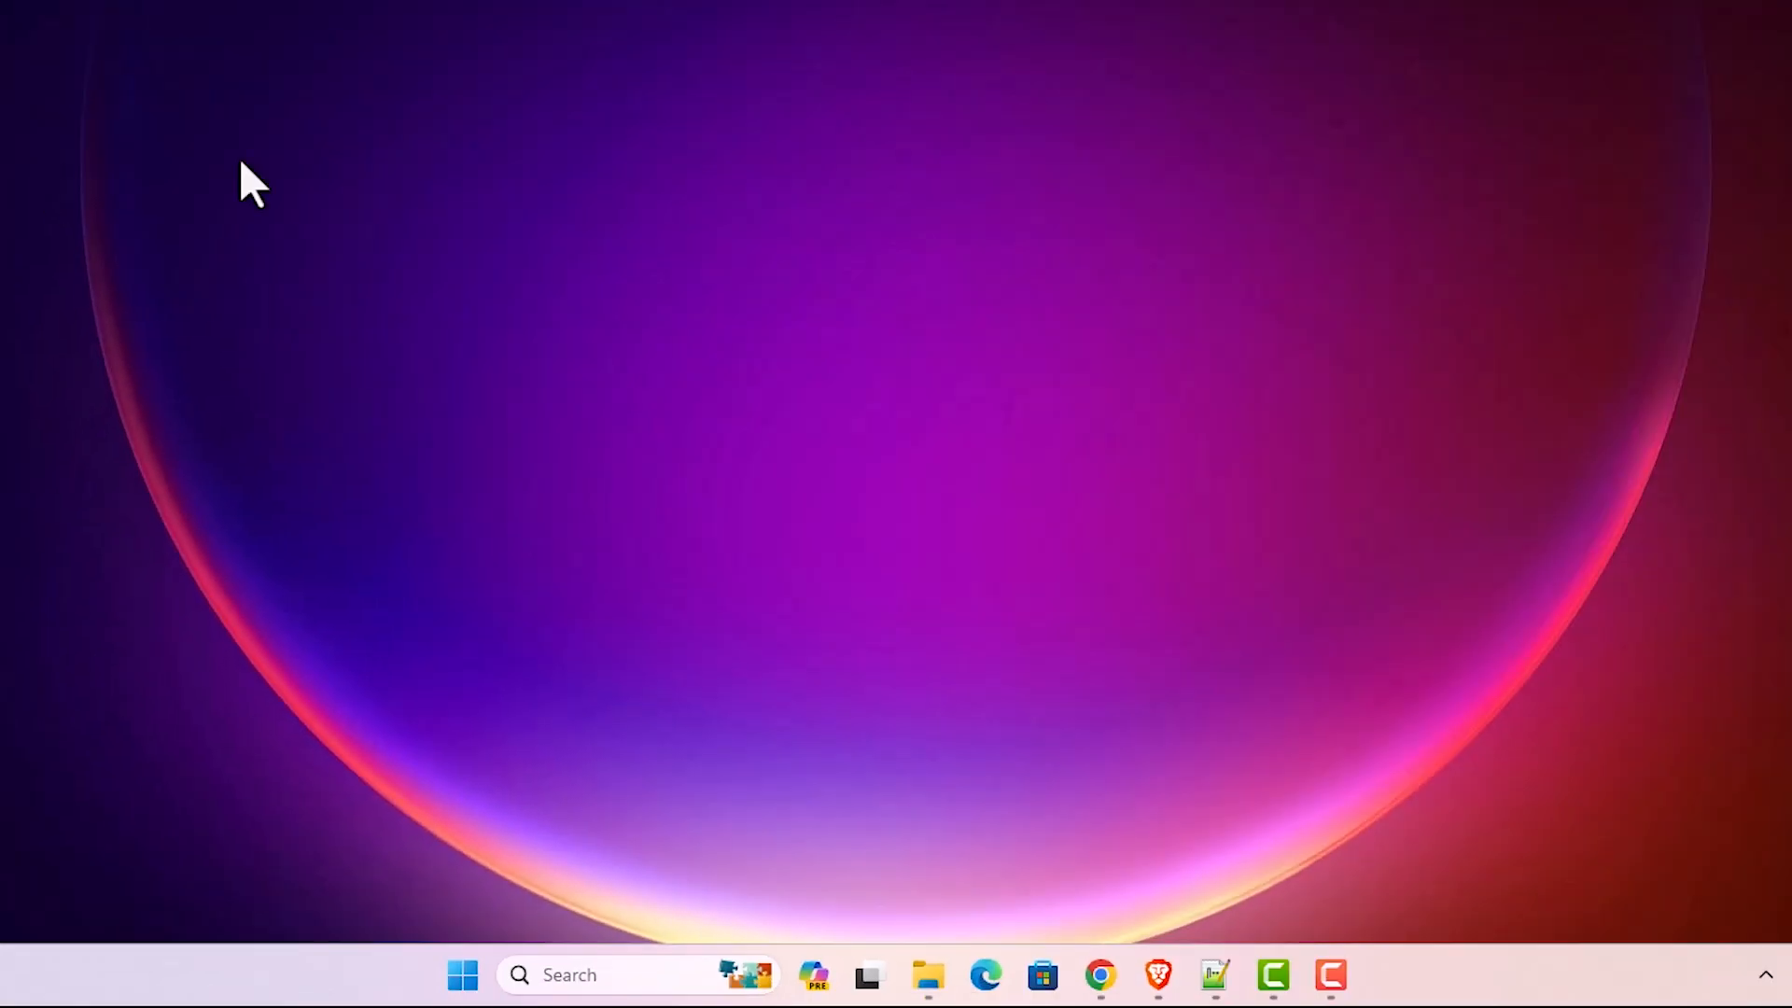
{"action": "mouse_move", "coordinate": [523, 844]}
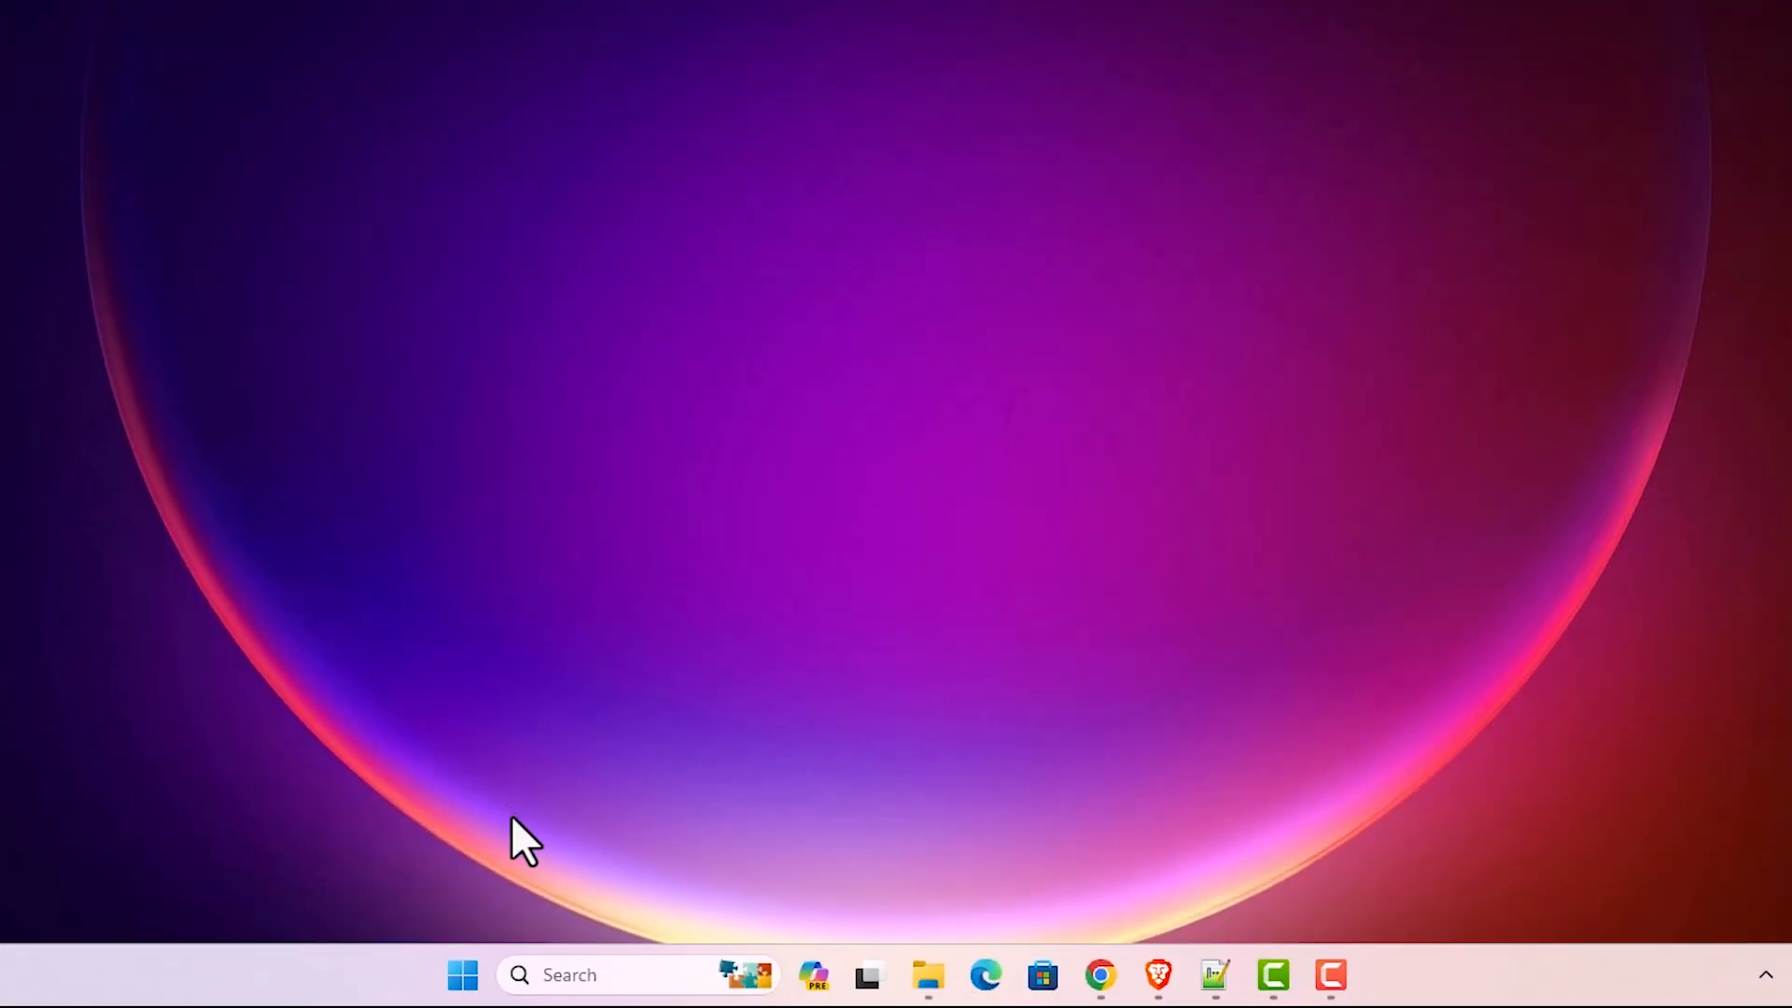
Step: Search 'pr' from Start to reach the Printers & scanners settings page
{"action": "left_click", "coordinate": [461, 974]}
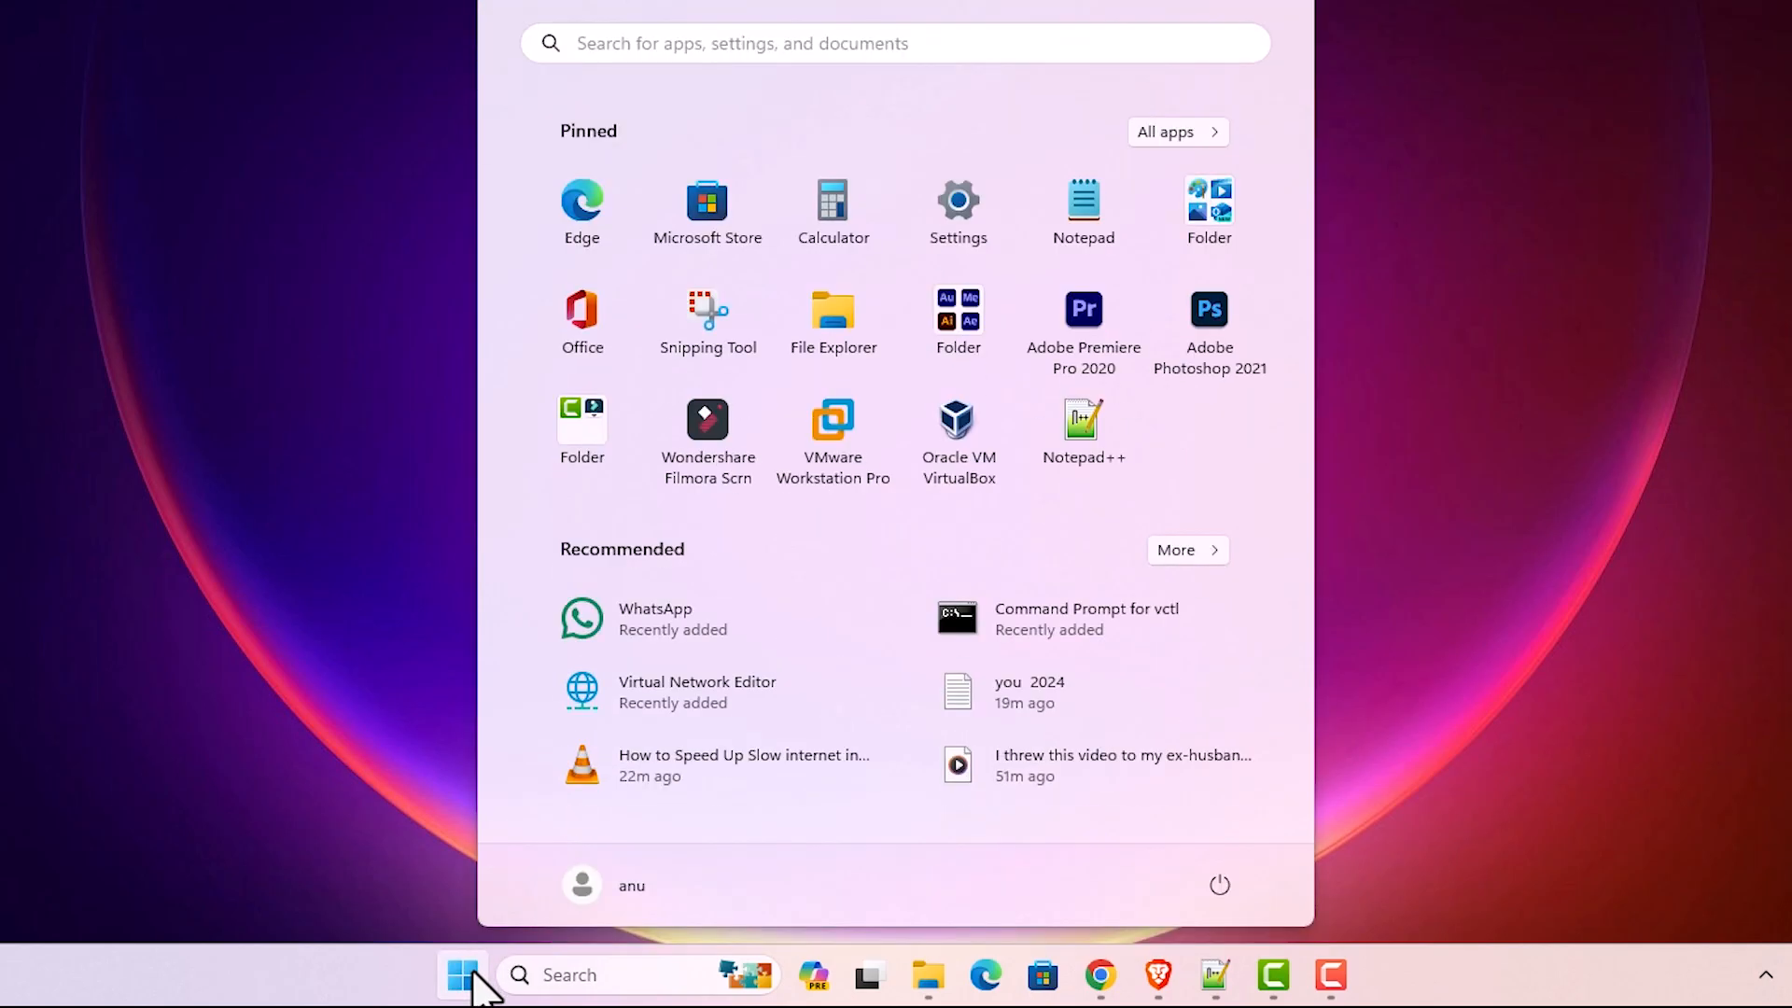
{"action": "type", "text": "pr"}
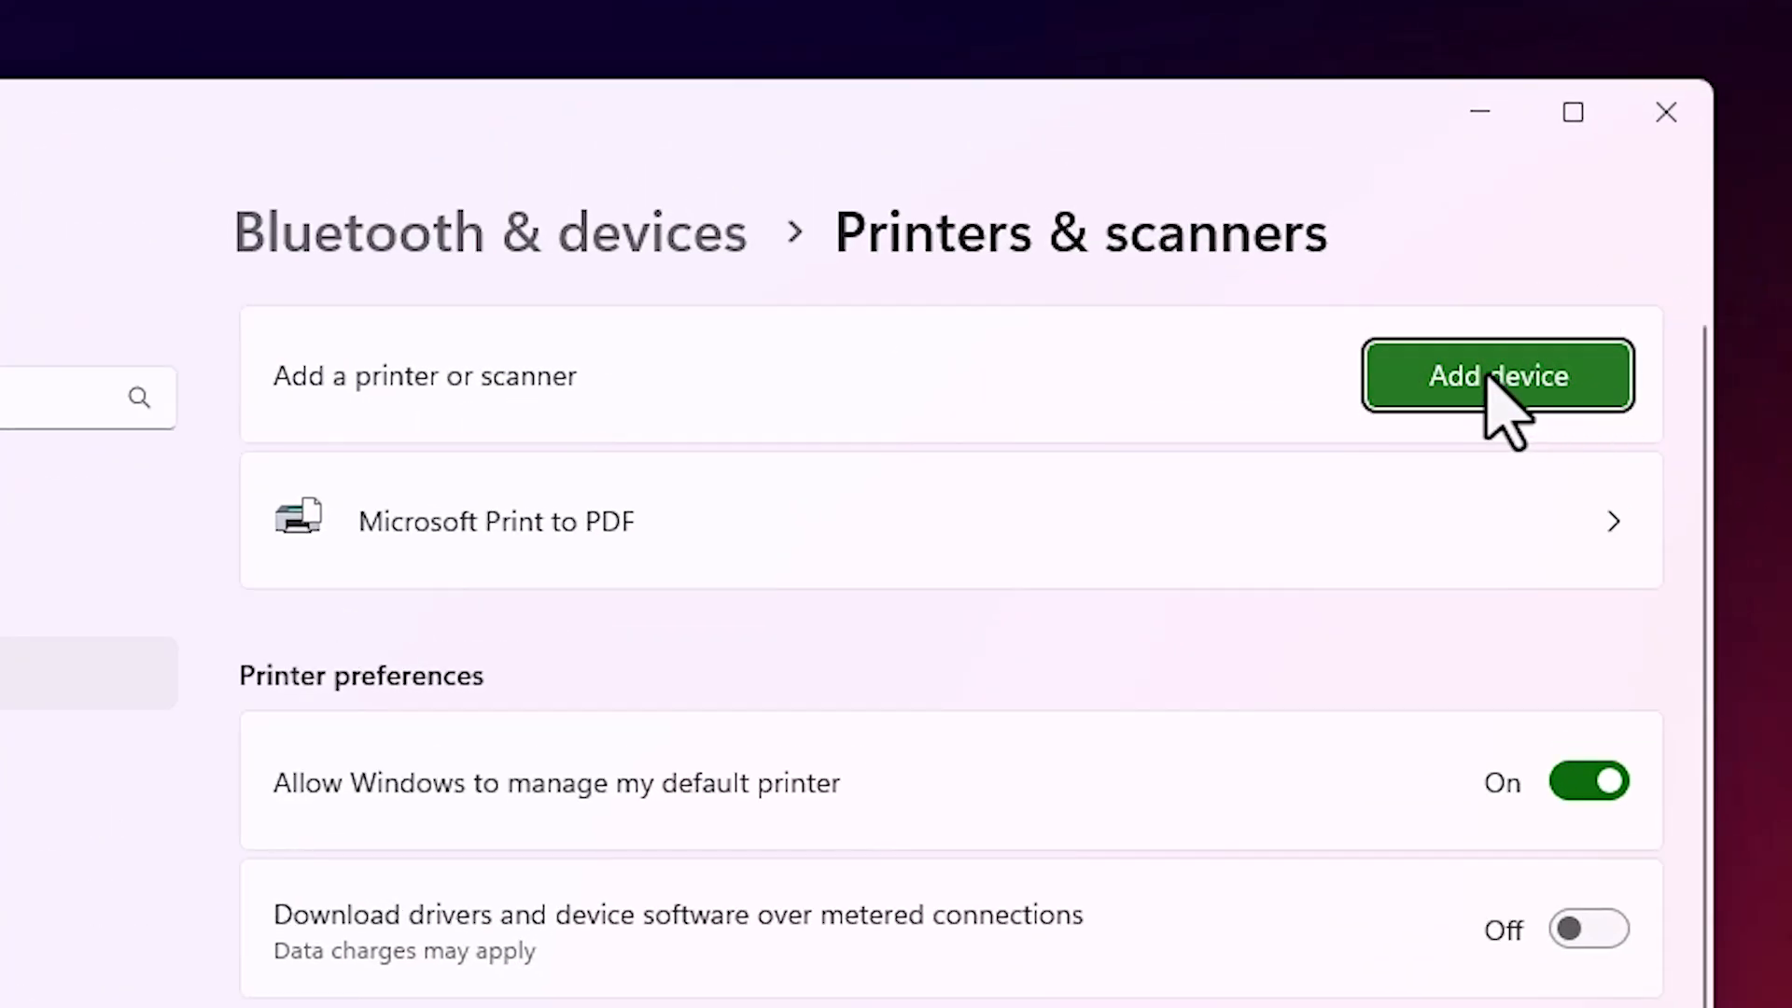
Step: Start Add device so Settings scans for printers to add
{"action": "left_click", "coordinate": [1497, 376]}
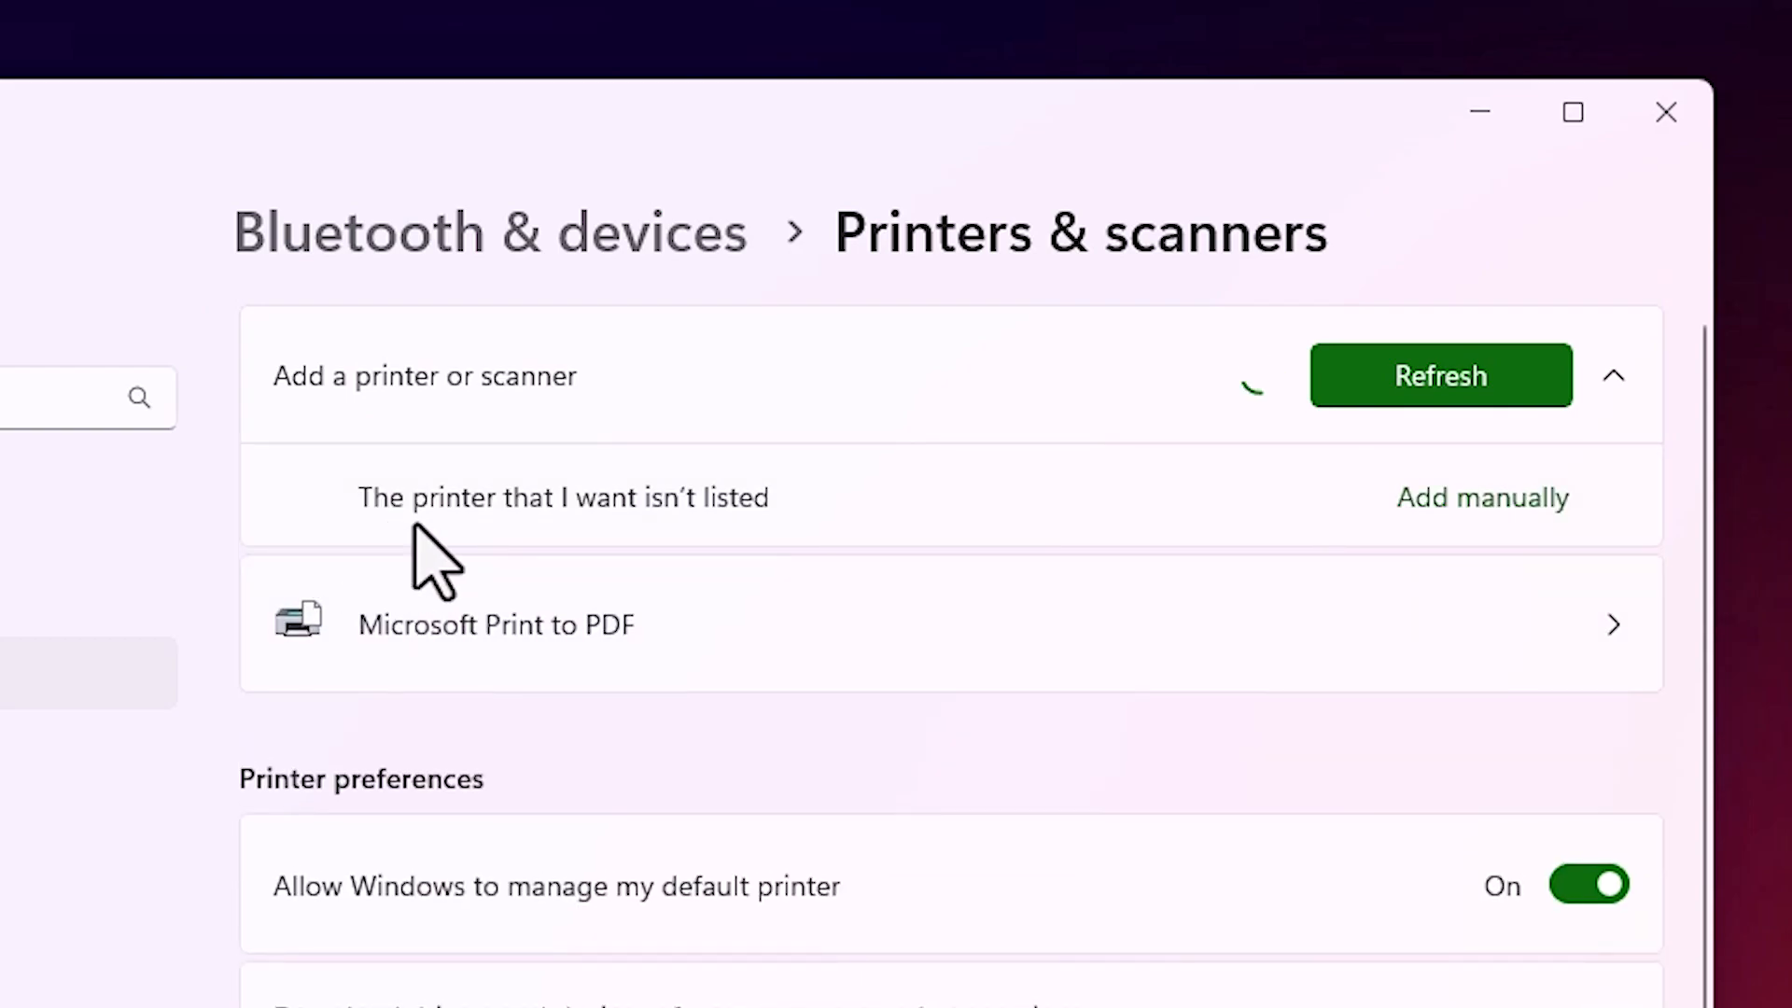
{"action": "mouse_move", "coordinate": [770, 548]}
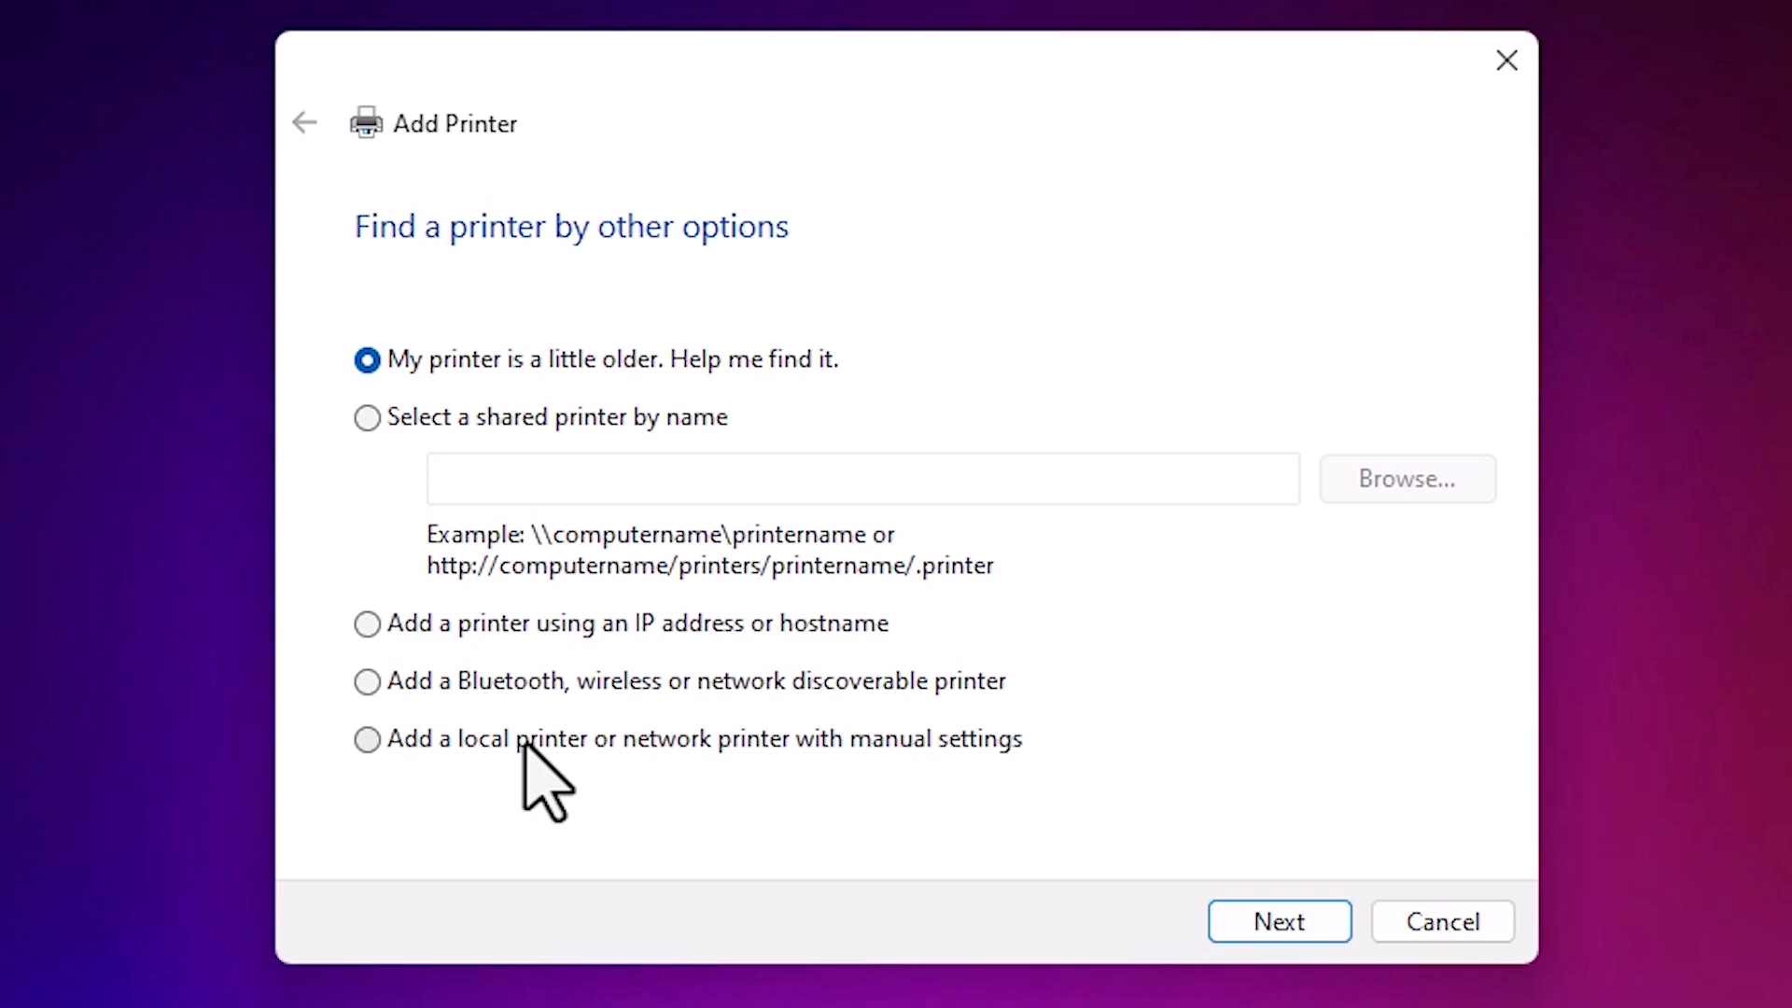
Step: Choose 'Add a local printer or network printer with manual settings' and continue
{"action": "left_click", "coordinate": [367, 739]}
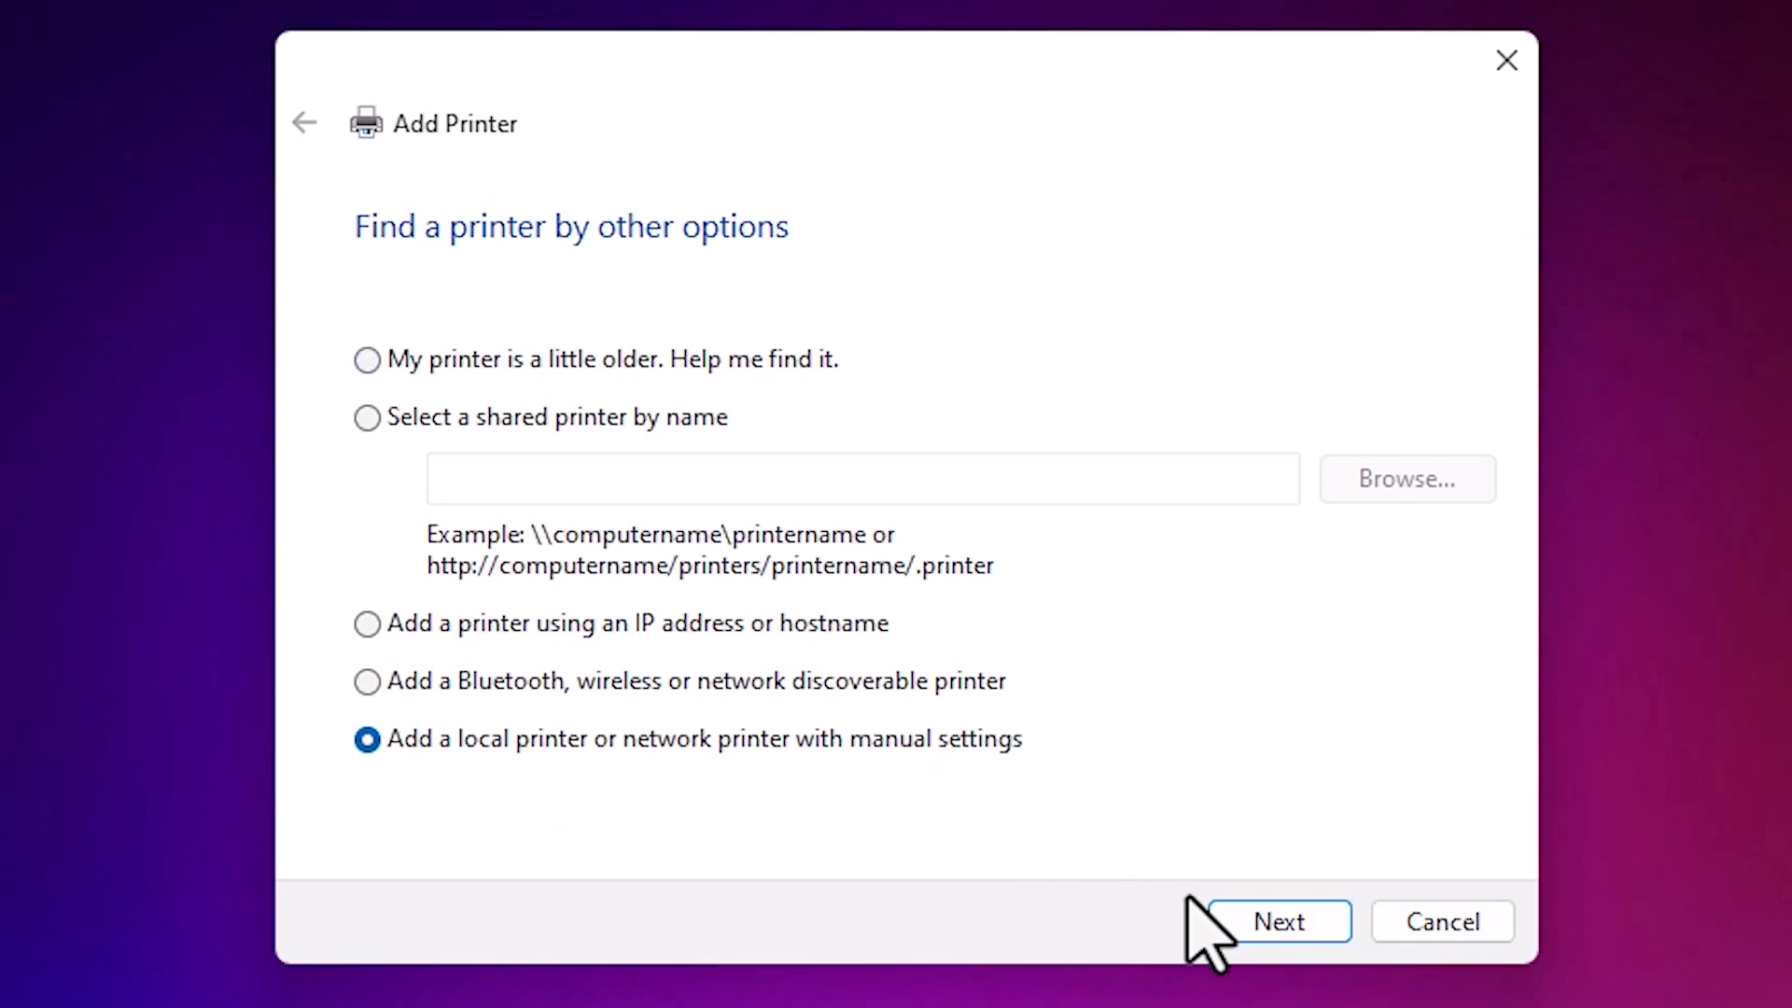
{"action": "left_click", "coordinate": [1277, 920]}
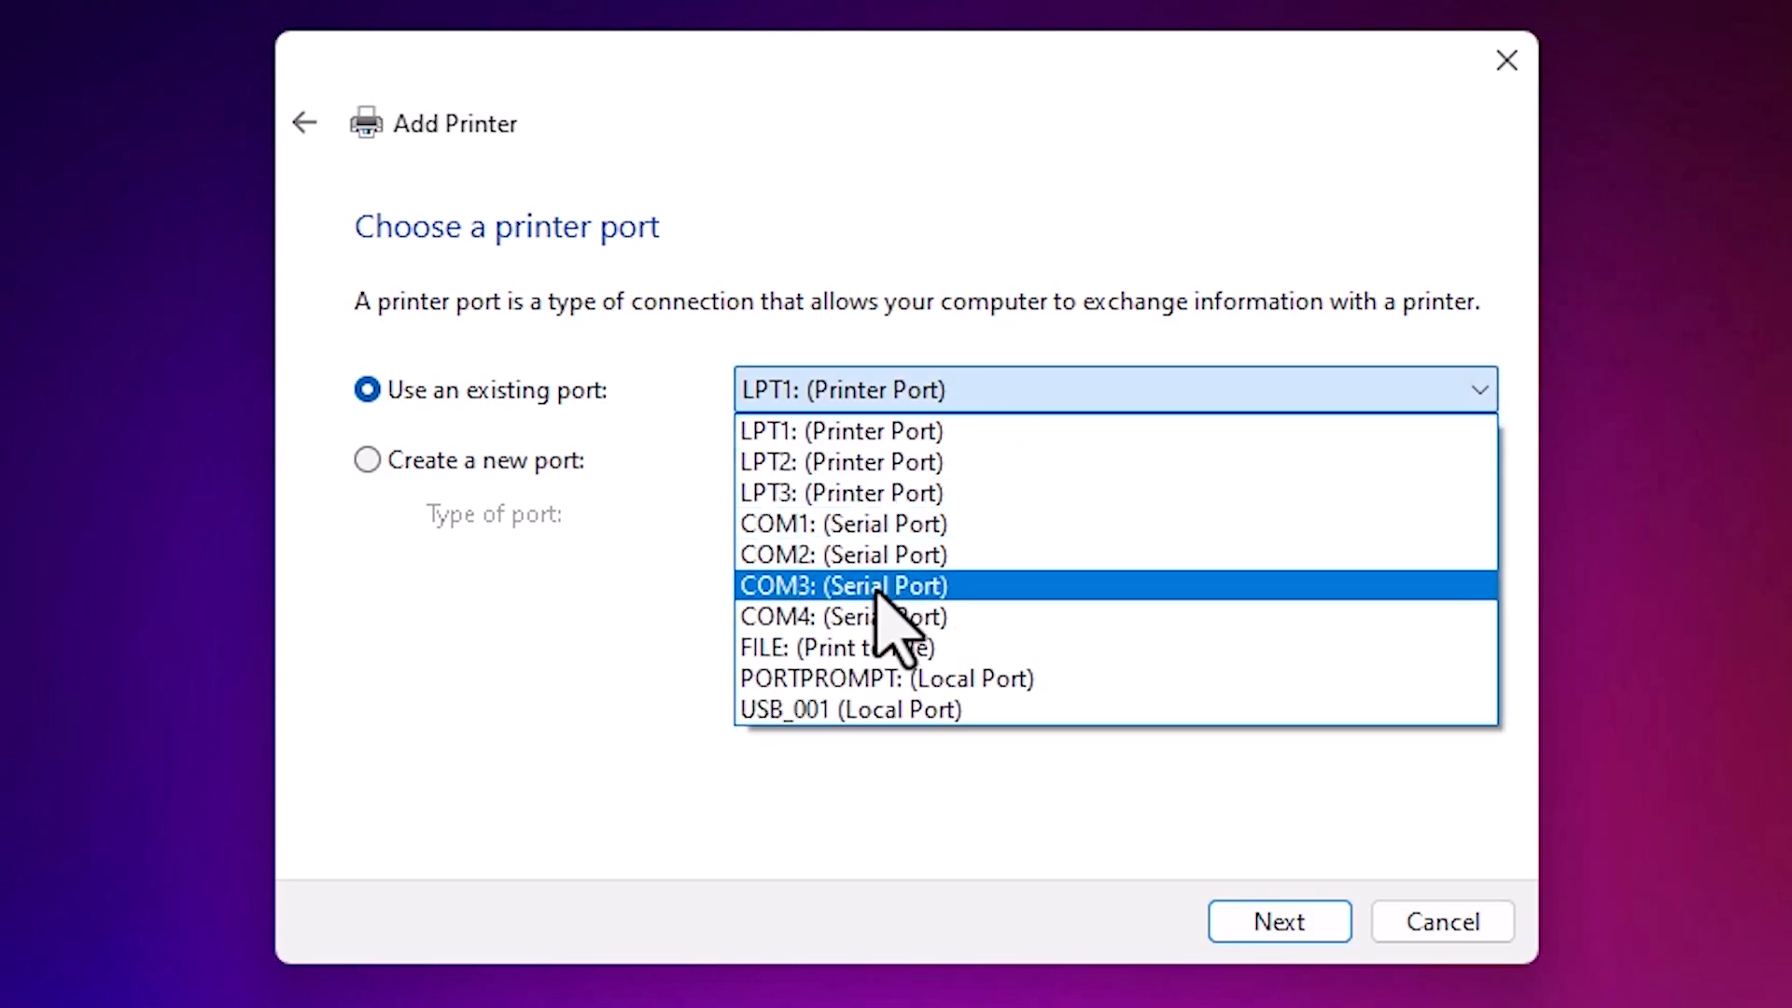
{"action": "mouse_move", "coordinate": [868, 709]}
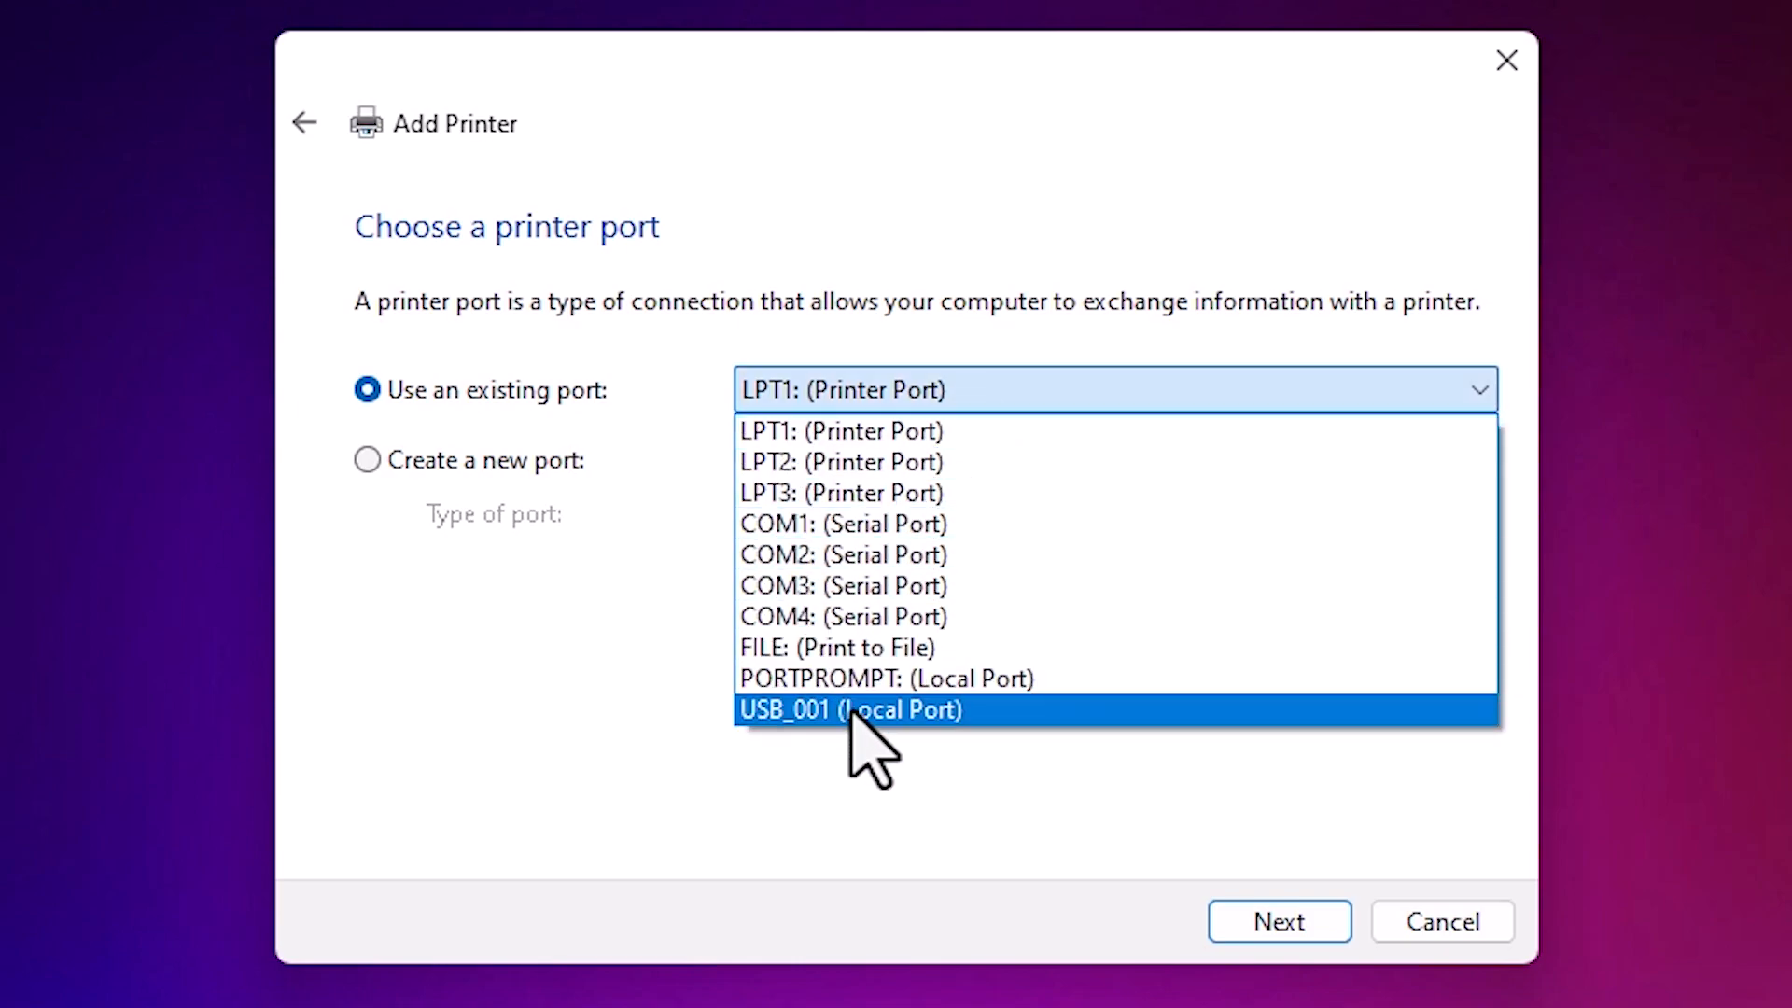
Step: Use the existing USB_001 (Local Port) as the printer port and continue to drivers
{"action": "left_click", "coordinate": [852, 710]}
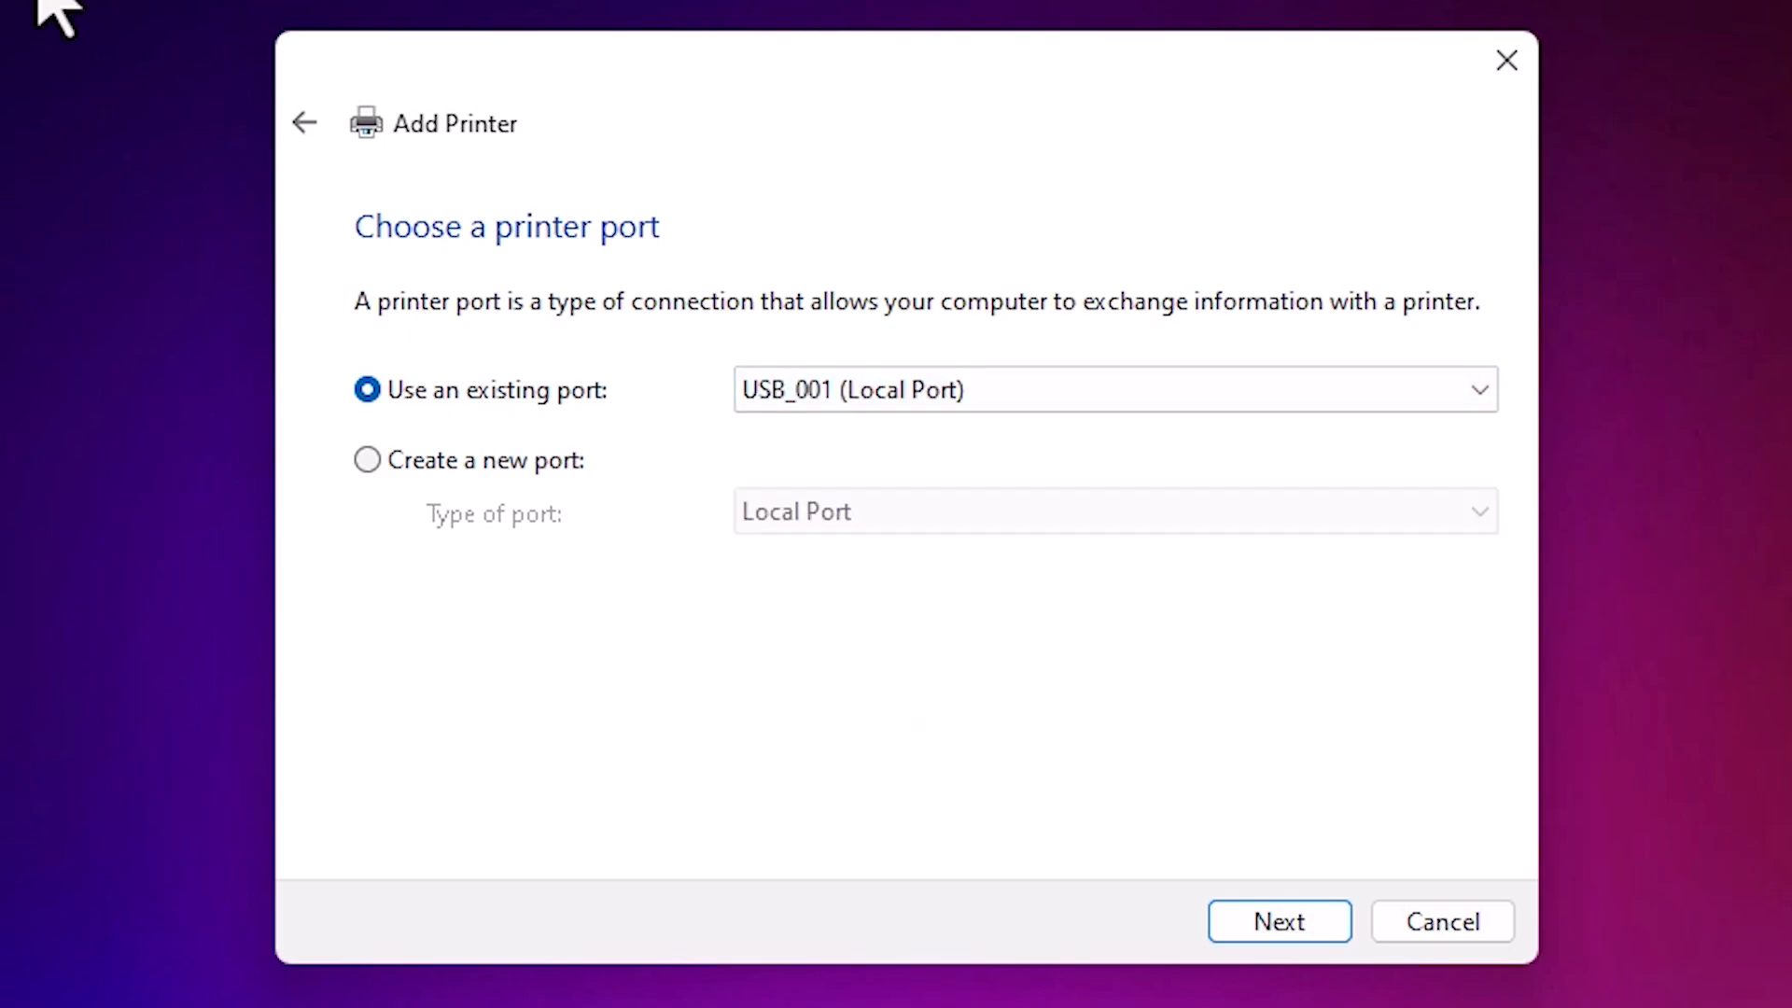
{"action": "left_click", "coordinate": [1276, 920]}
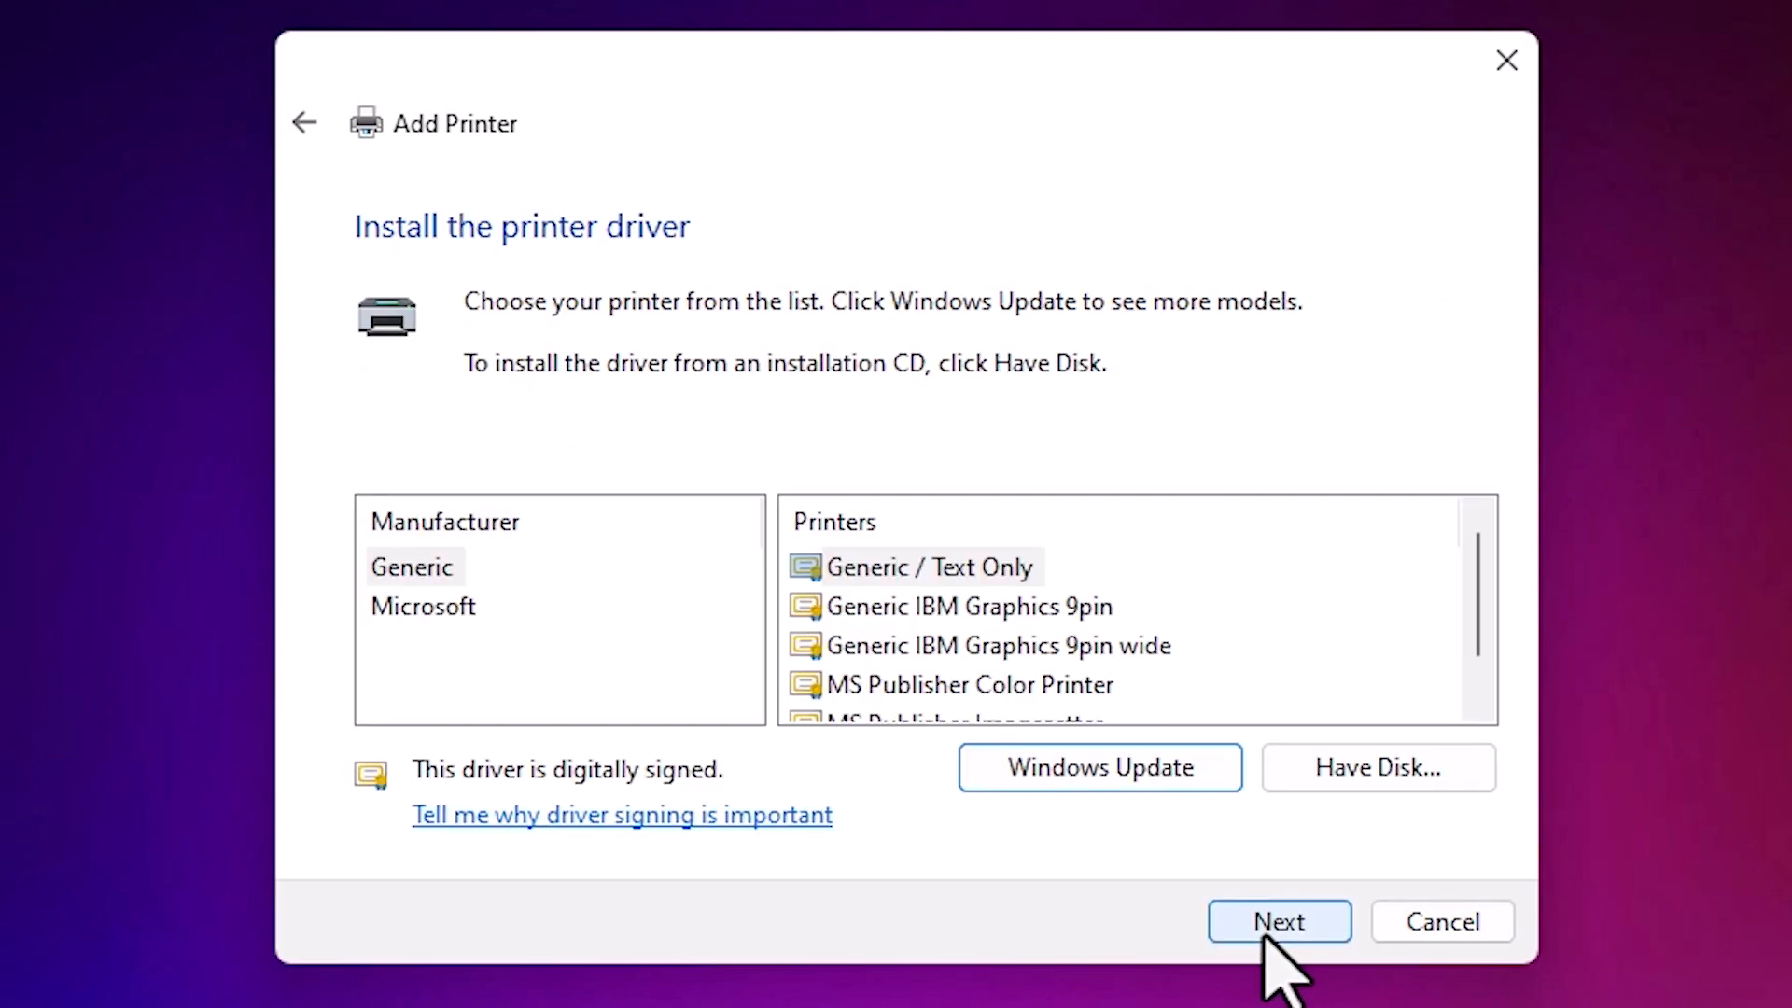
Step: Via Have Disk, load CNLB0MA64.INF from Desktop > UFRIILT_Driver_V3088_64 > Driver
{"action": "left_click", "coordinate": [1376, 767]}
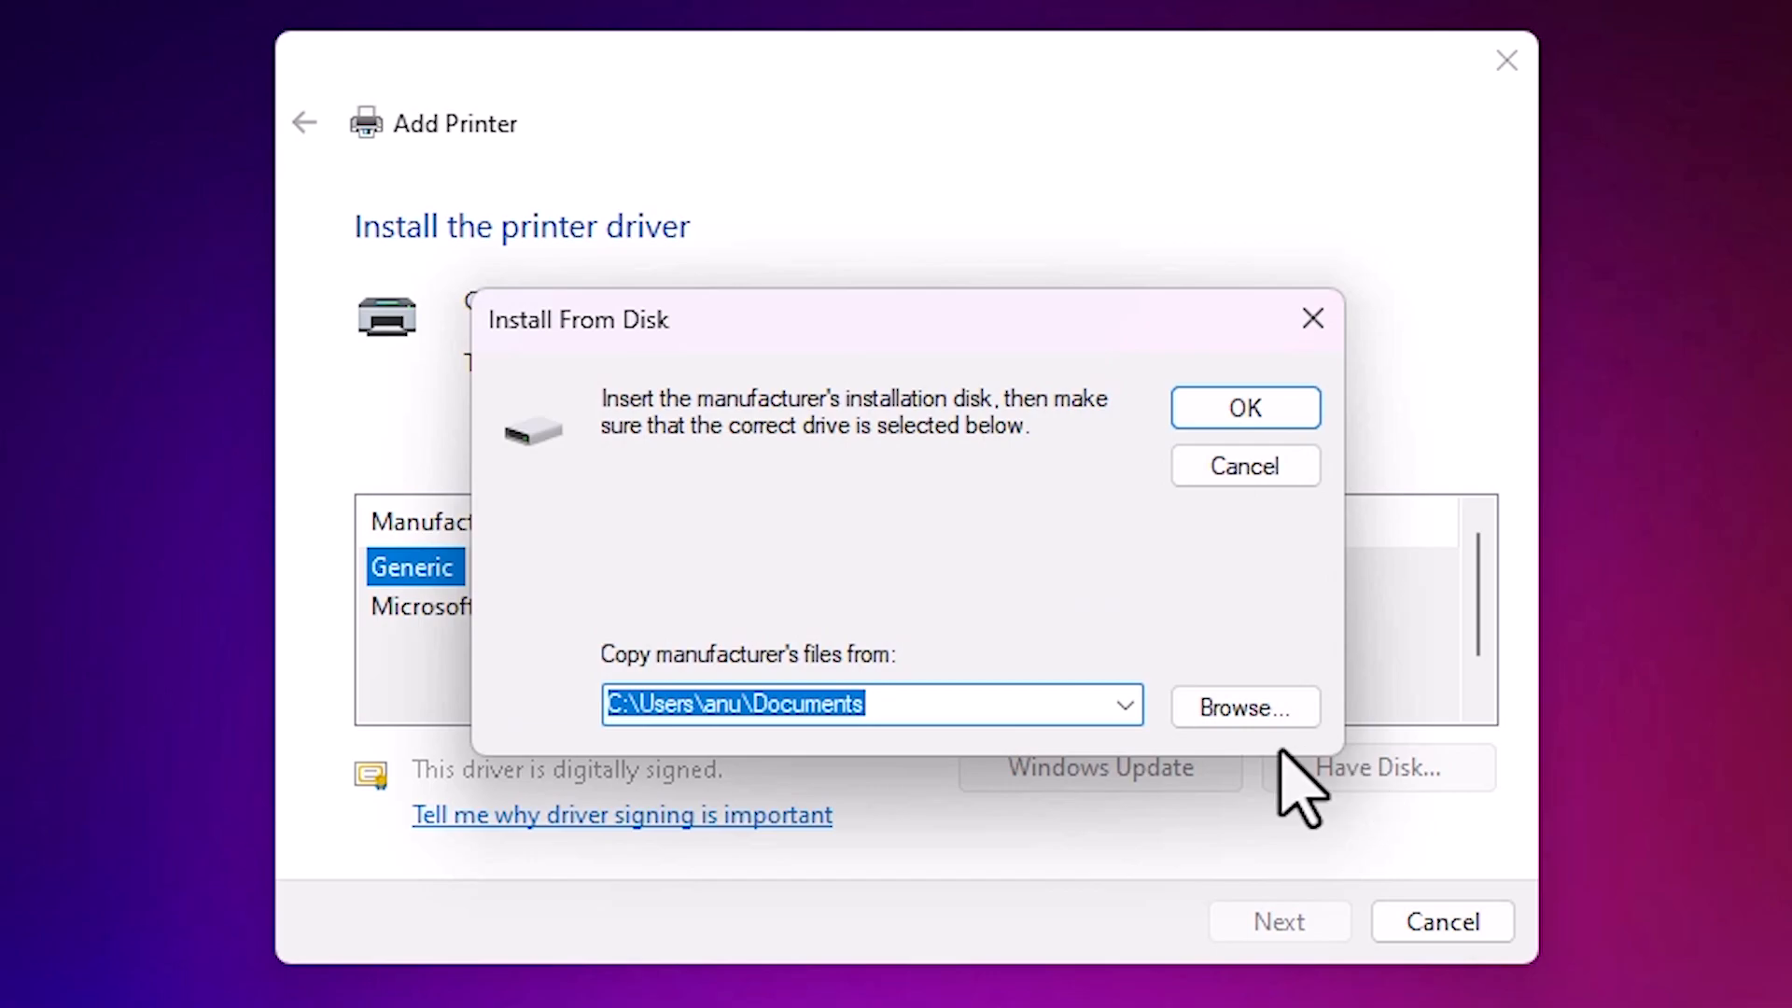
{"action": "left_click", "coordinate": [1243, 706]}
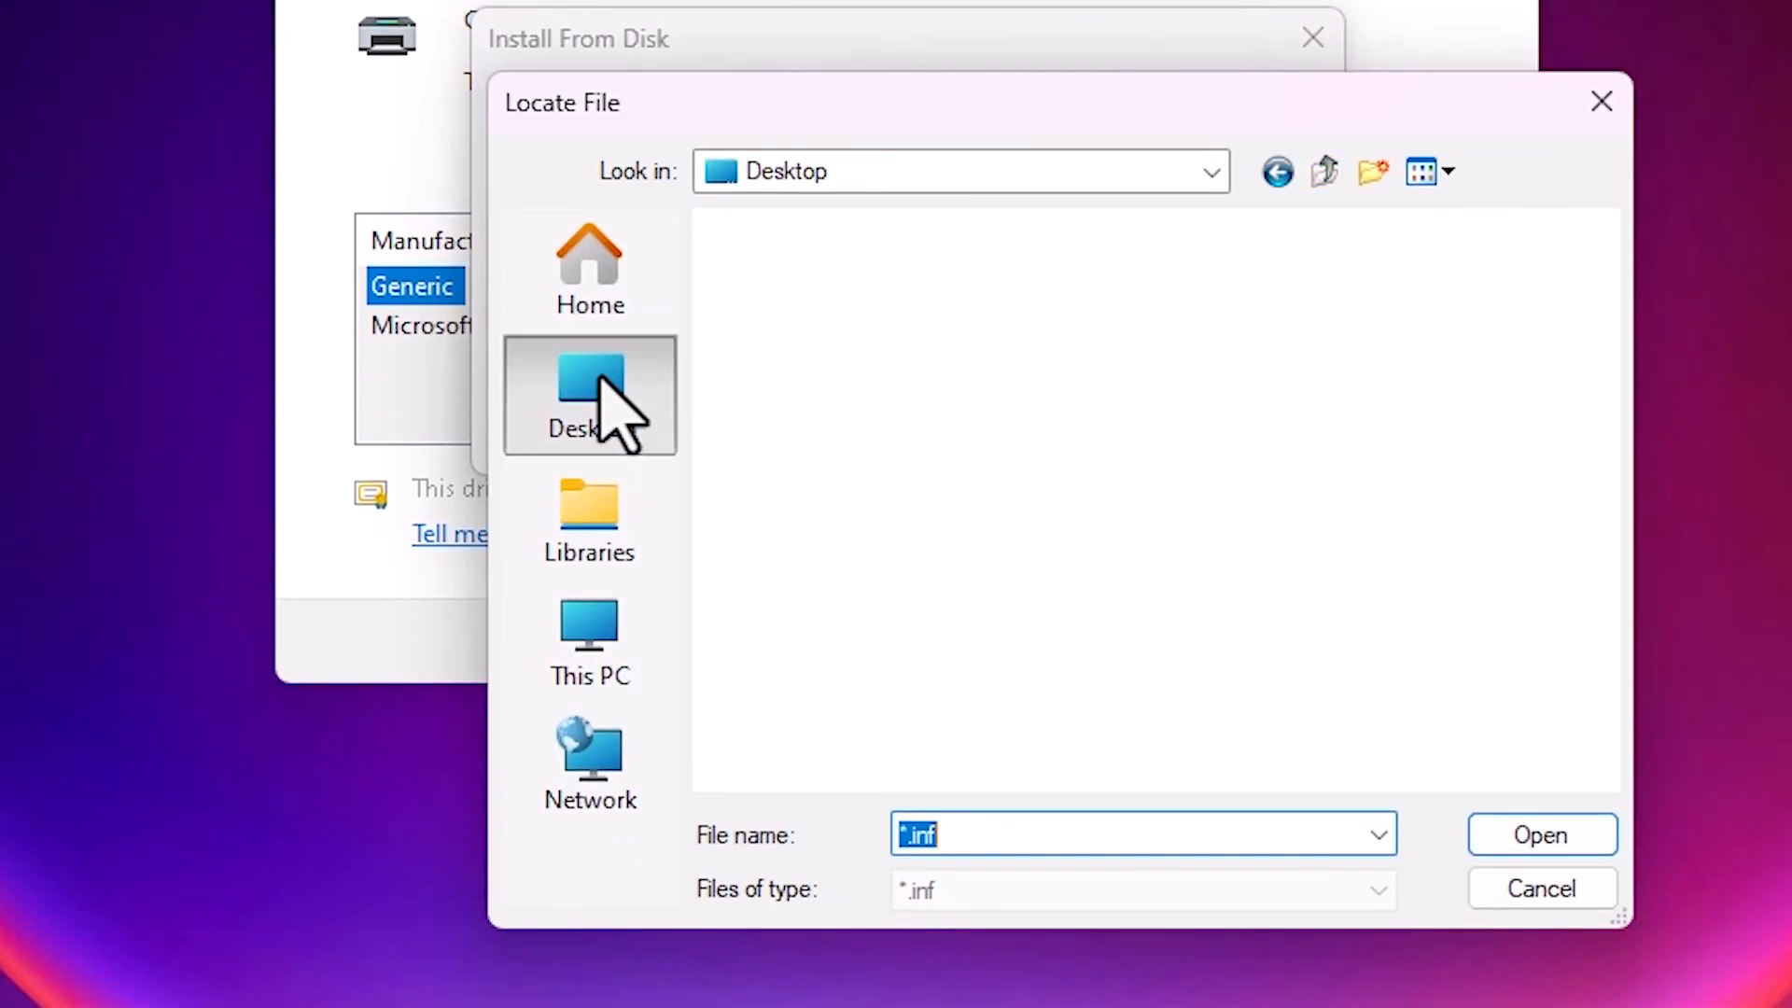
{"action": "left_click", "coordinate": [590, 394]}
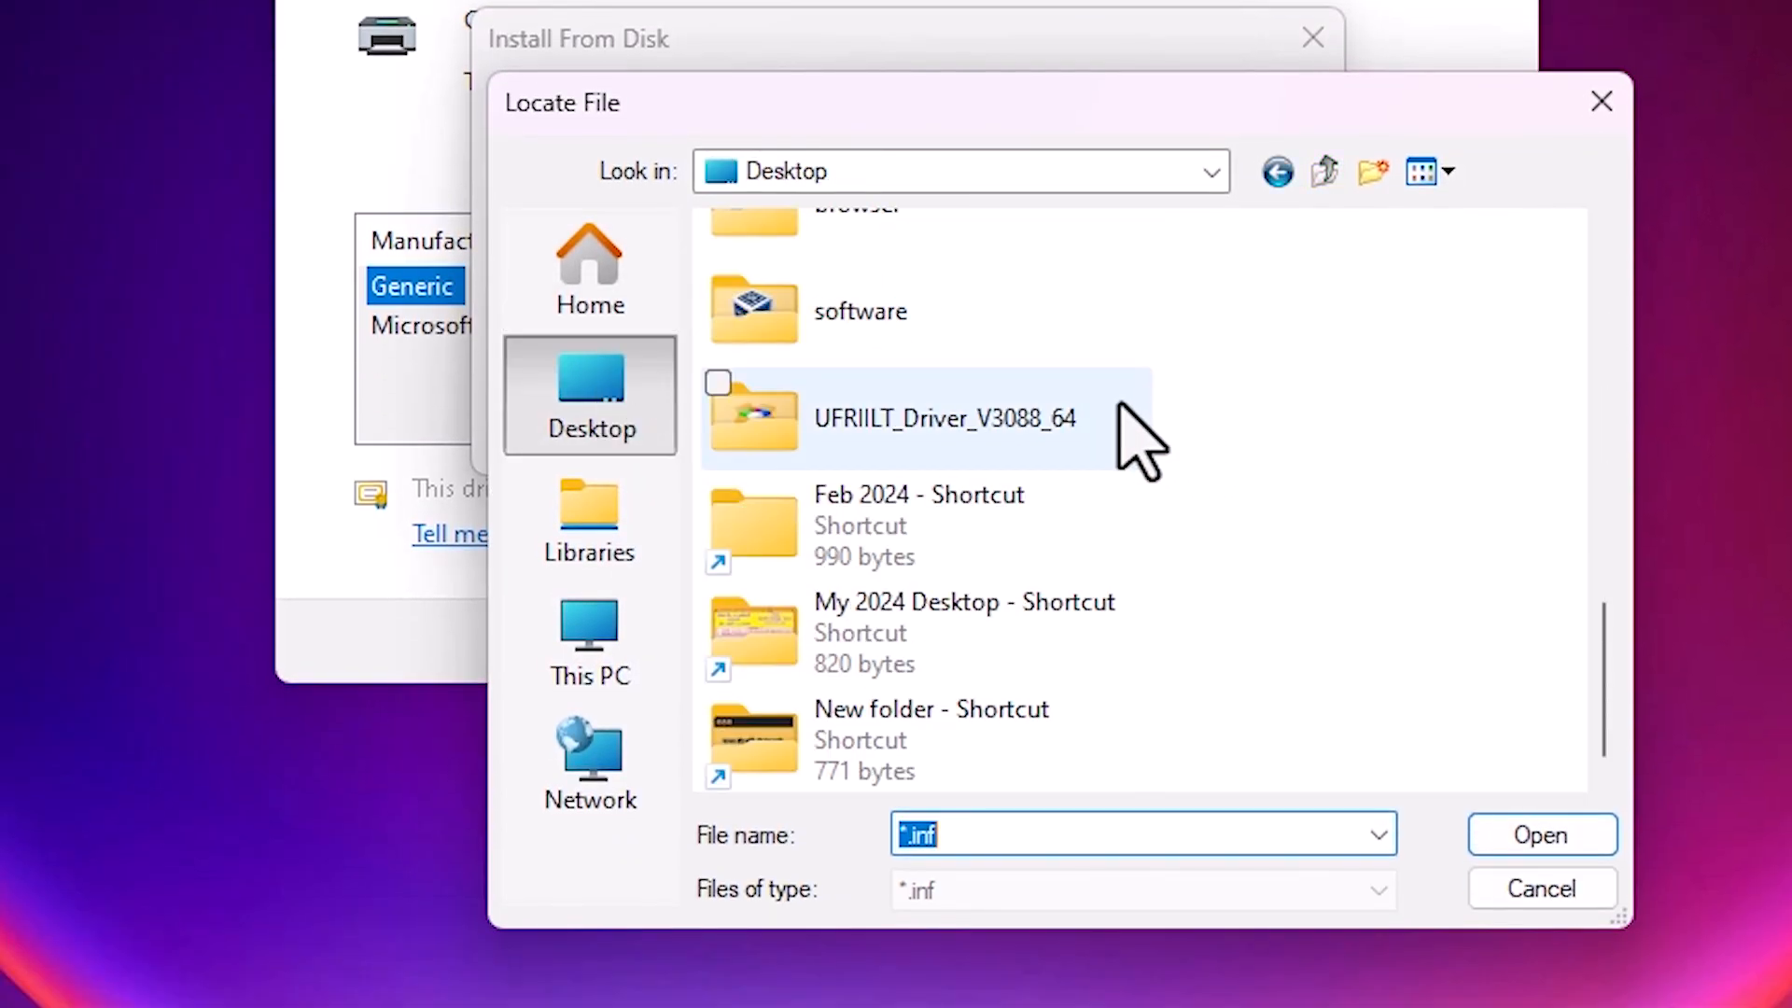
{"action": "mouse_move", "coordinate": [868, 468]}
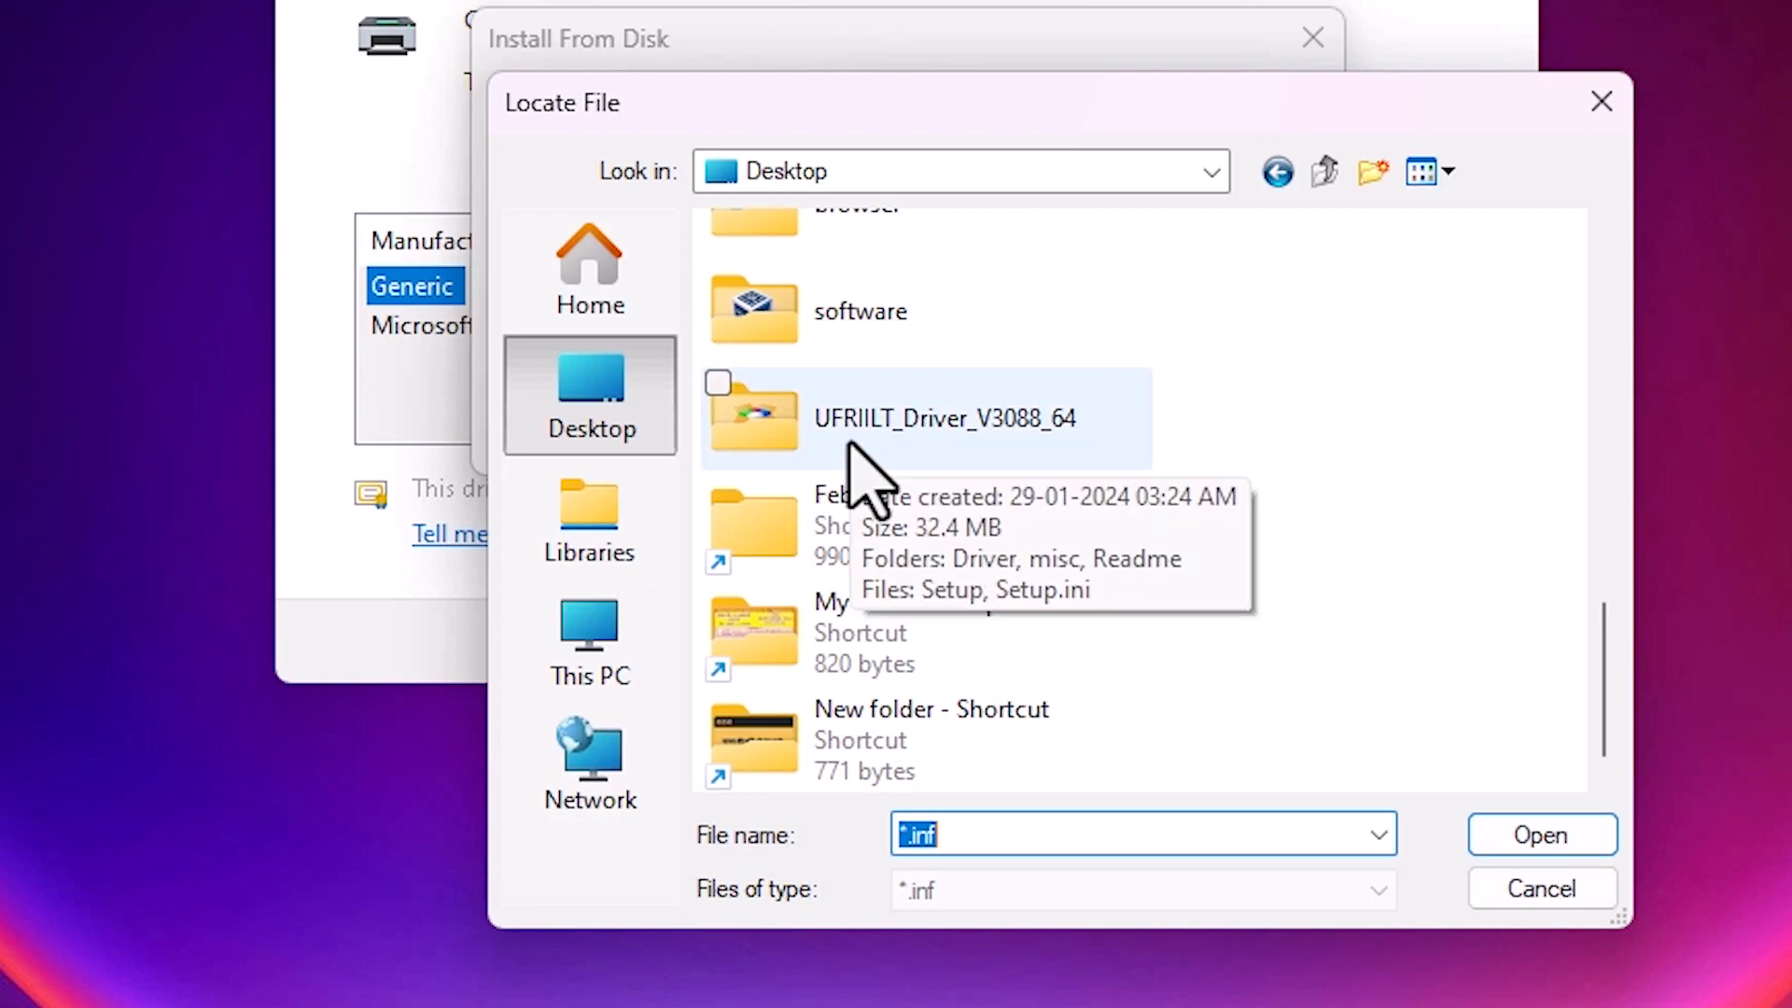
{"action": "double_click", "coordinate": [945, 416]}
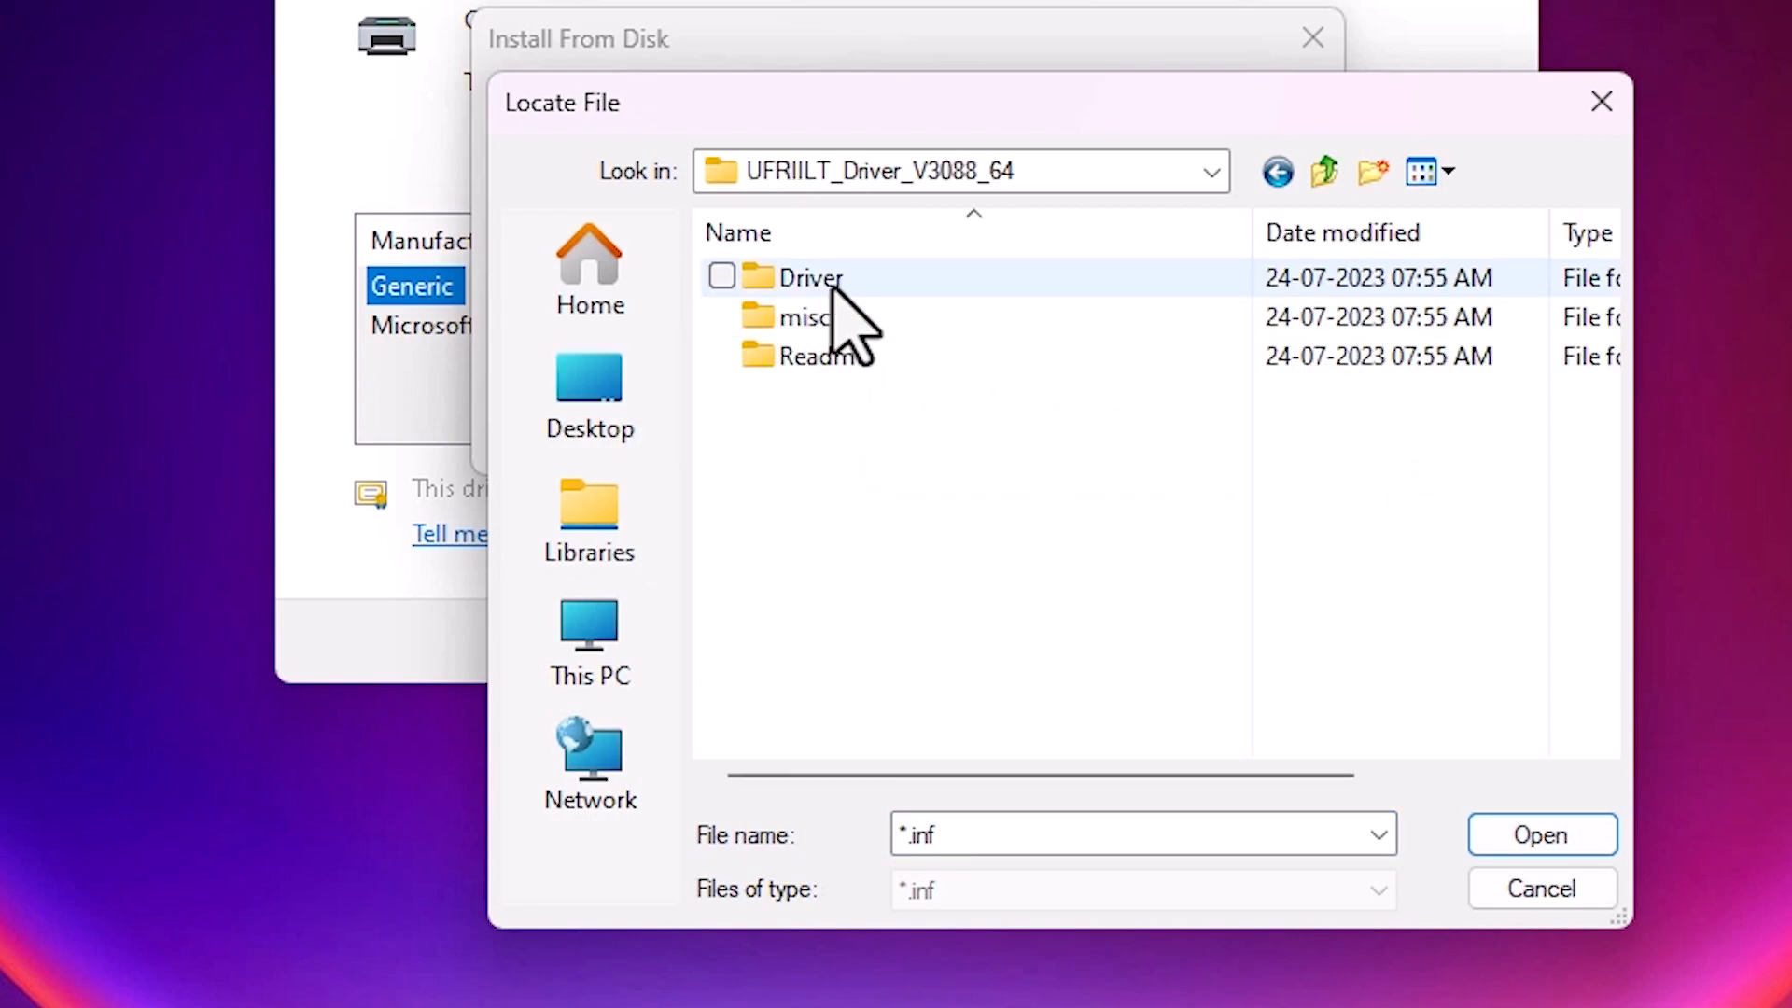
{"action": "double_click", "coordinate": [808, 276]}
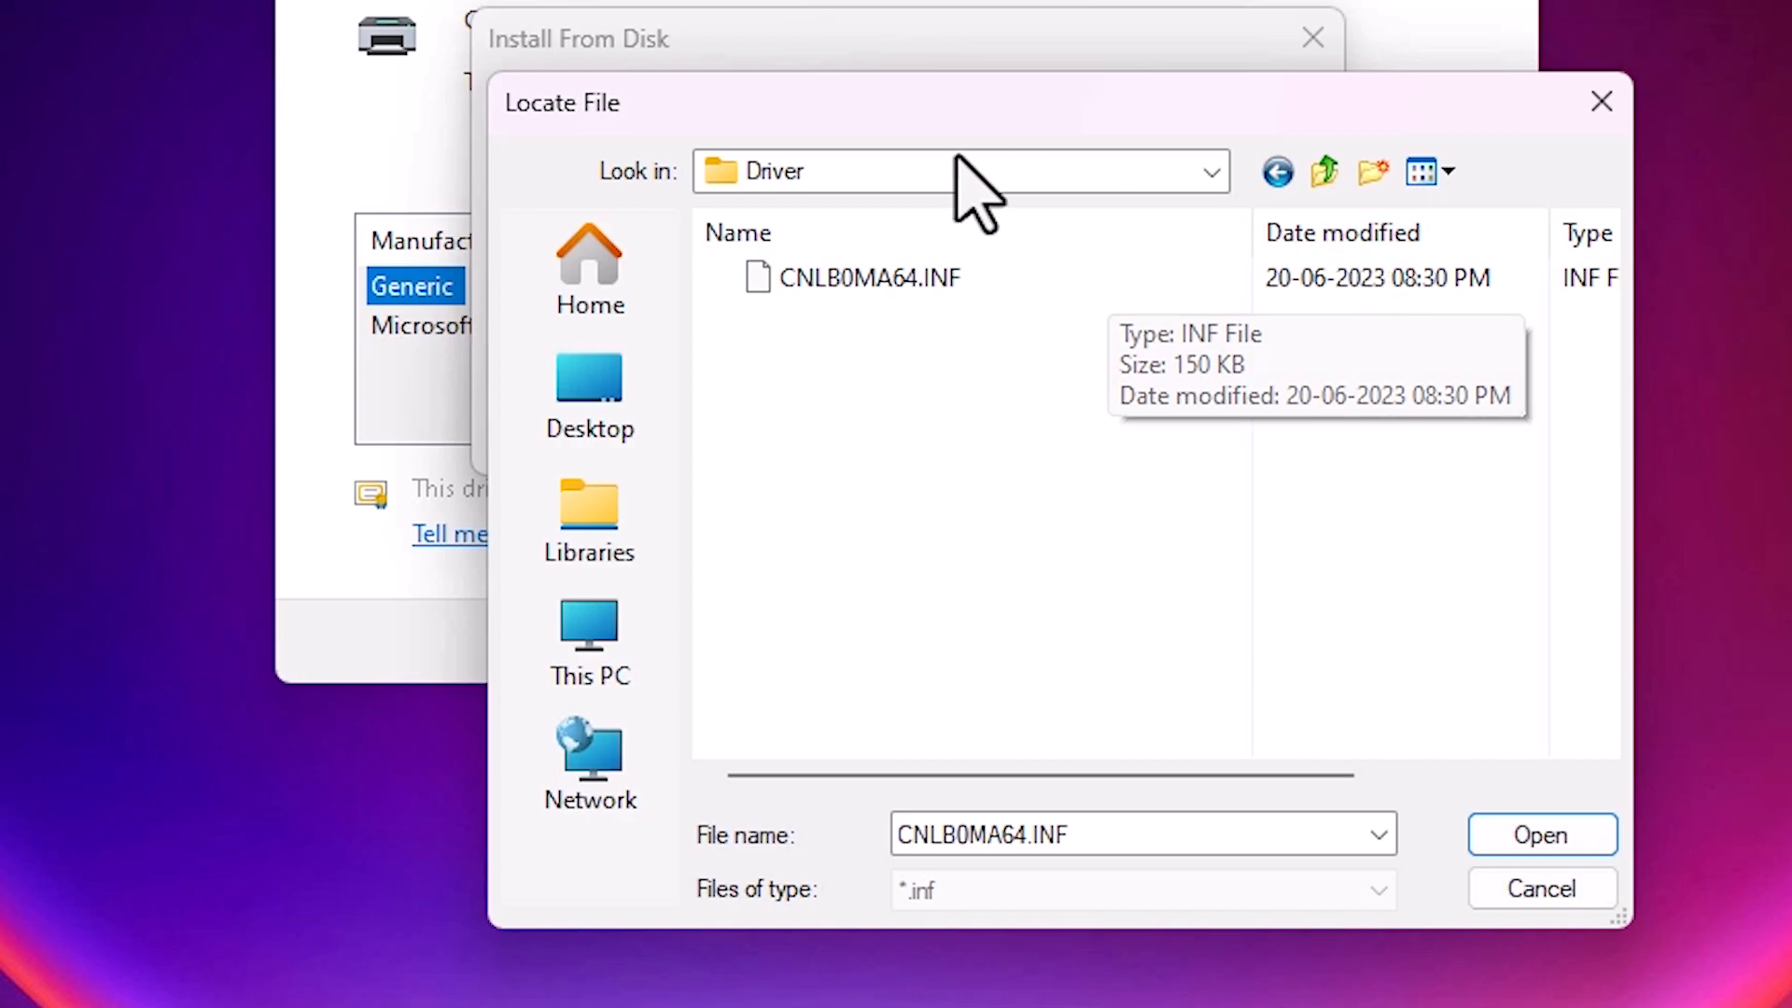
{"action": "left_click", "coordinate": [873, 277]}
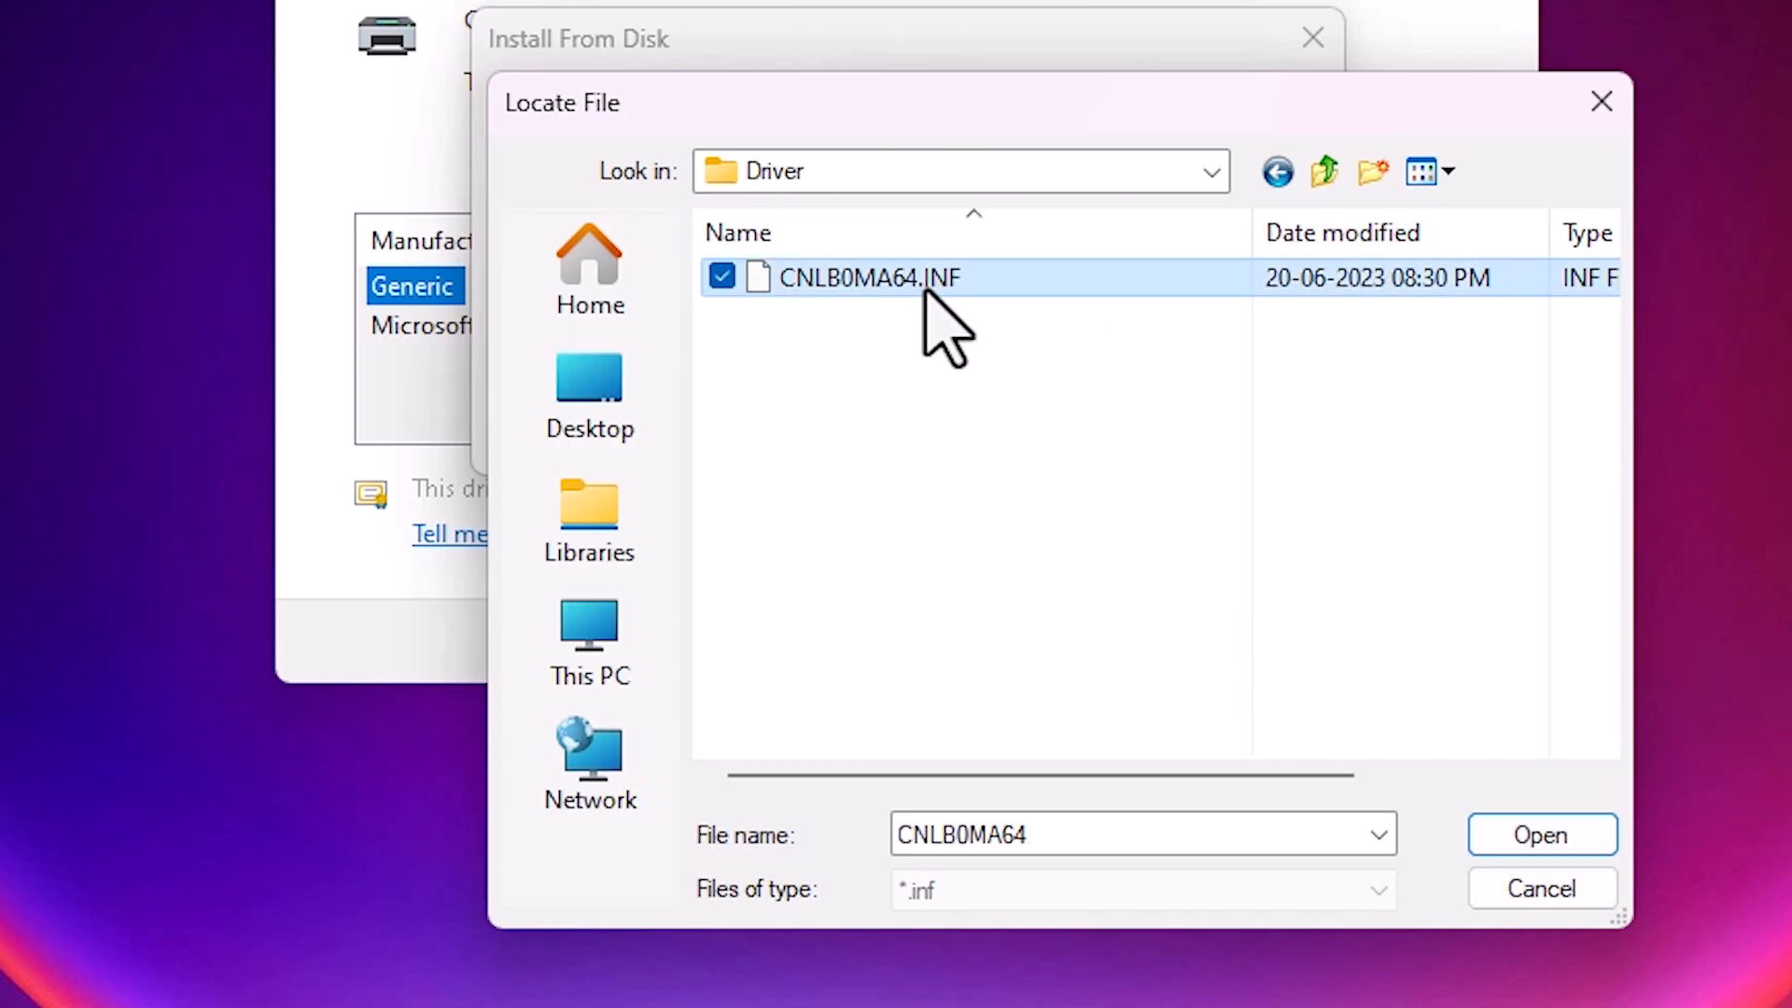
{"action": "left_click", "coordinate": [1540, 834]}
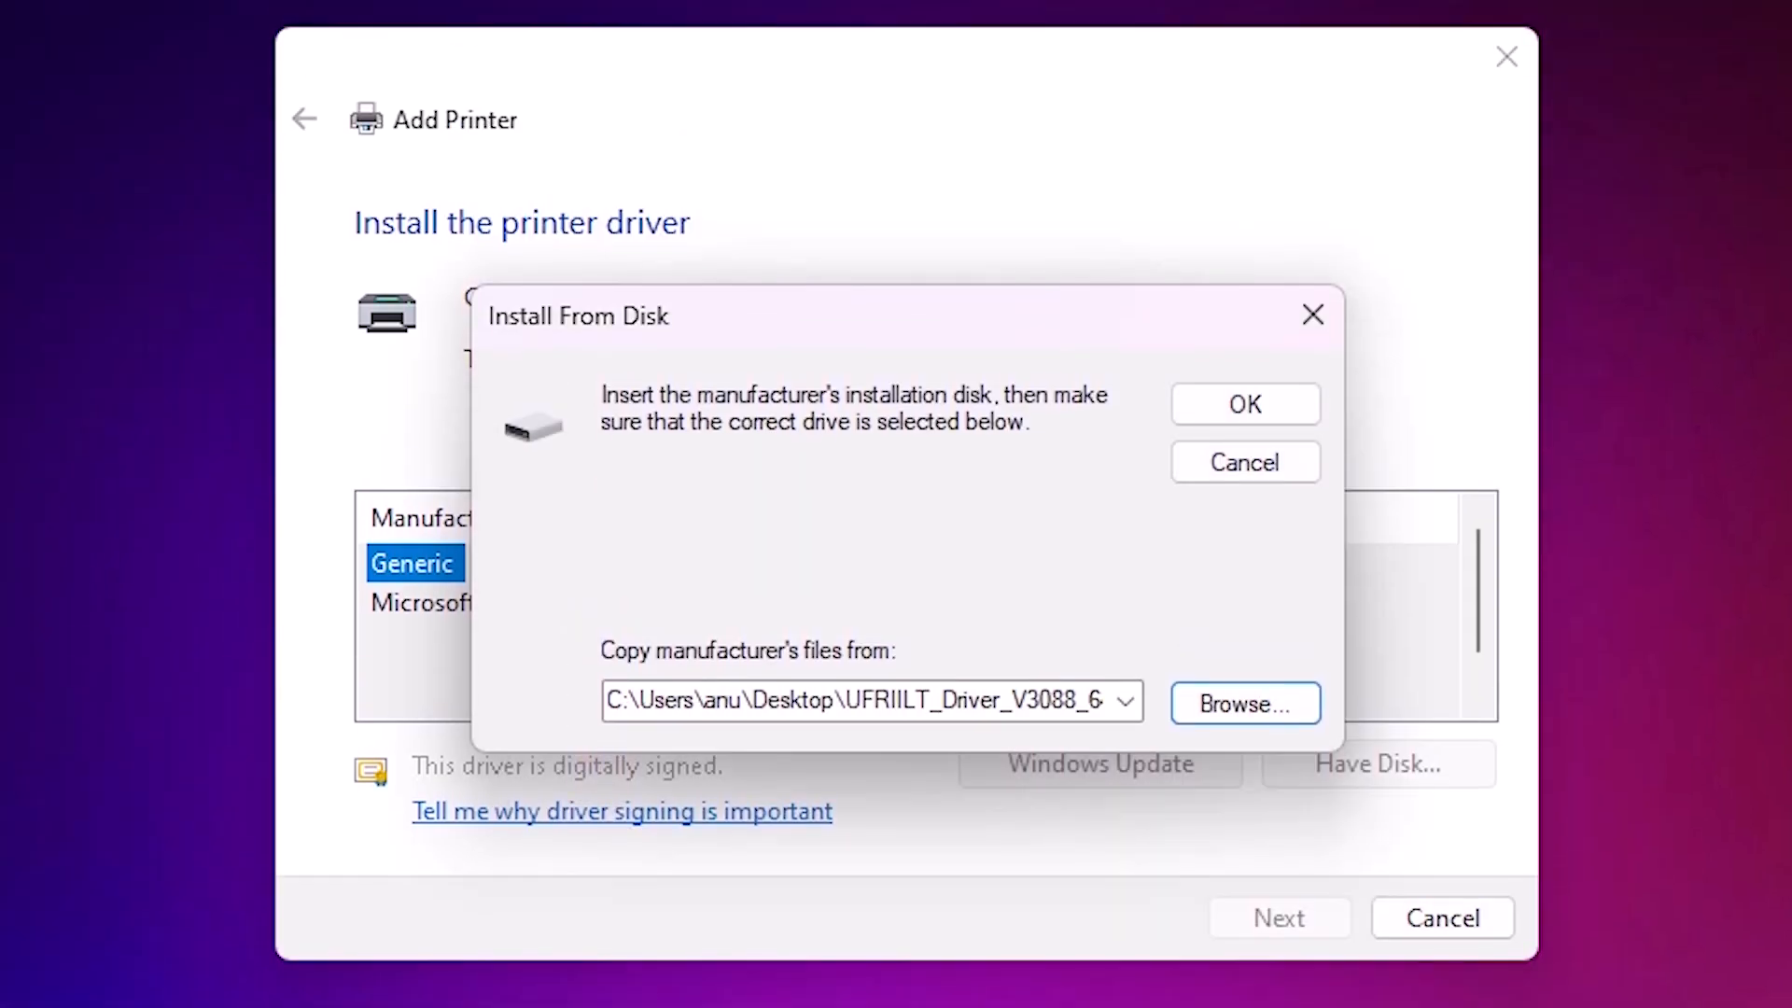
{"action": "left_click", "coordinate": [1243, 403]}
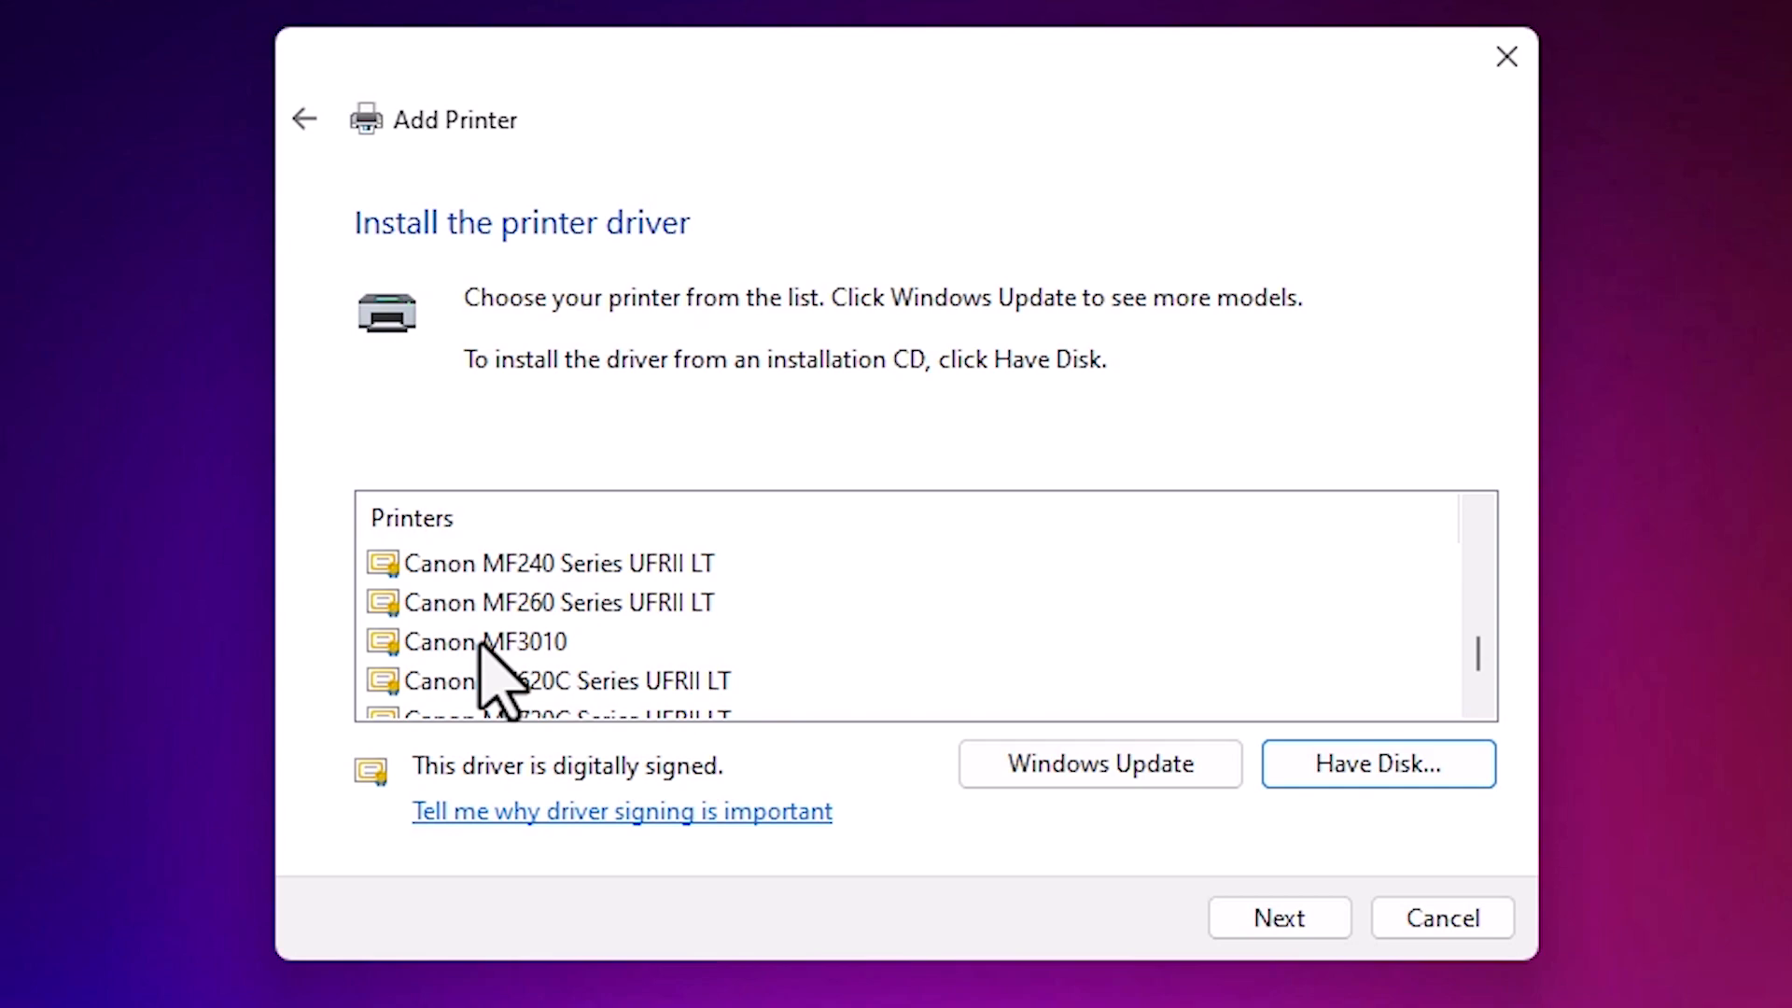
{"action": "mouse_move", "coordinate": [571, 685]}
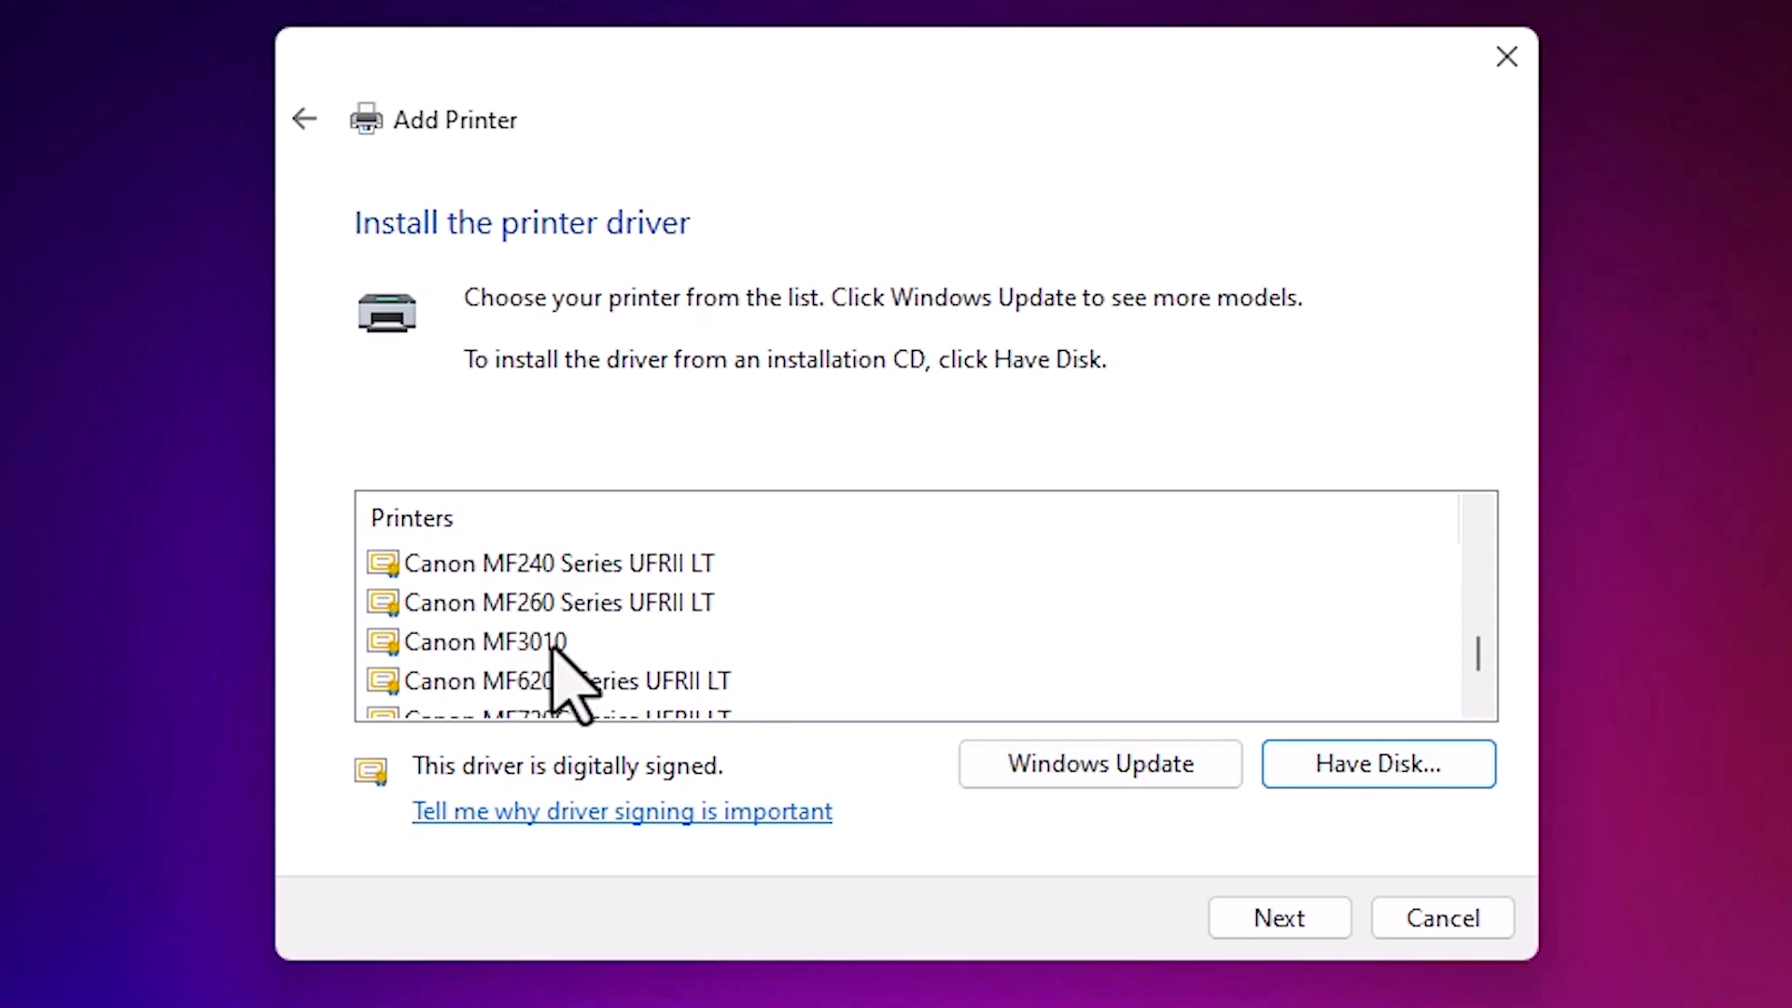
{"action": "mouse_move", "coordinate": [541, 674]}
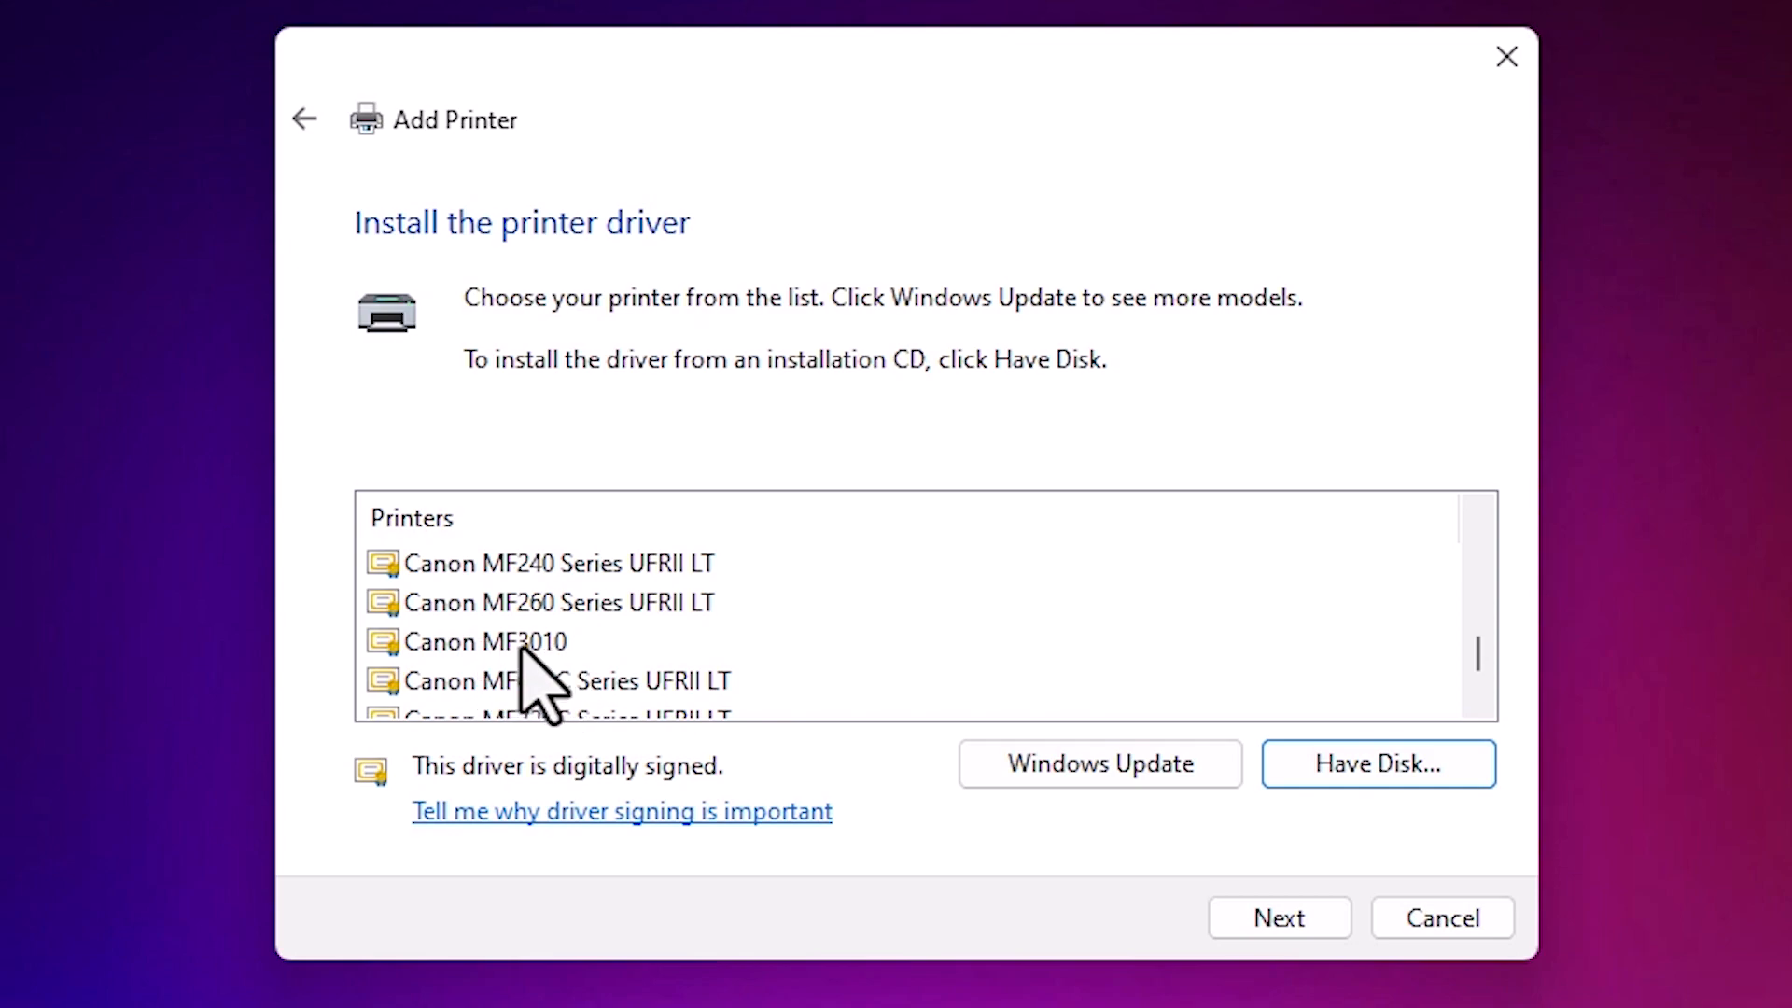
Step: Select Canon MF3010 from the Canon printer list as the driver and continue
{"action": "left_click", "coordinate": [483, 640]}
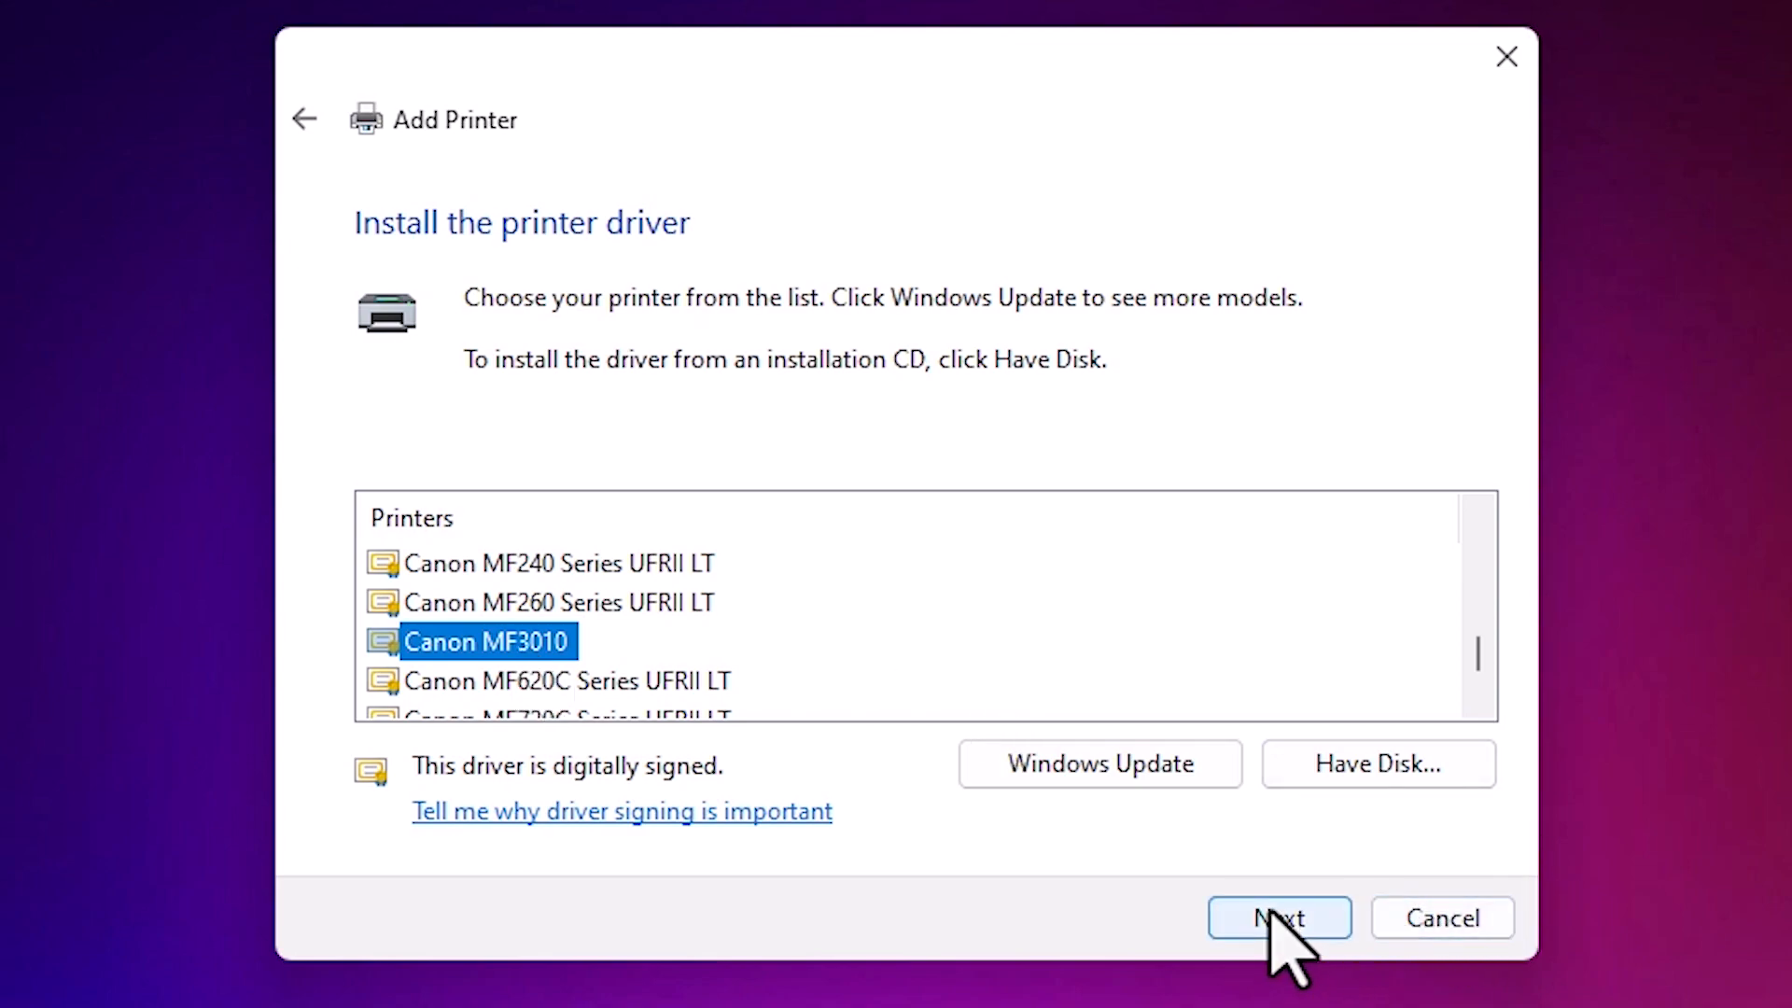
{"action": "left_click", "coordinate": [1277, 919]}
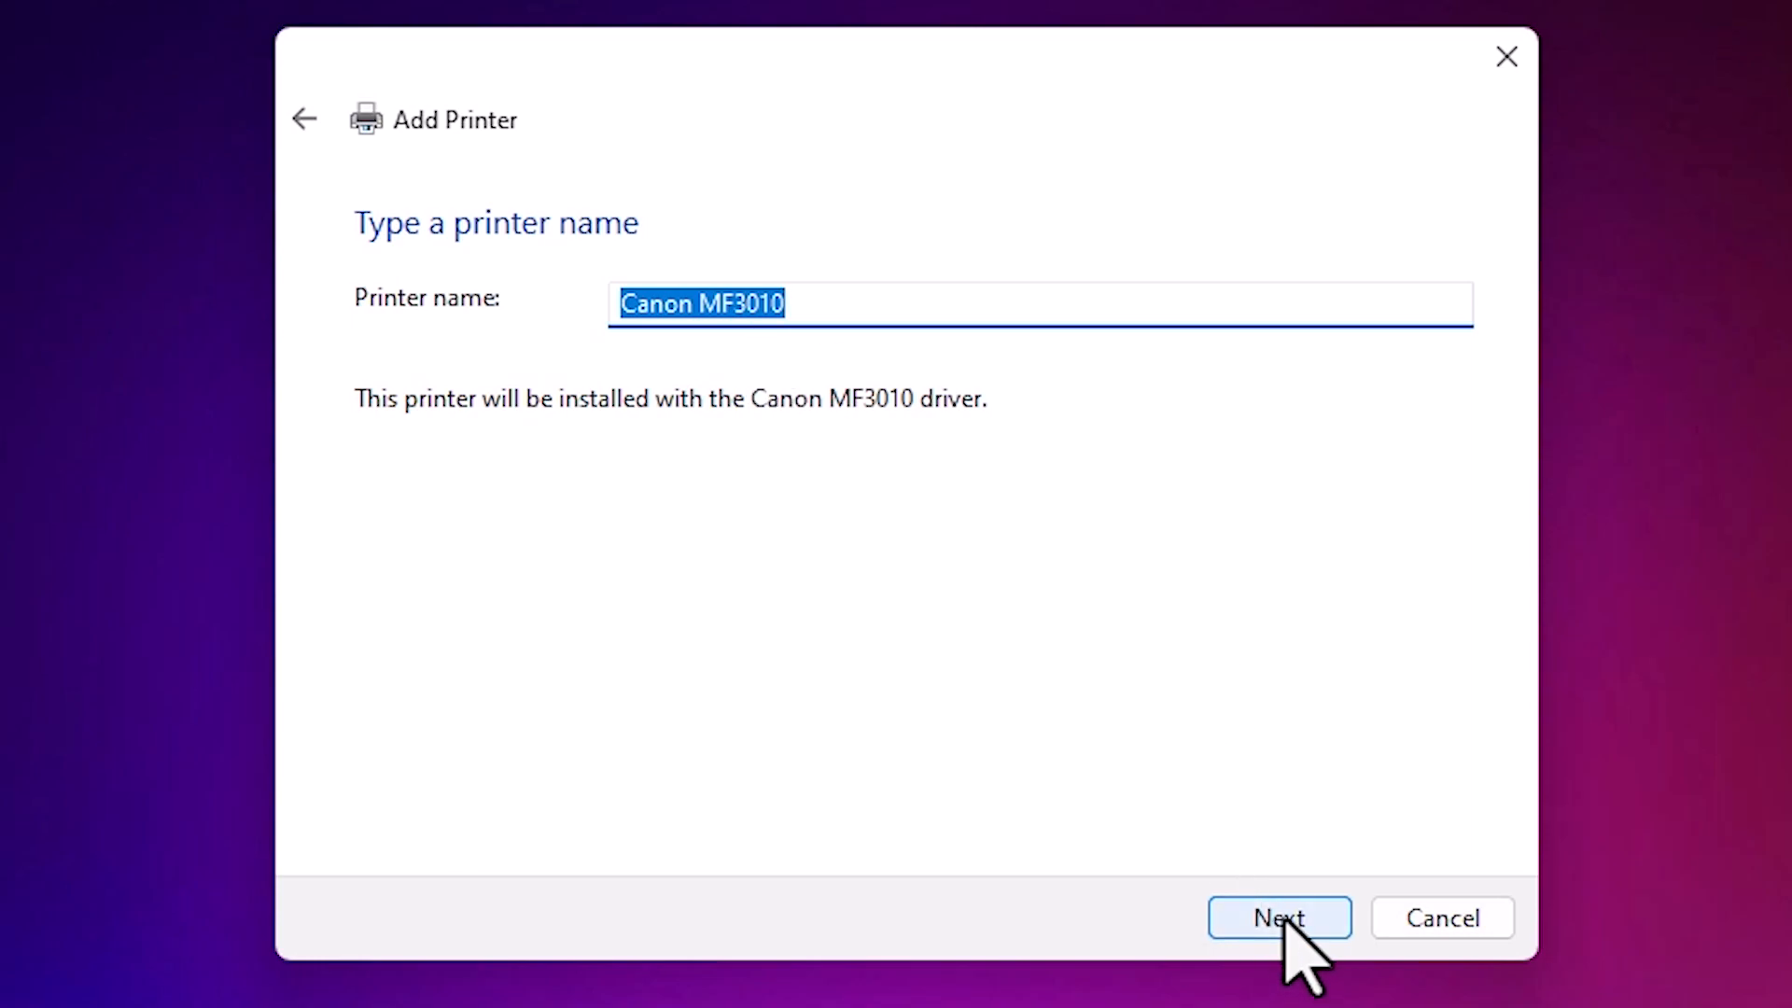
Step: Keep 'Canon MF3010' as the printer name and install it, reaching Printer Sharing
{"action": "left_click", "coordinate": [1038, 302]}
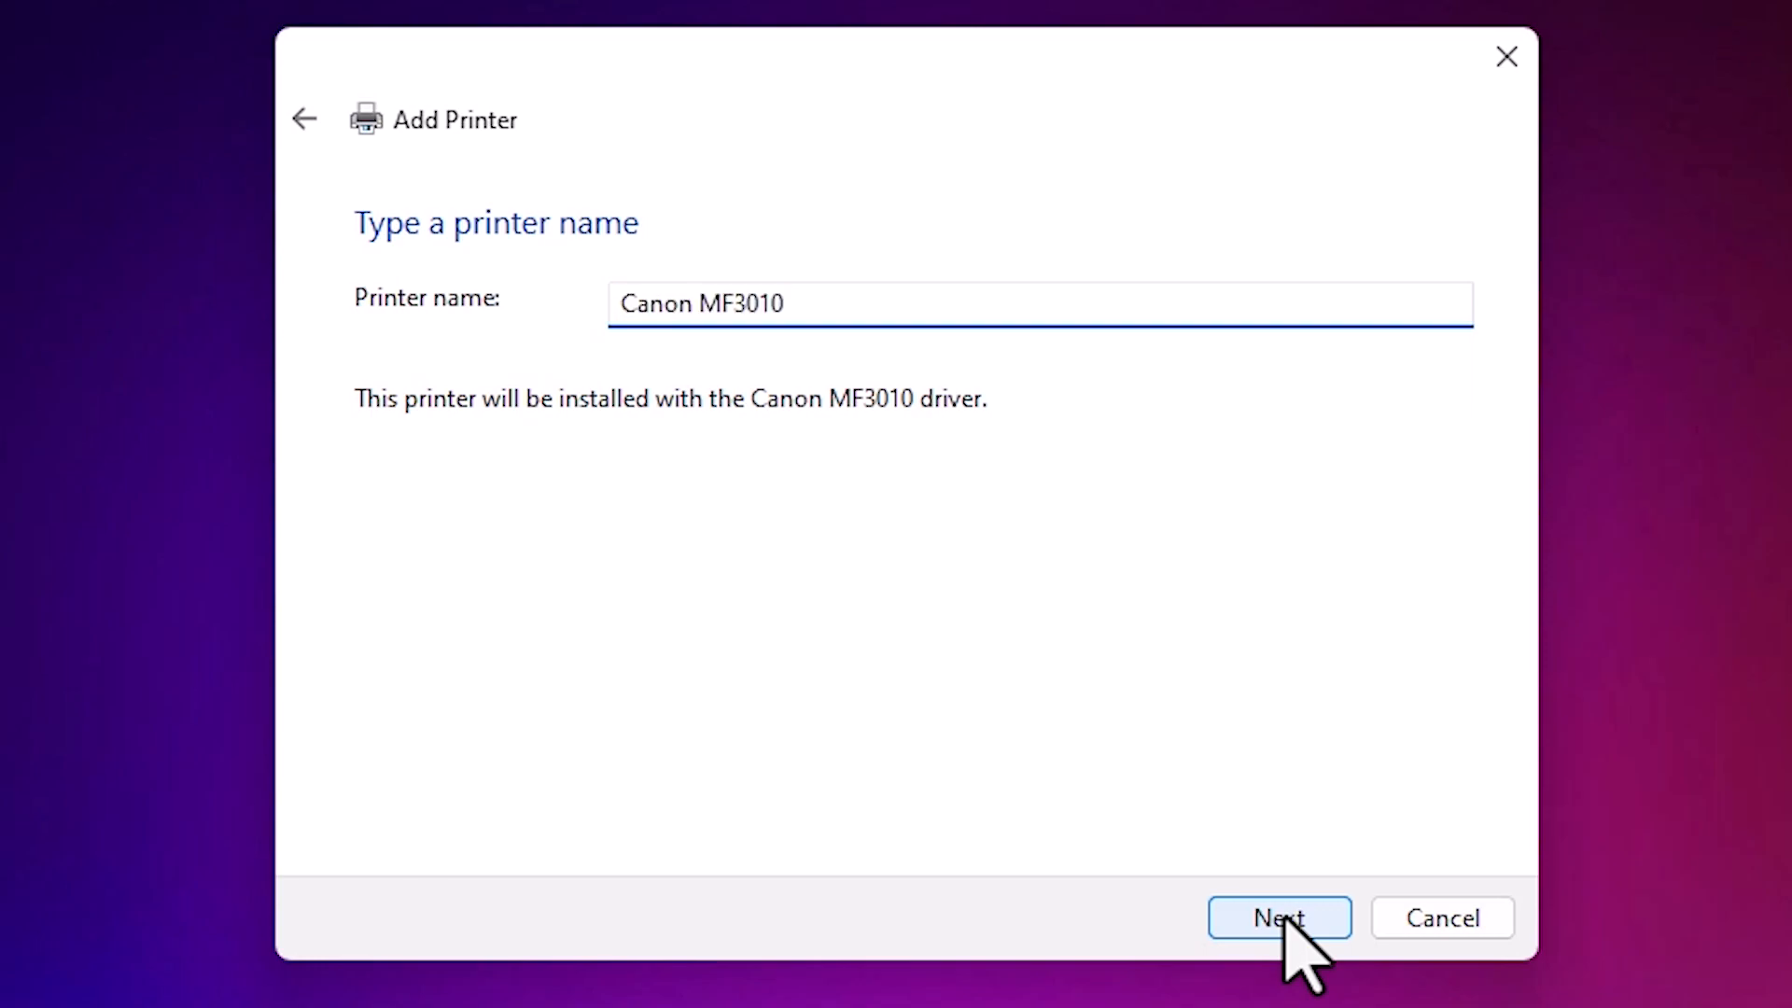
{"action": "left_click", "coordinate": [1278, 919]}
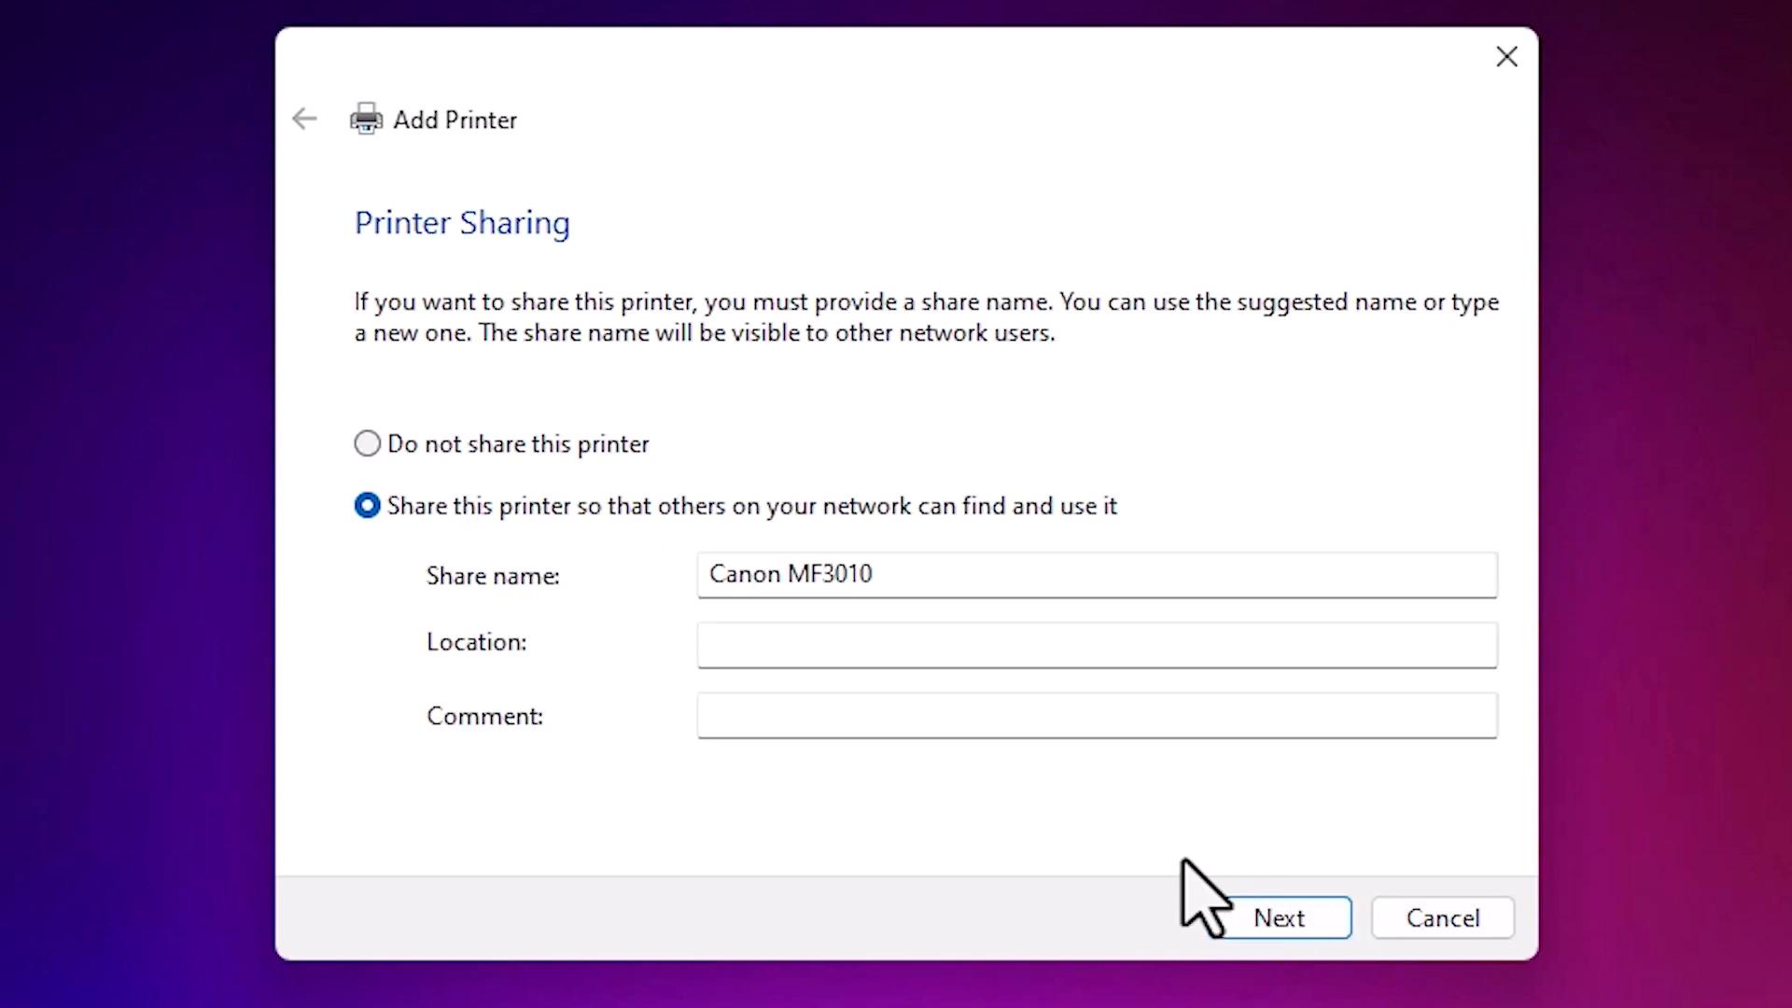
{"action": "mouse_move", "coordinate": [879, 549]}
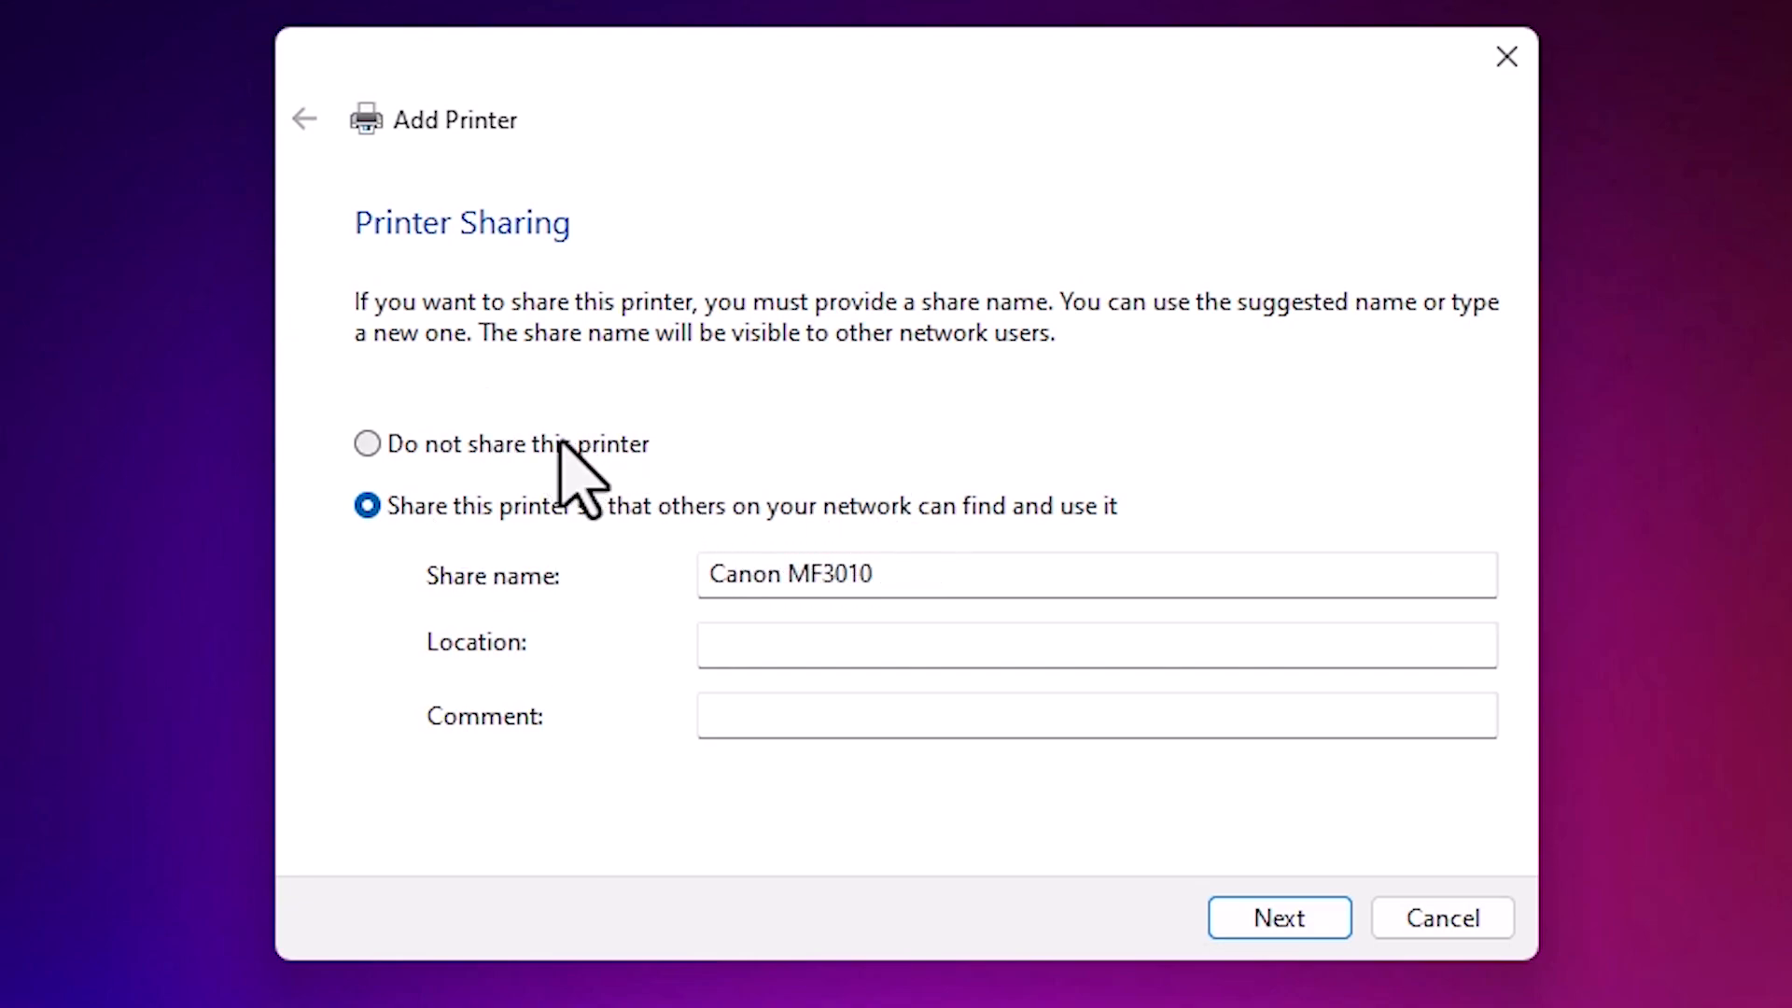
Step: Choose Do not share this printer and finish adding Canon MF3010
{"action": "left_click", "coordinate": [368, 445]}
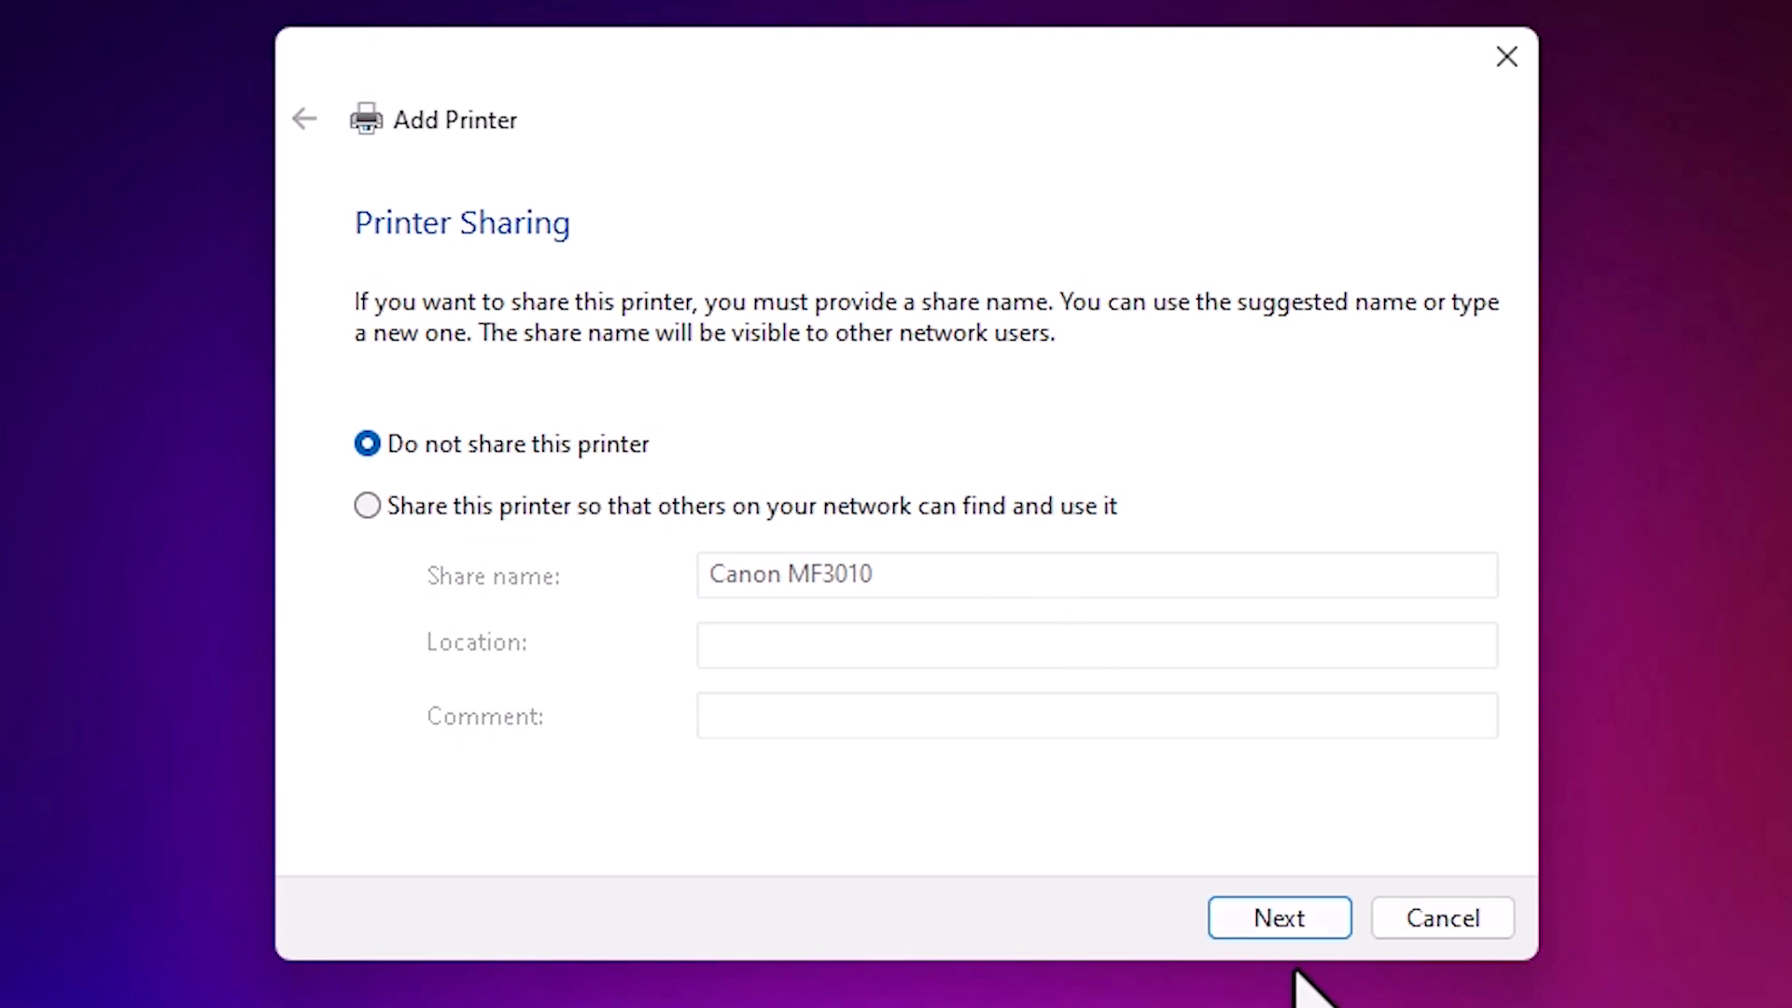
{"action": "left_click", "coordinate": [1278, 917]}
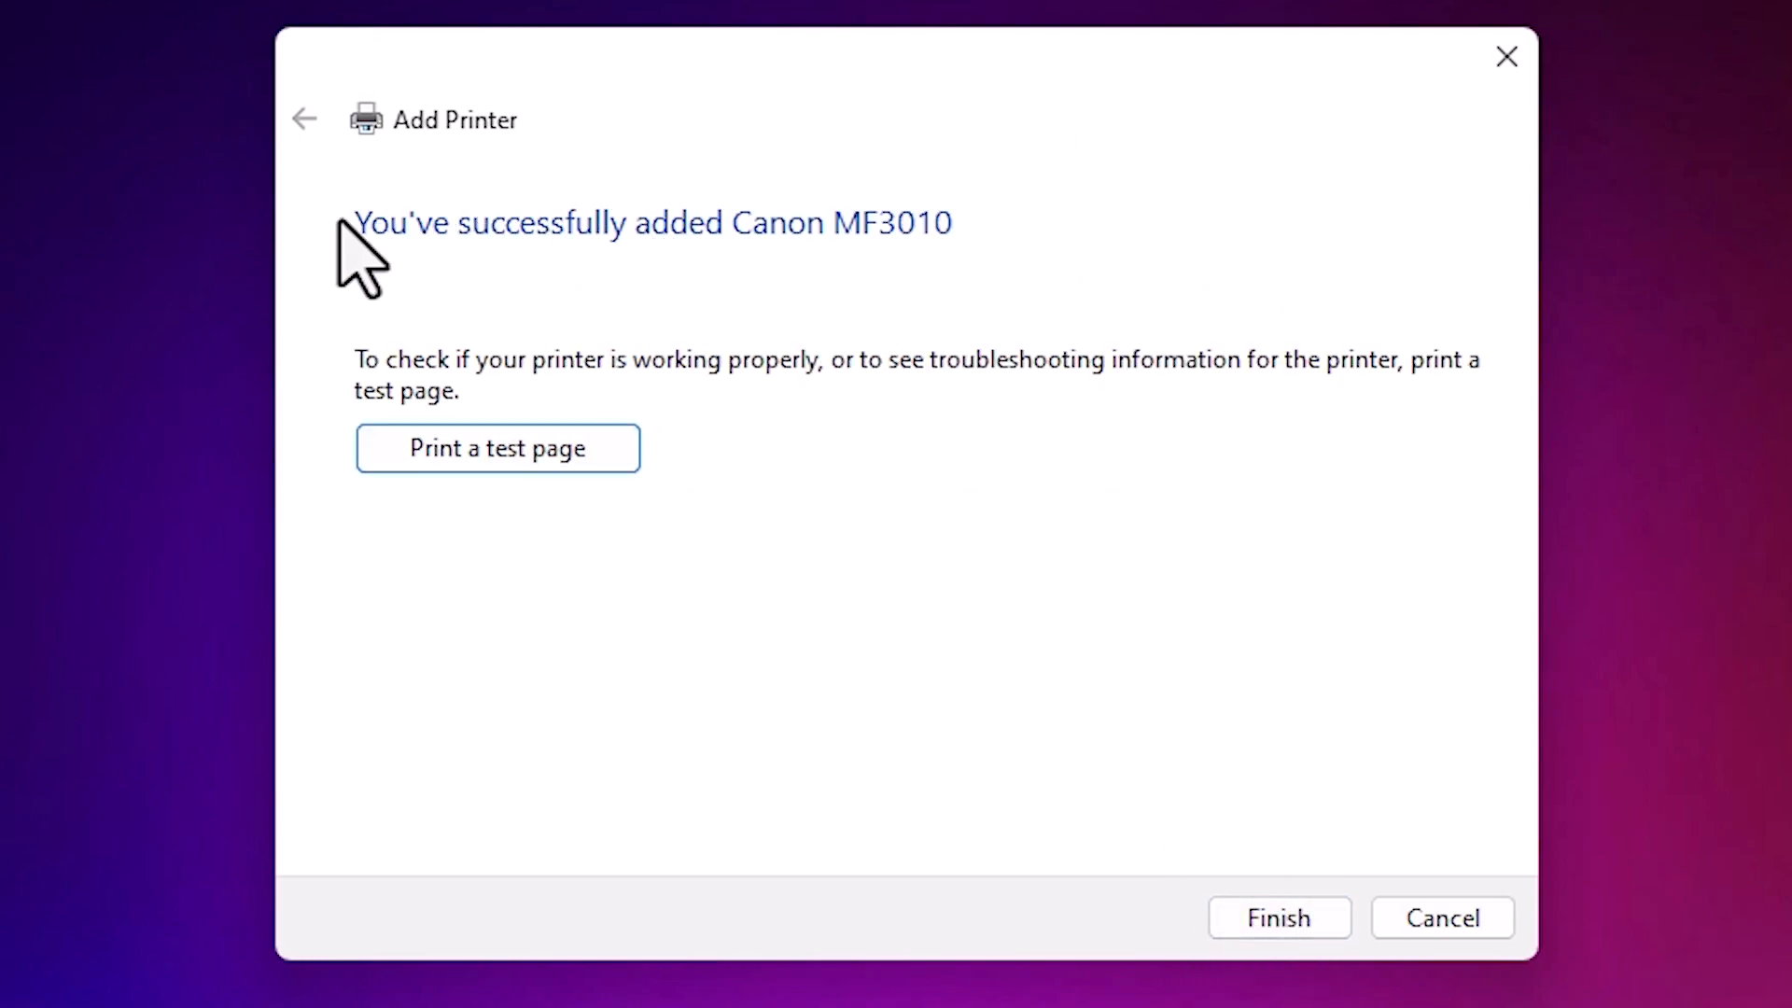
{"action": "mouse_move", "coordinate": [497, 446]}
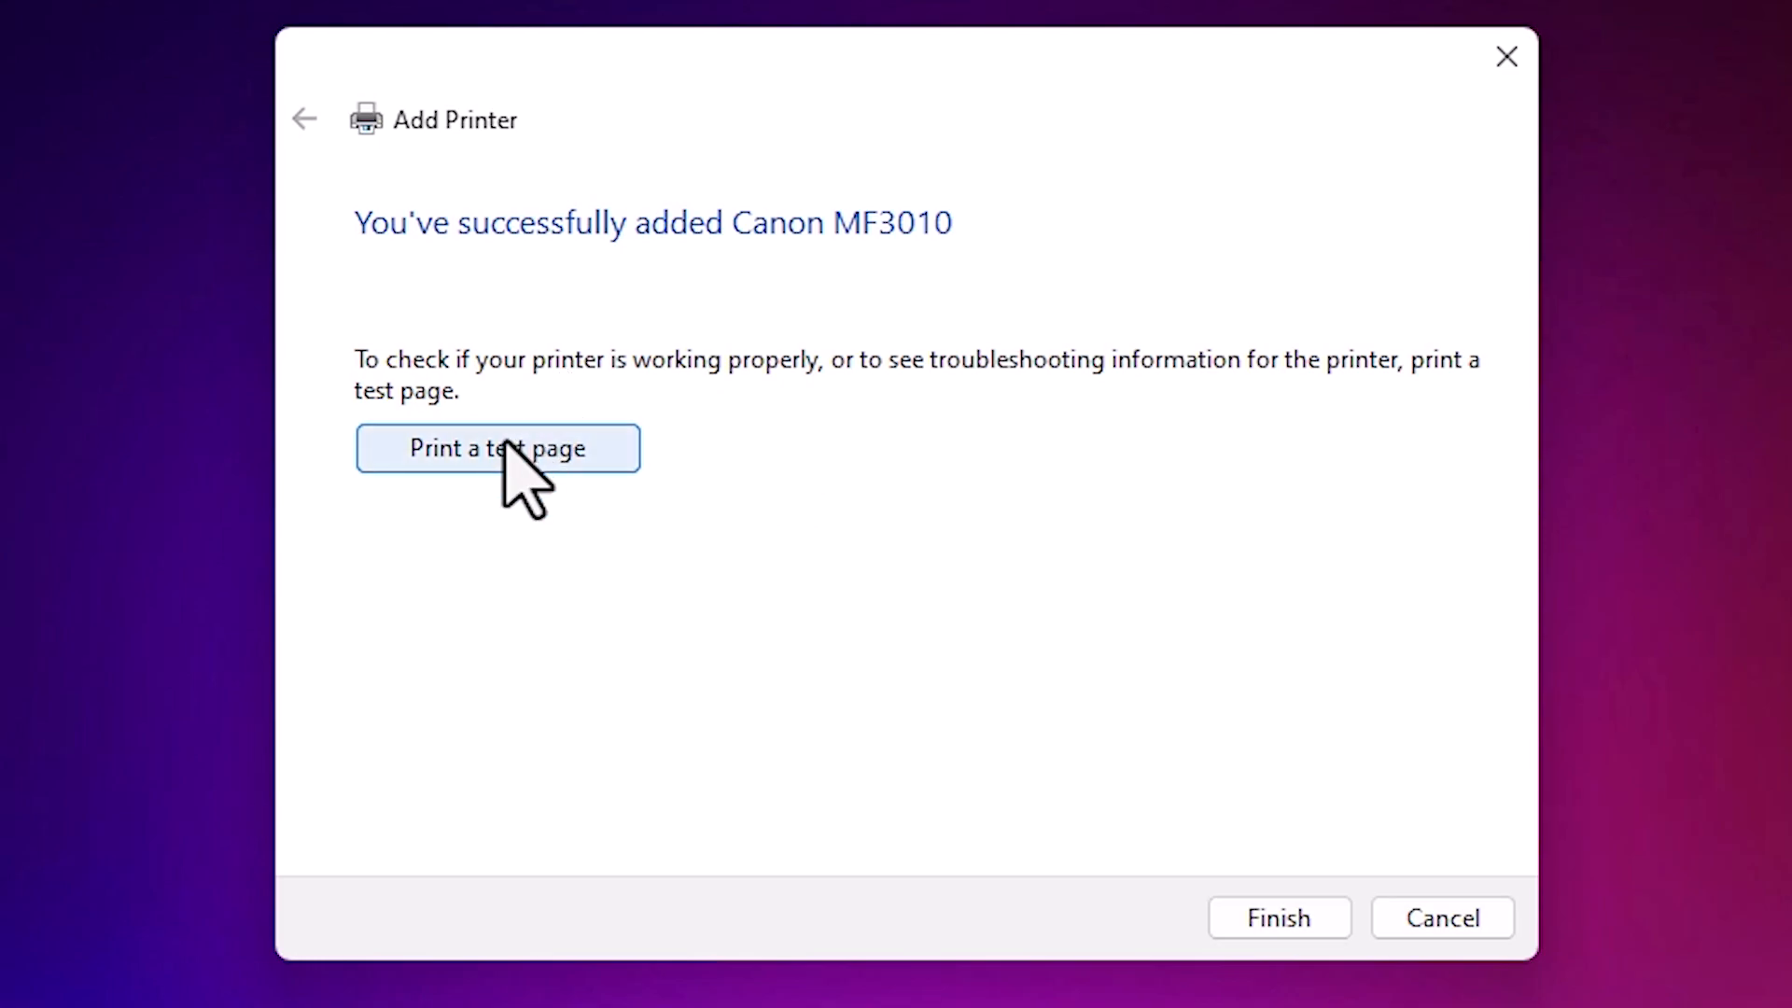
Step: Print a test page on the newly added Canon MF3010 from the success page
{"action": "left_click", "coordinate": [1277, 918]}
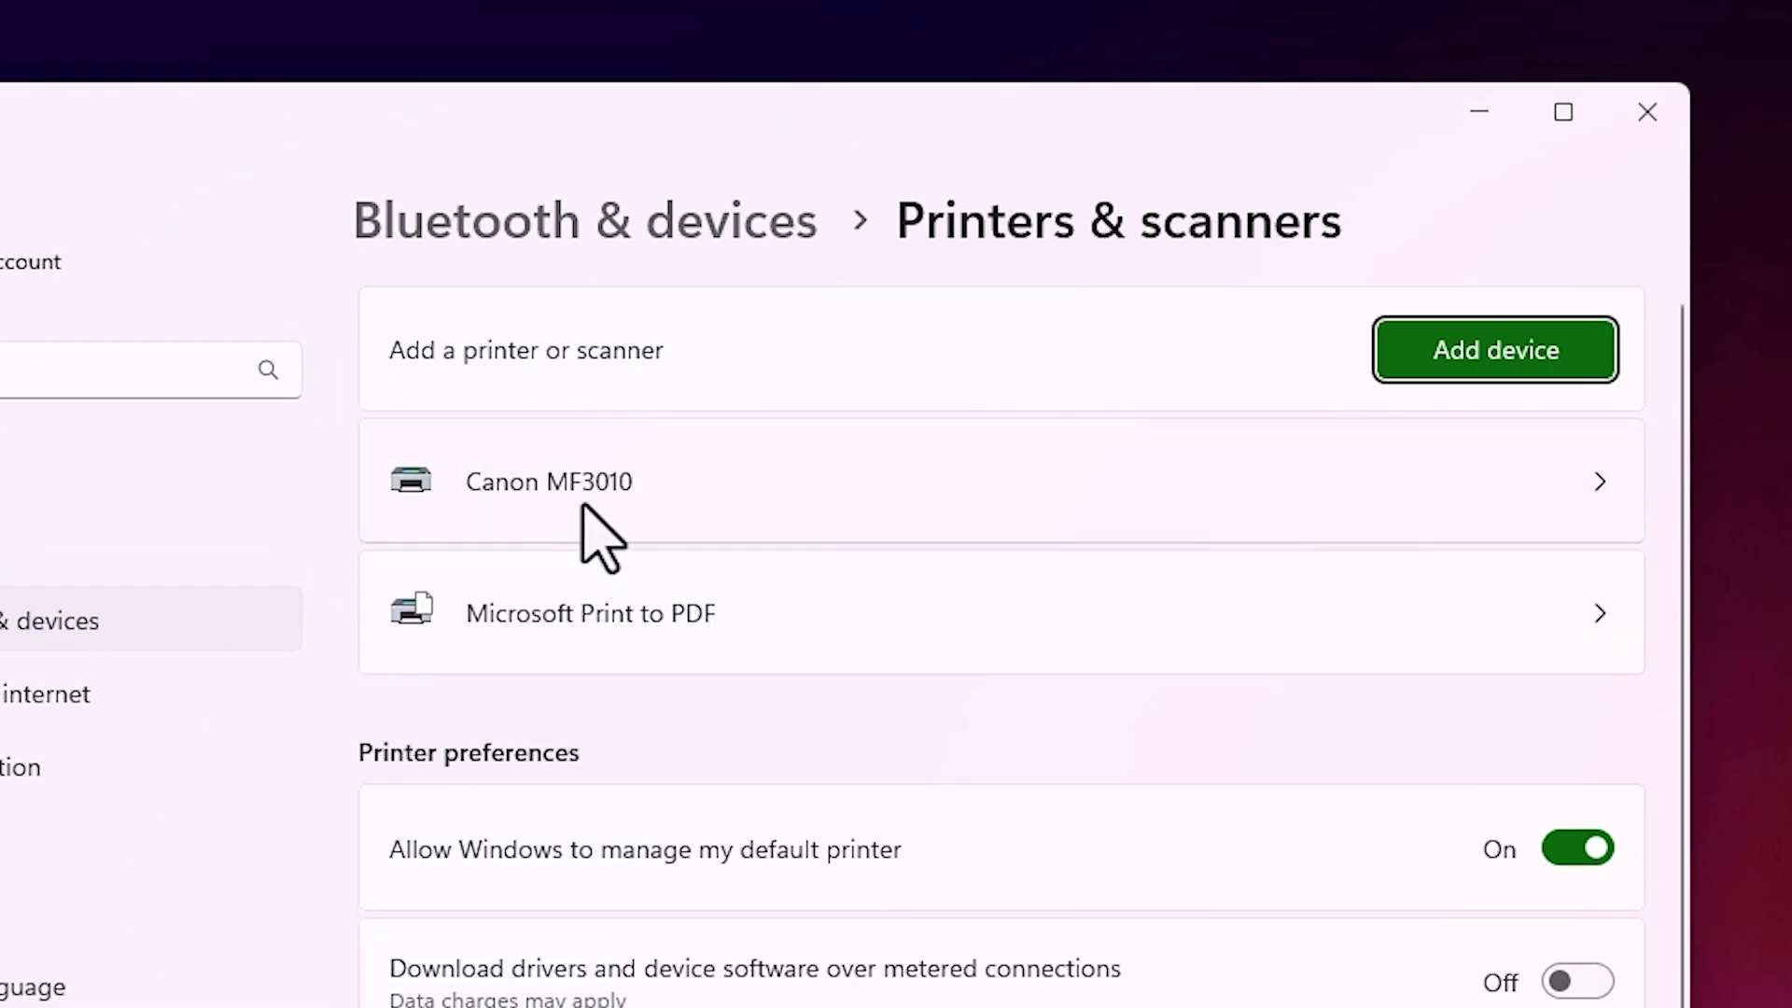
{"action": "mouse_move", "coordinate": [646, 532]}
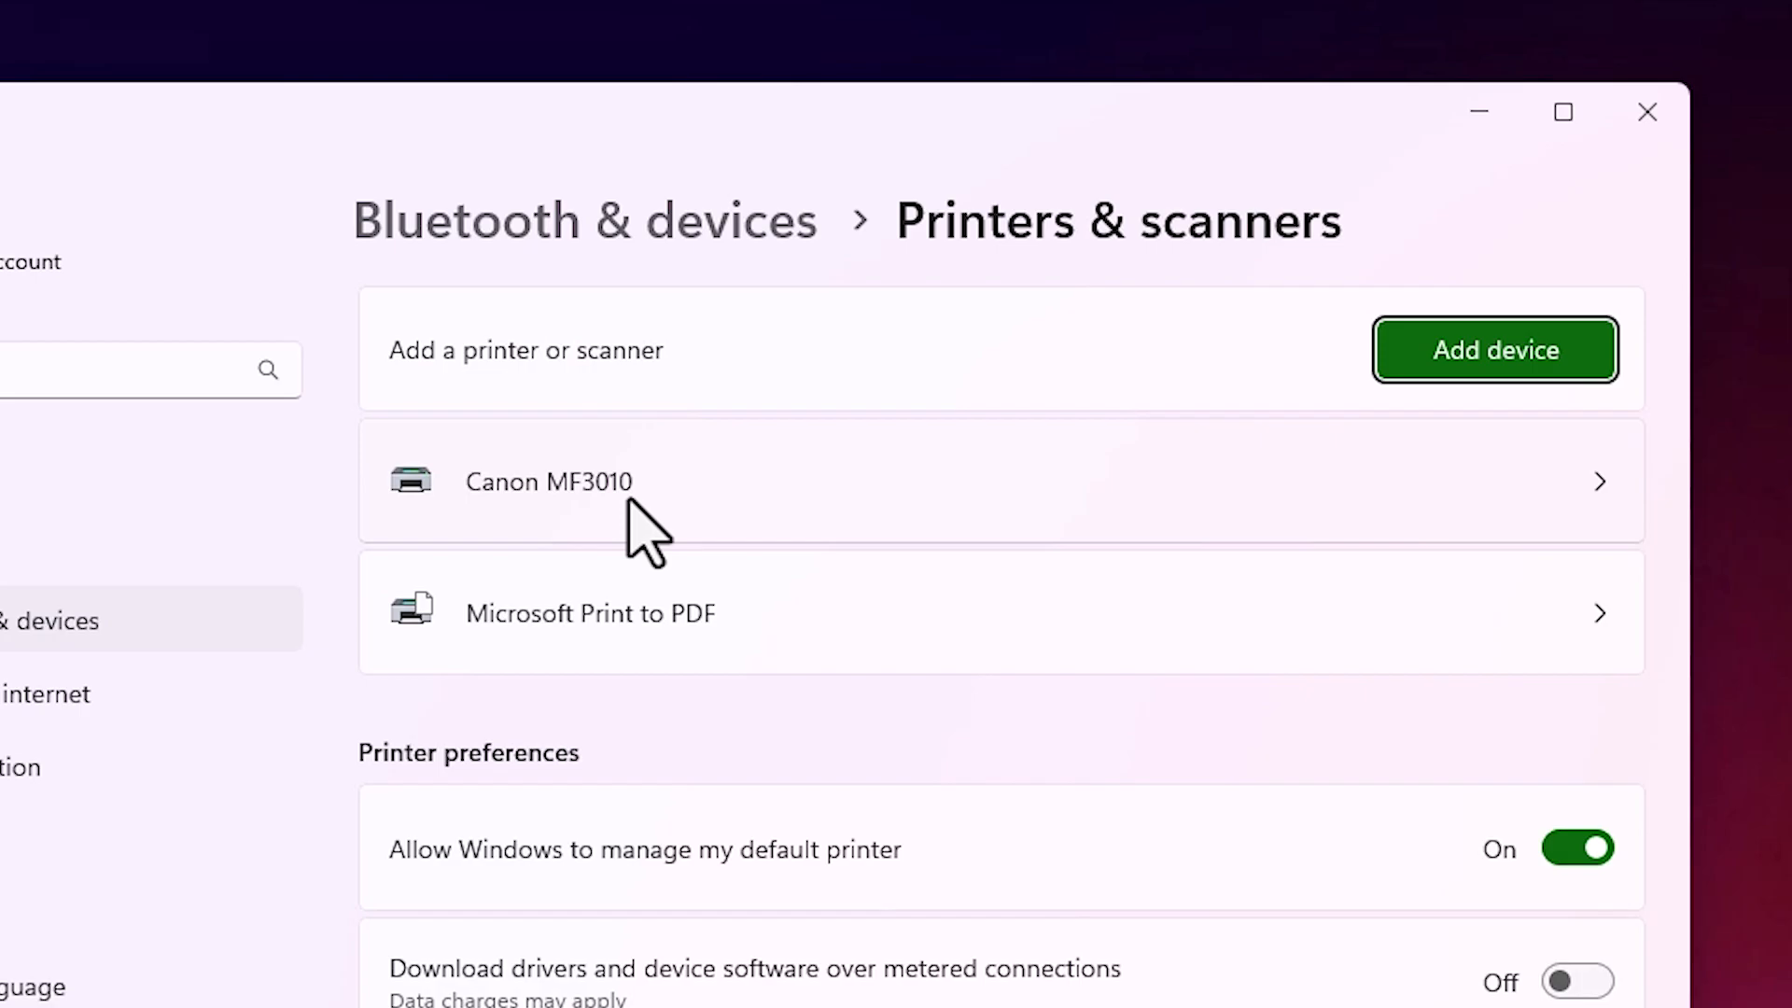
Step: View Printers & scanners in Settings showing Canon MF3010 beside Microsoft Print to PDF
{"action": "left_click", "coordinate": [549, 480]}
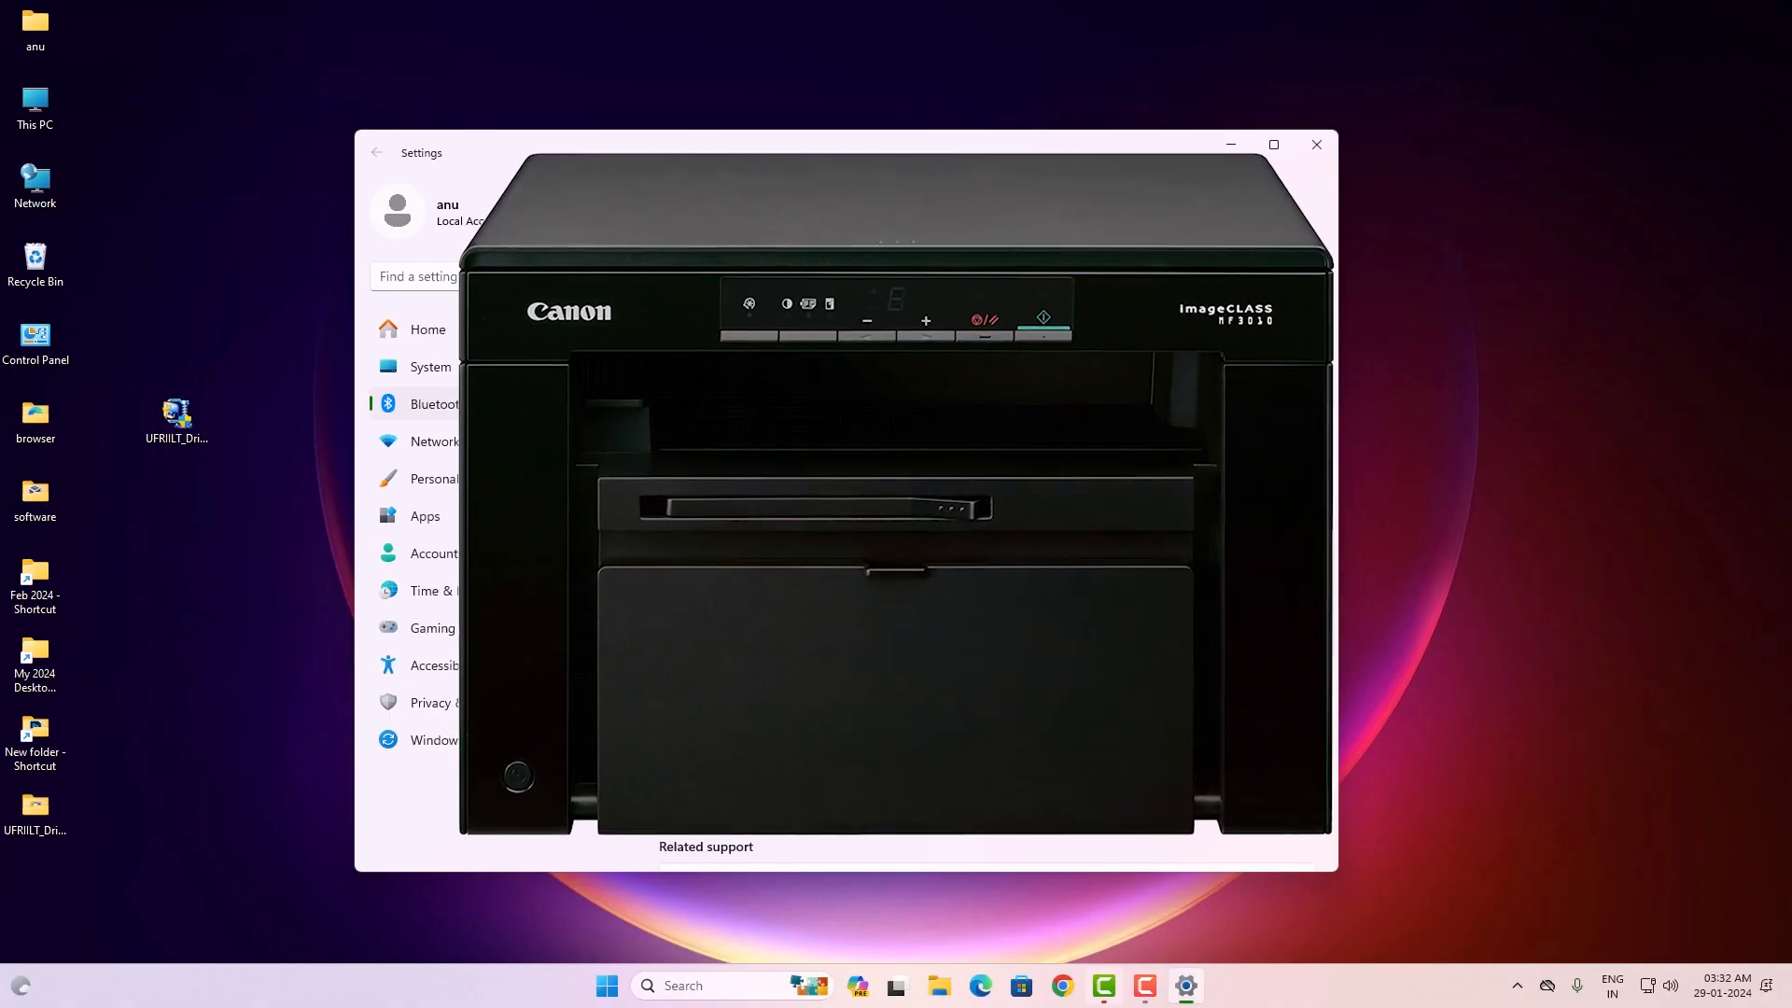